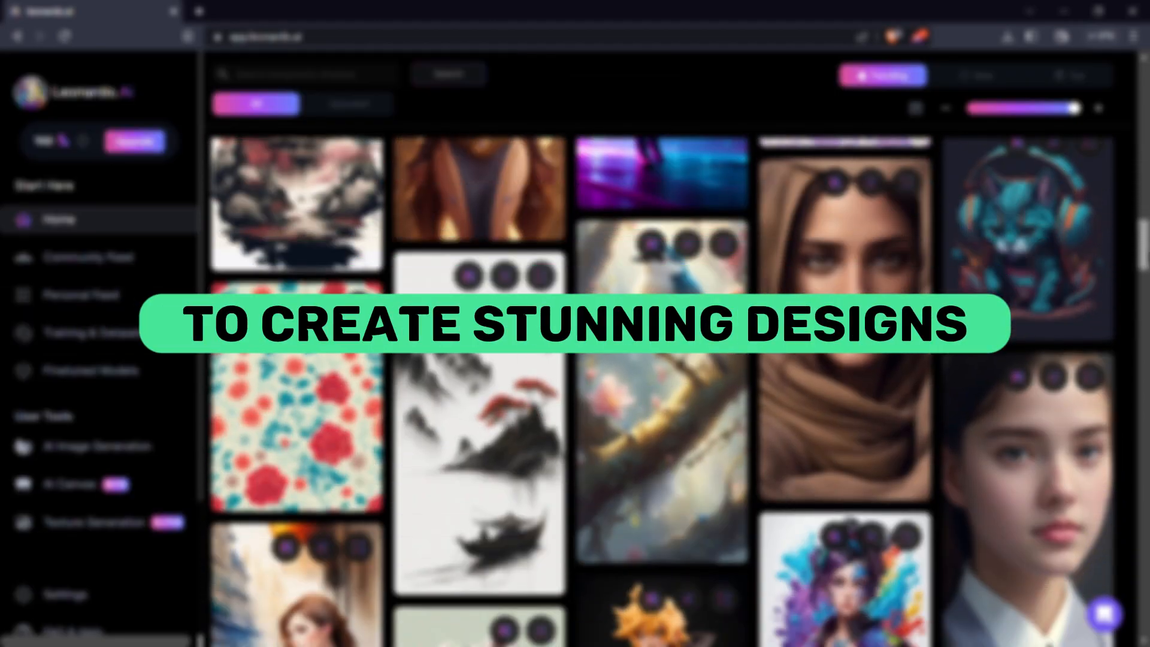
Scroll through the Leonardo.Ai homepage and launch the web app.
scroll(down, 3)
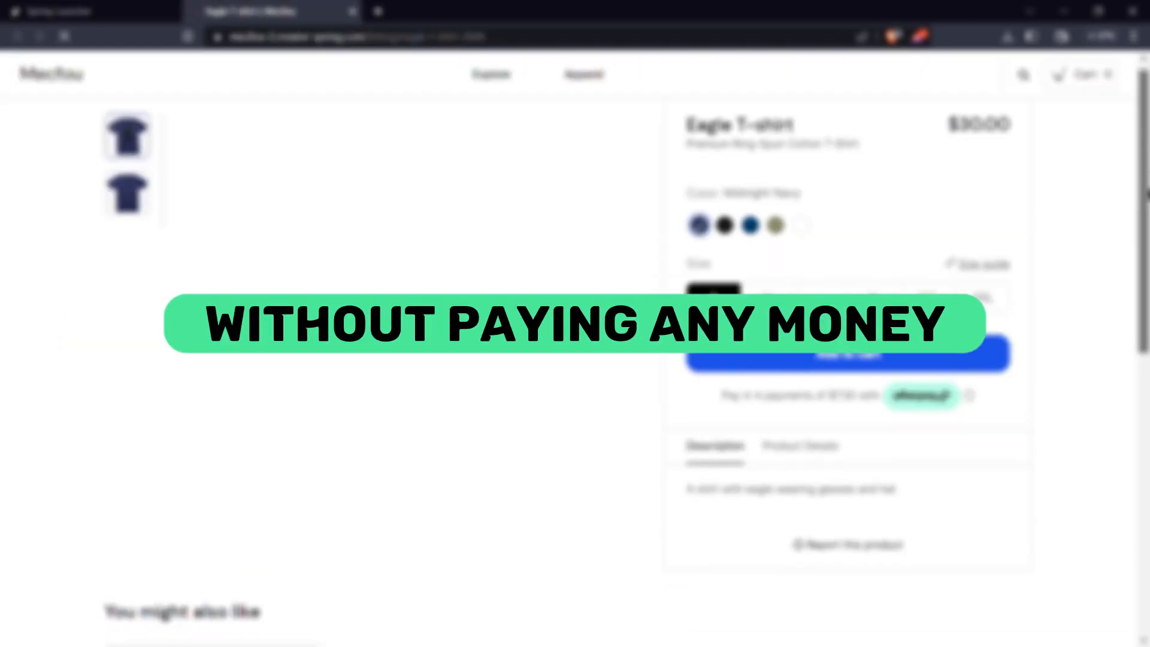
scroll(down, 3)
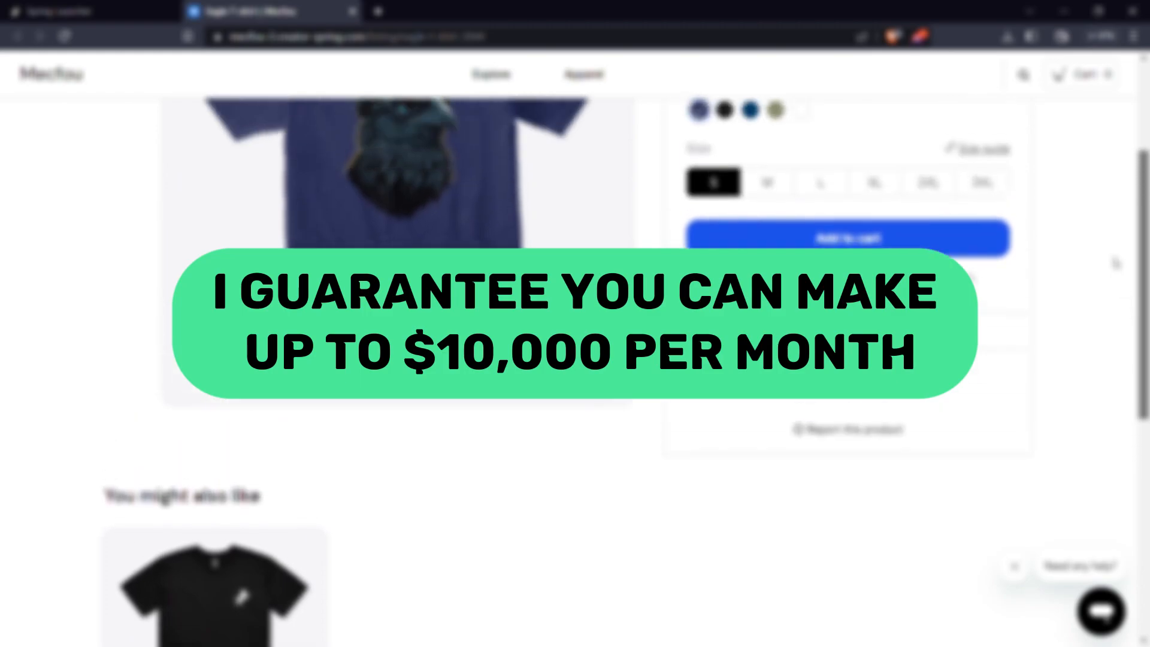
scroll(up, 3)
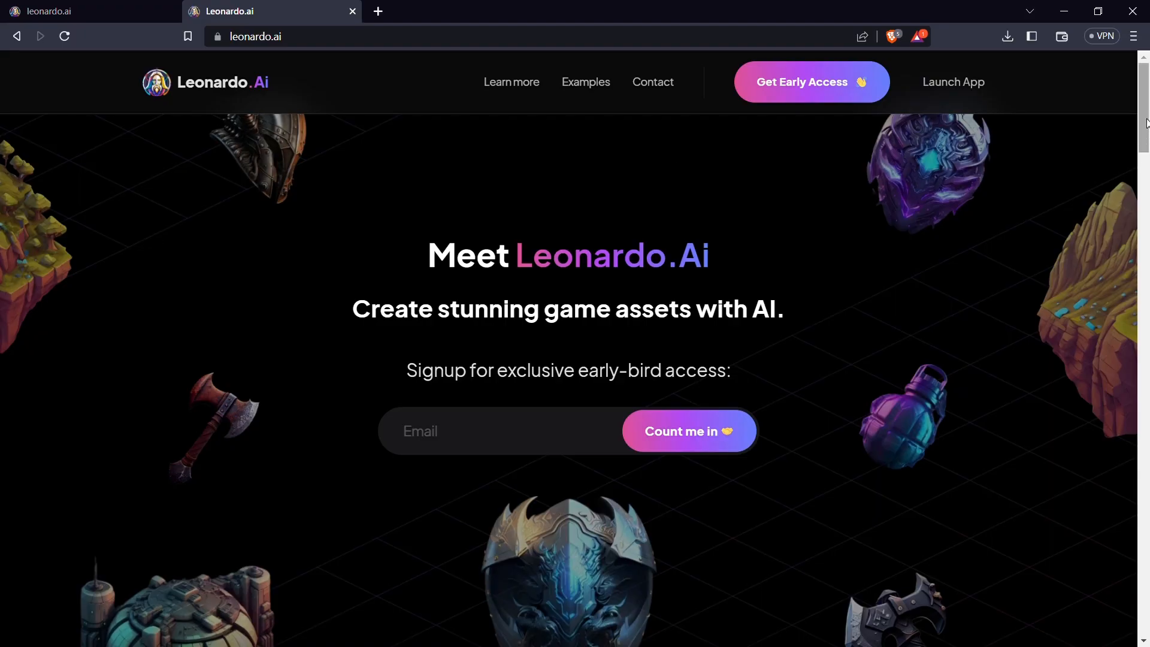
scroll(down, 3)
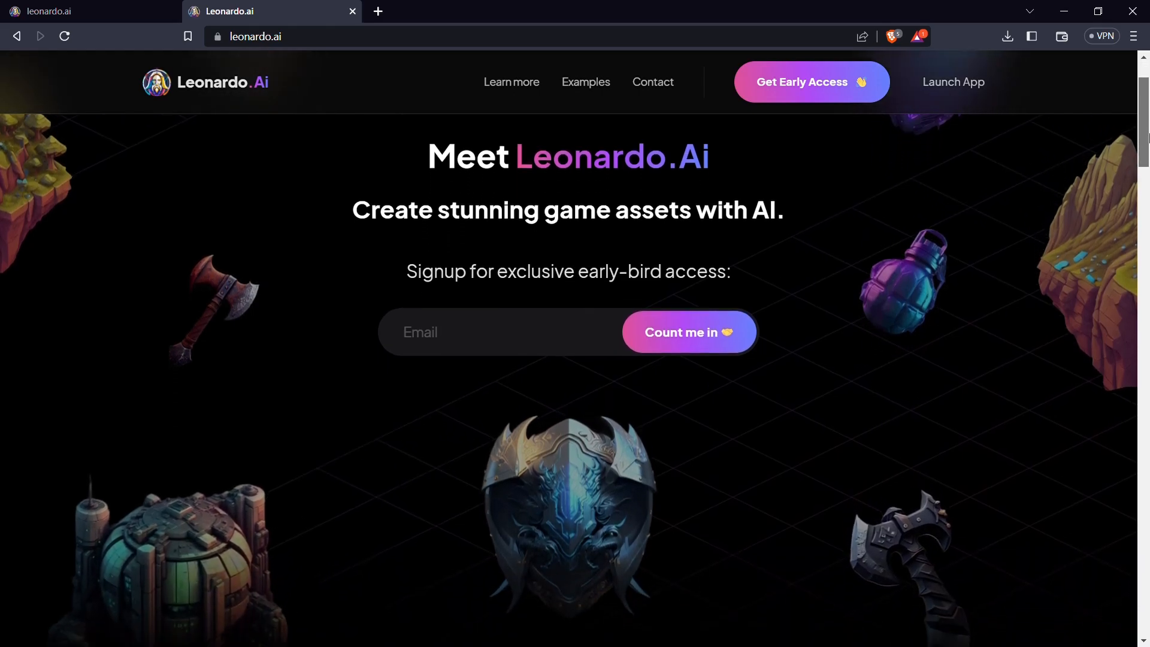
scroll(down, 3)
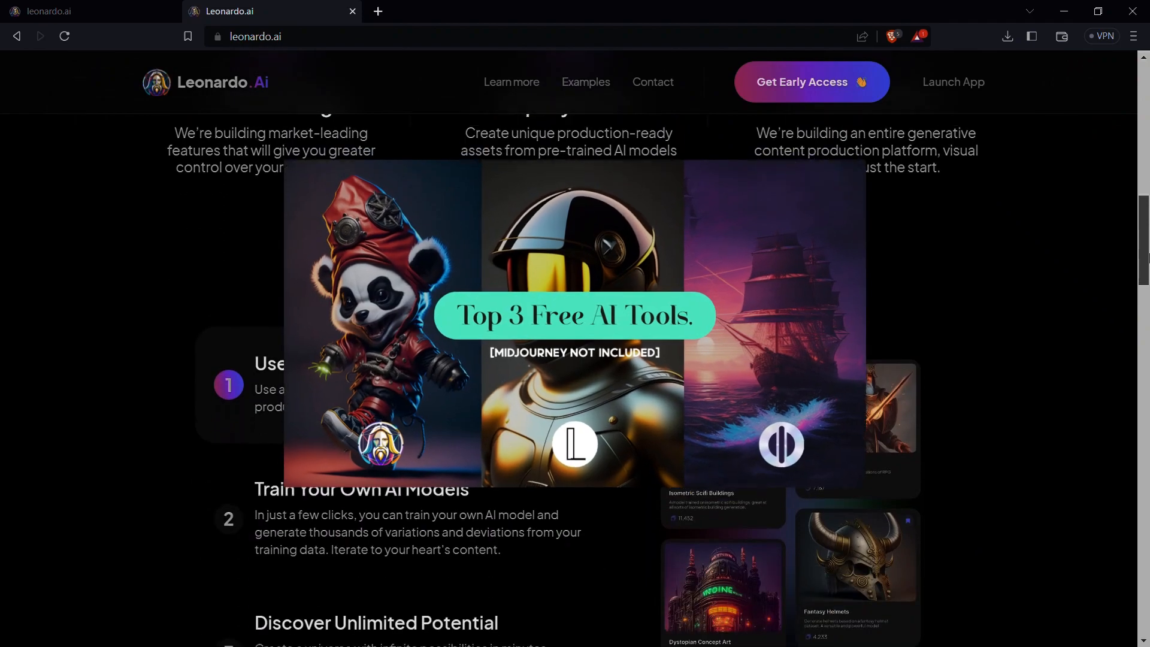
scroll(down, 3)
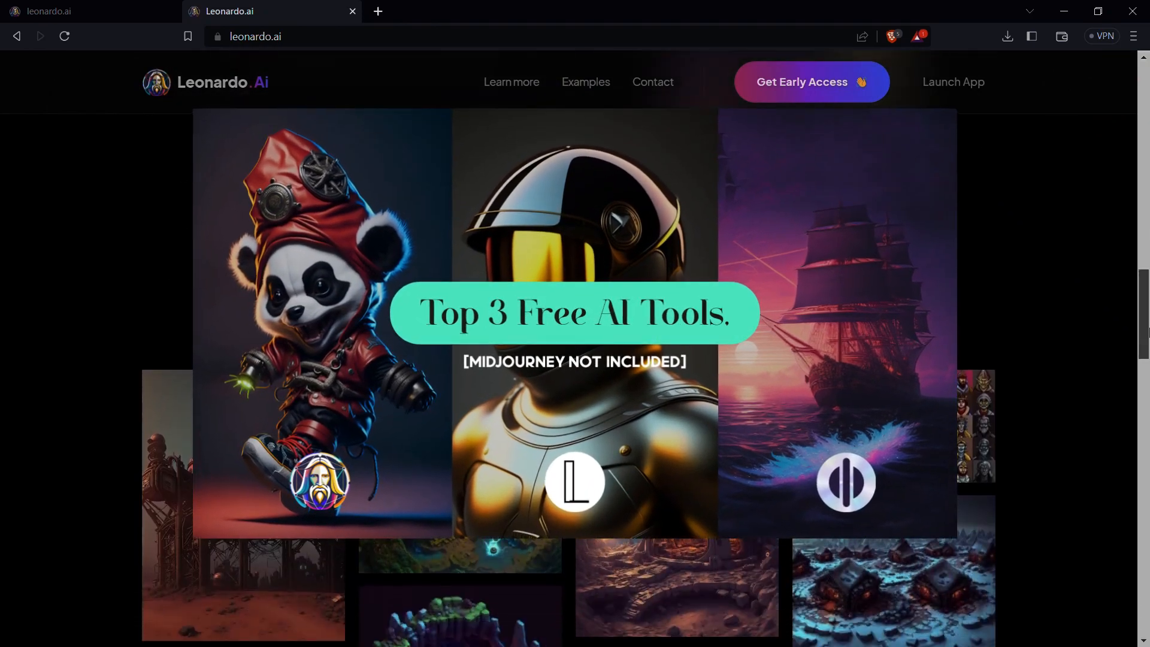
scroll(down, 3)
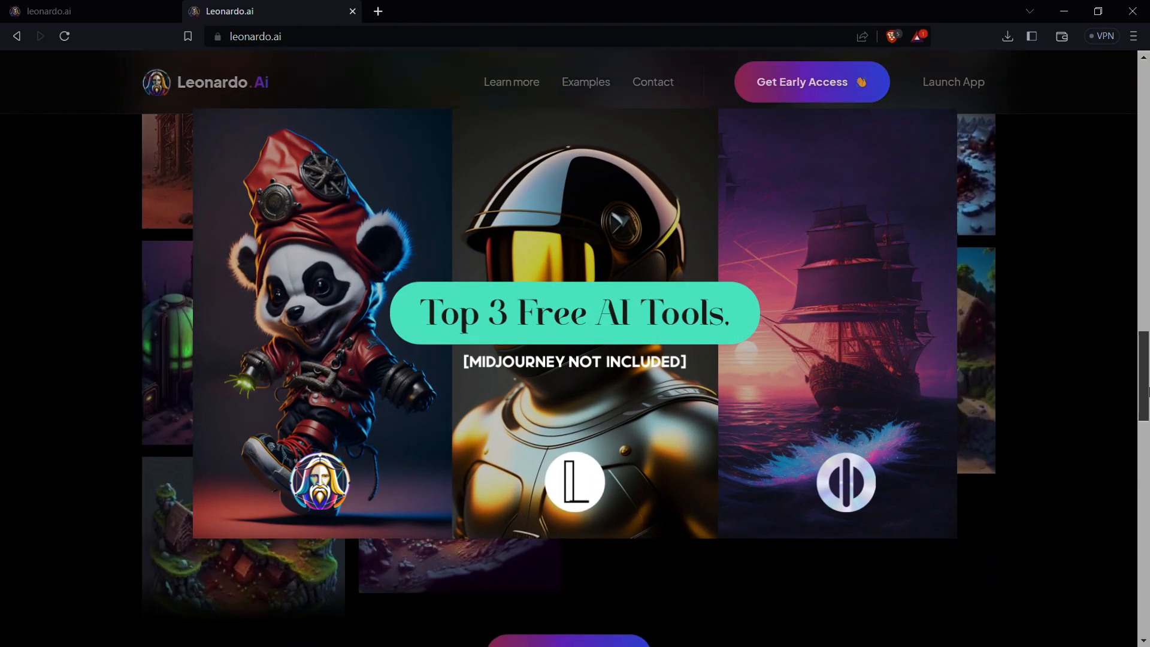
click(954, 81)
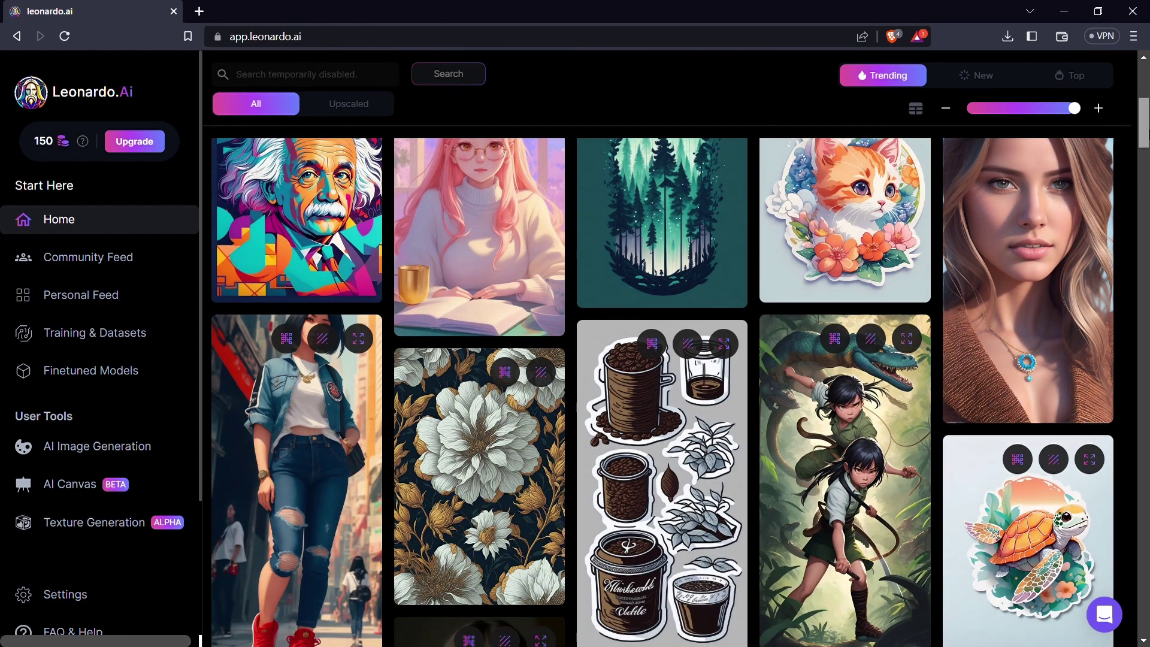
Browse the Trending feed and close the ninja wolf image details.
scroll(down, 3)
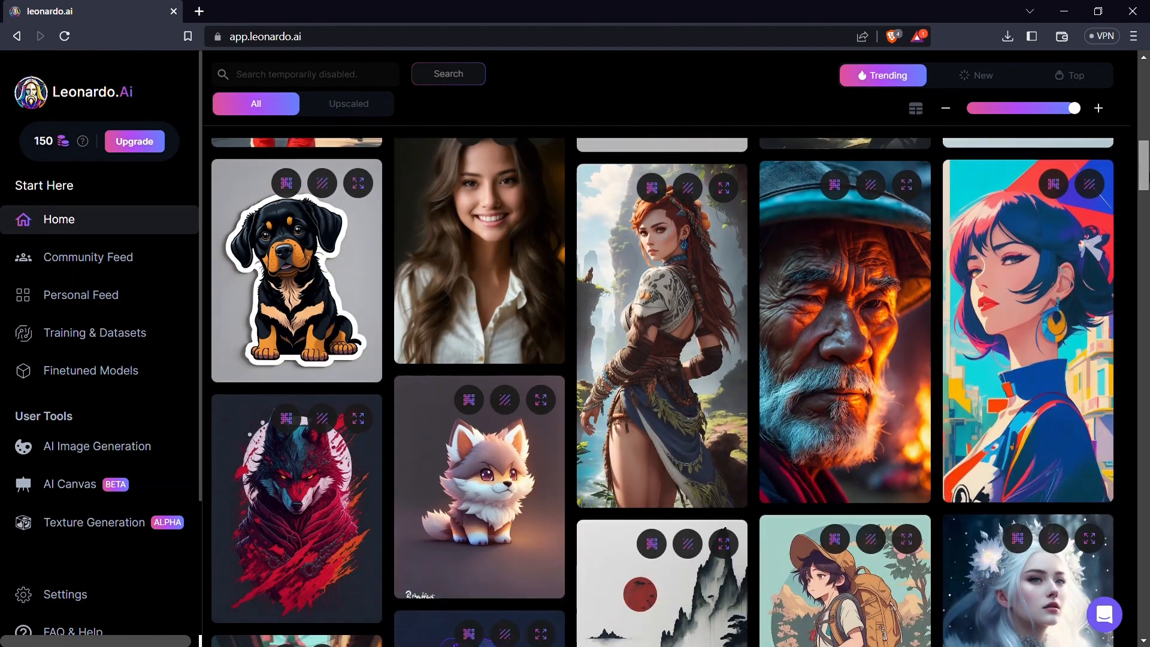
scroll(down, 3)
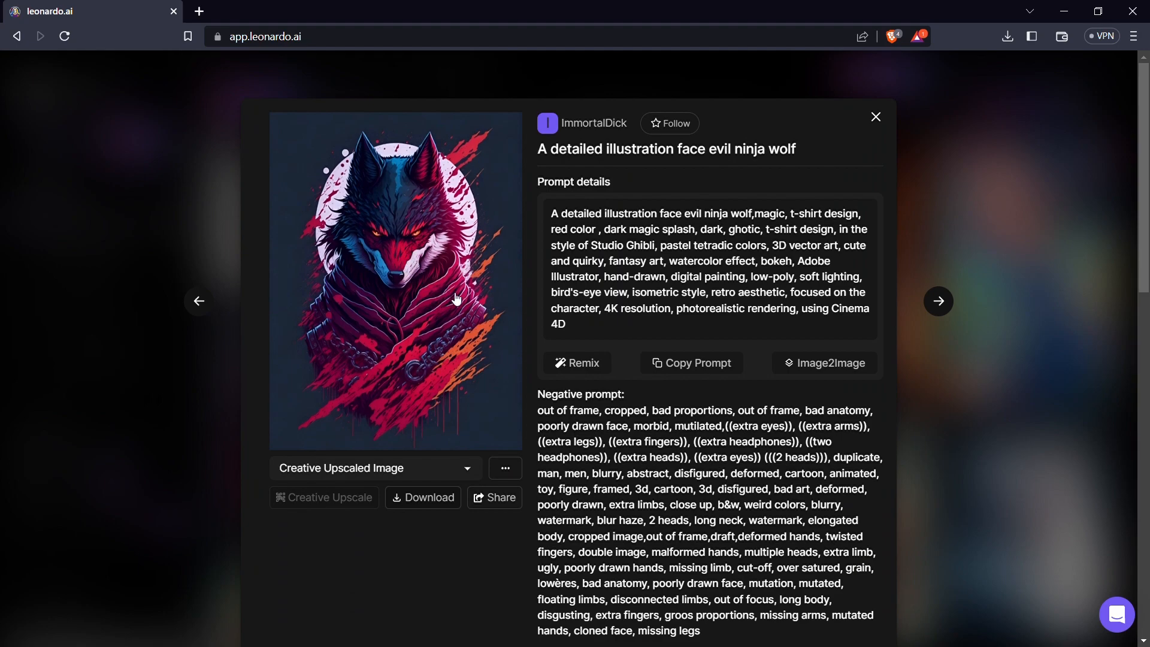
mouse_move(1002, 176)
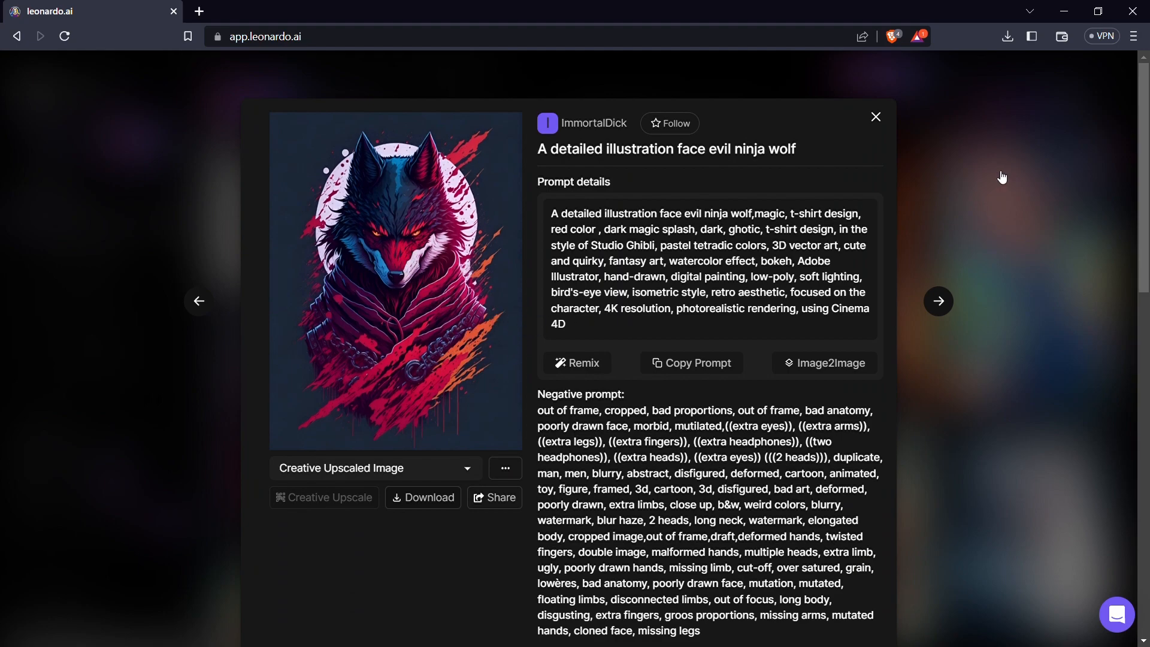
click(876, 117)
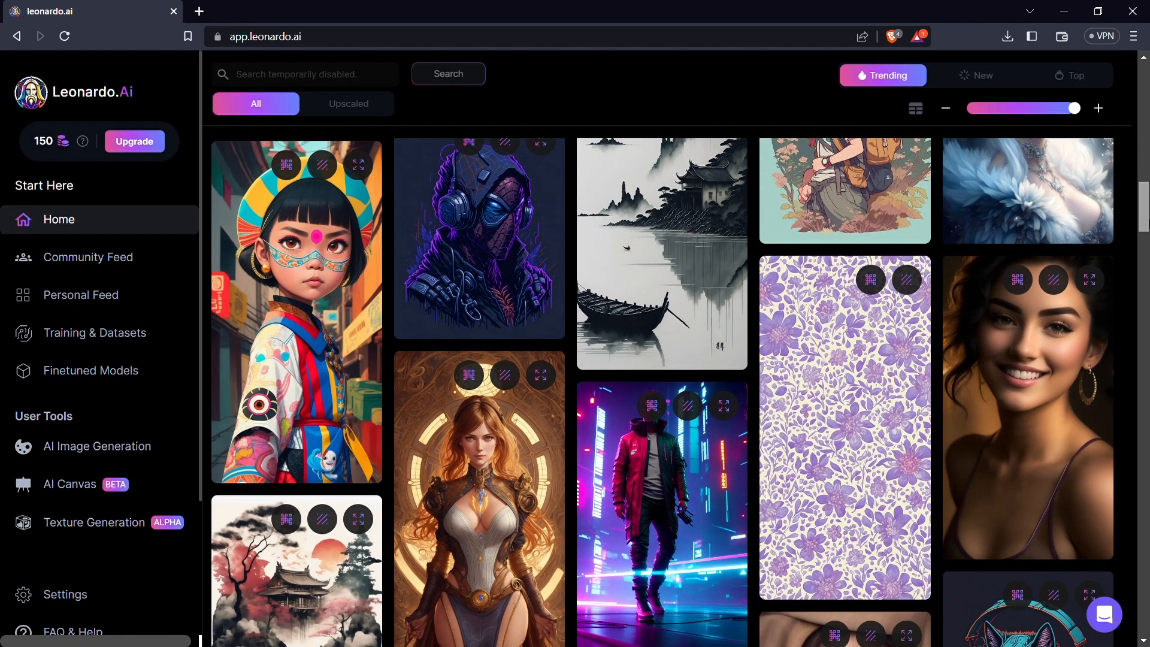
scroll(down, 3)
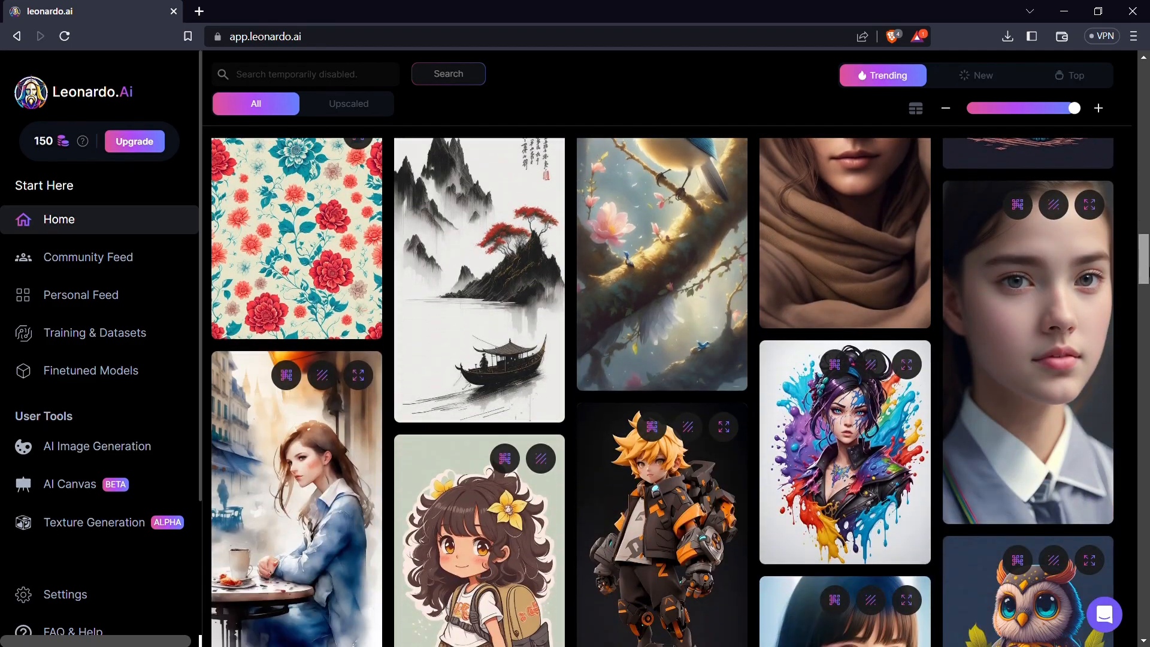
scroll(down, 3)
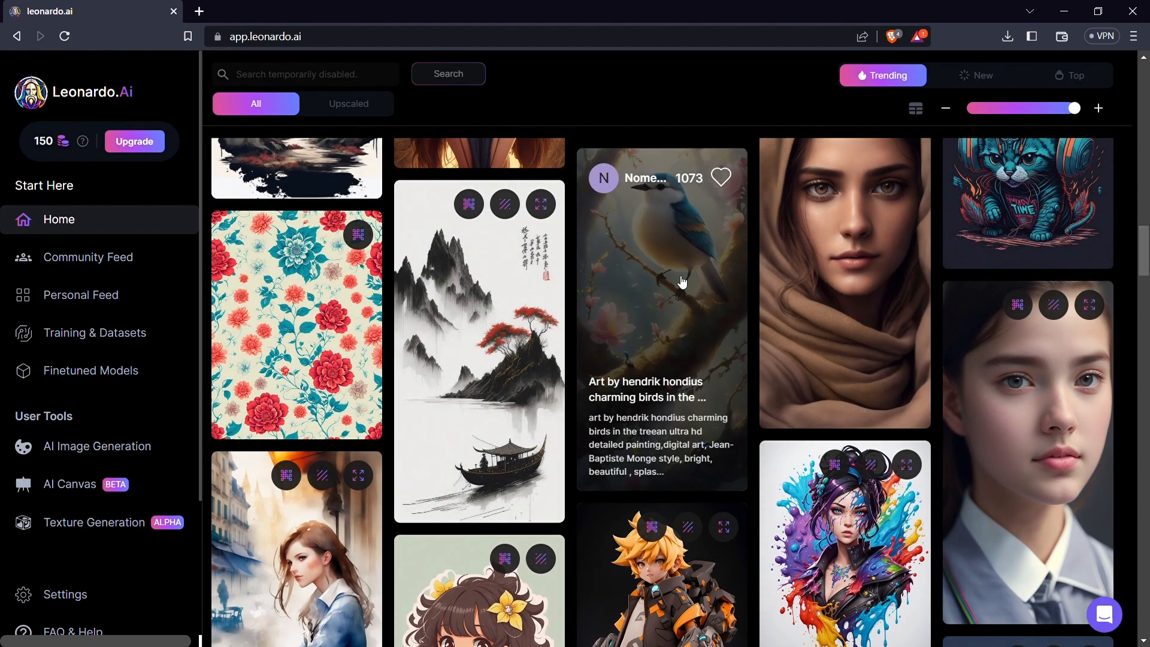
Open and close the Chinese ink painting details, then scroll further down the feed.
click(479, 348)
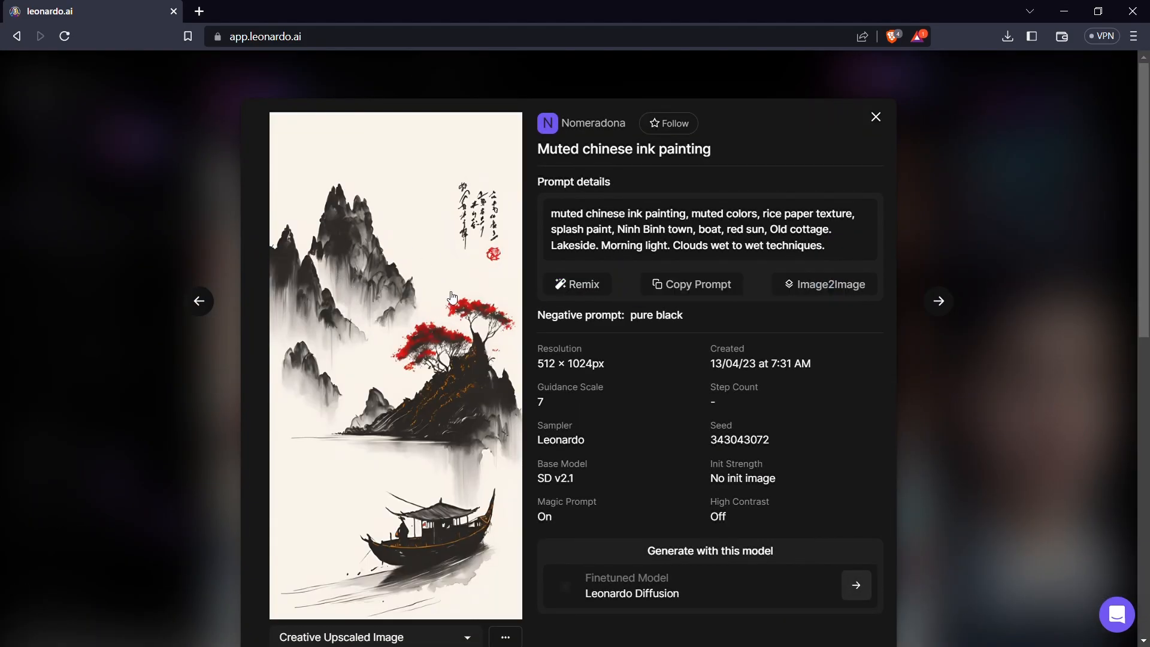
click(875, 116)
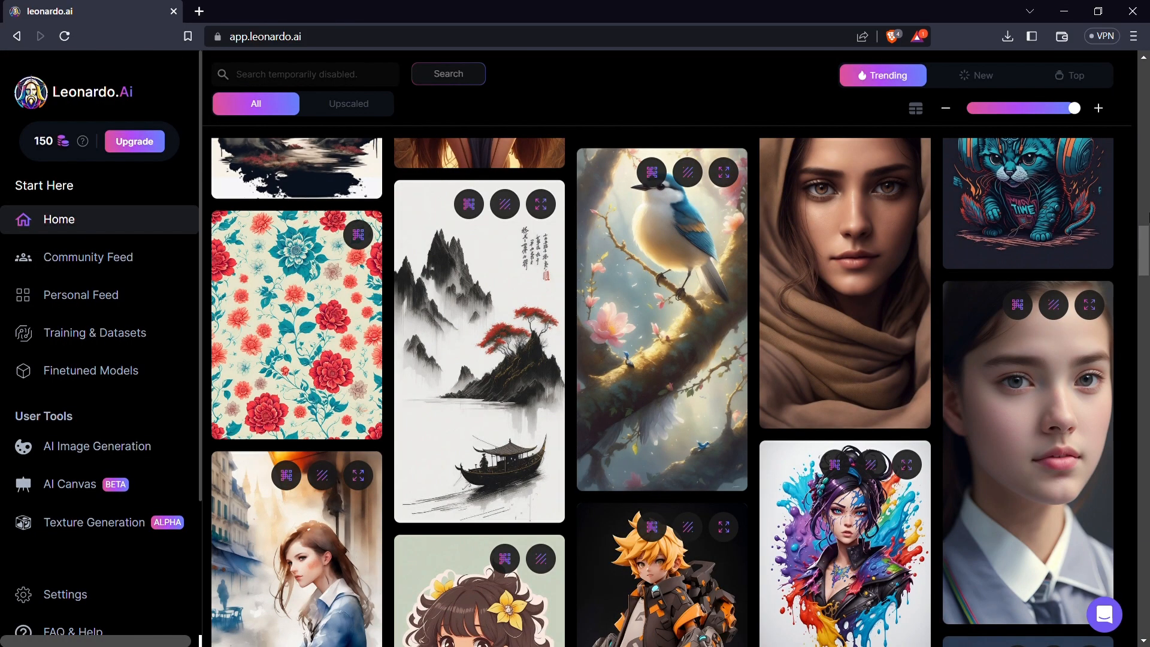
scroll(down, 3)
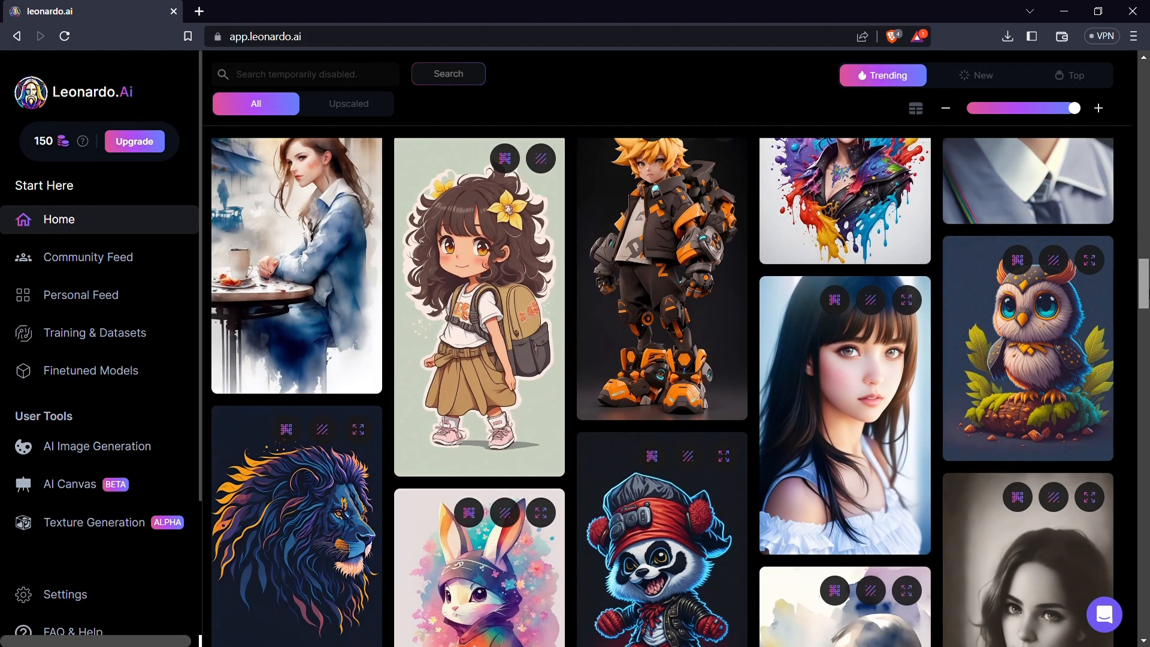
scroll(down, 3)
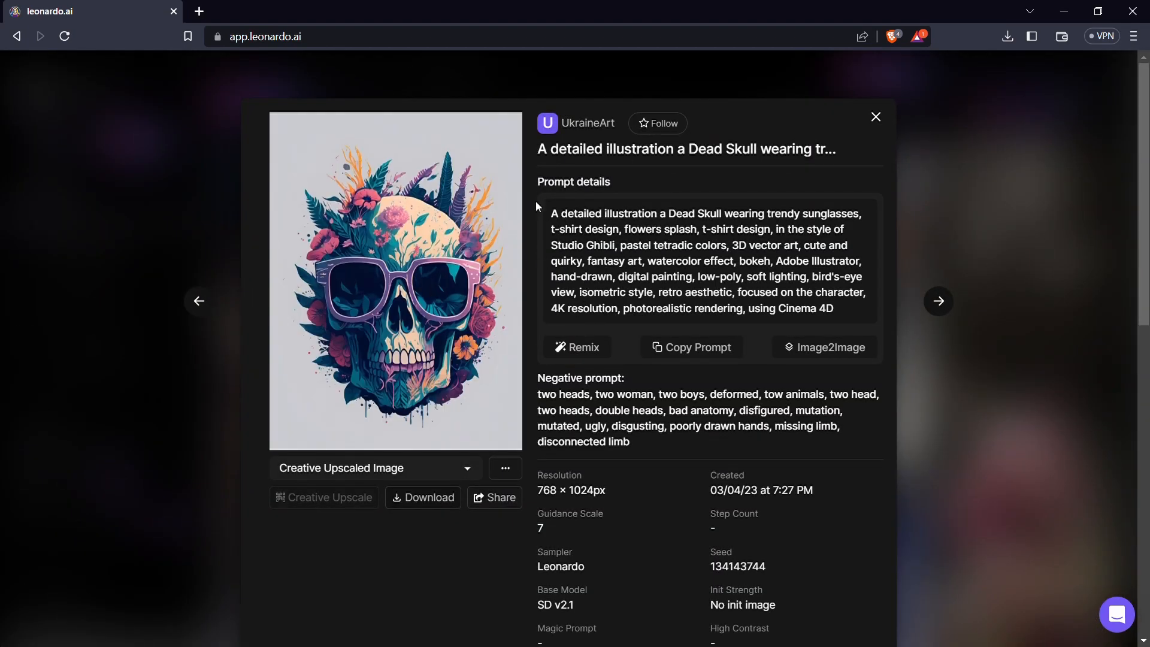
mouse_move(505, 255)
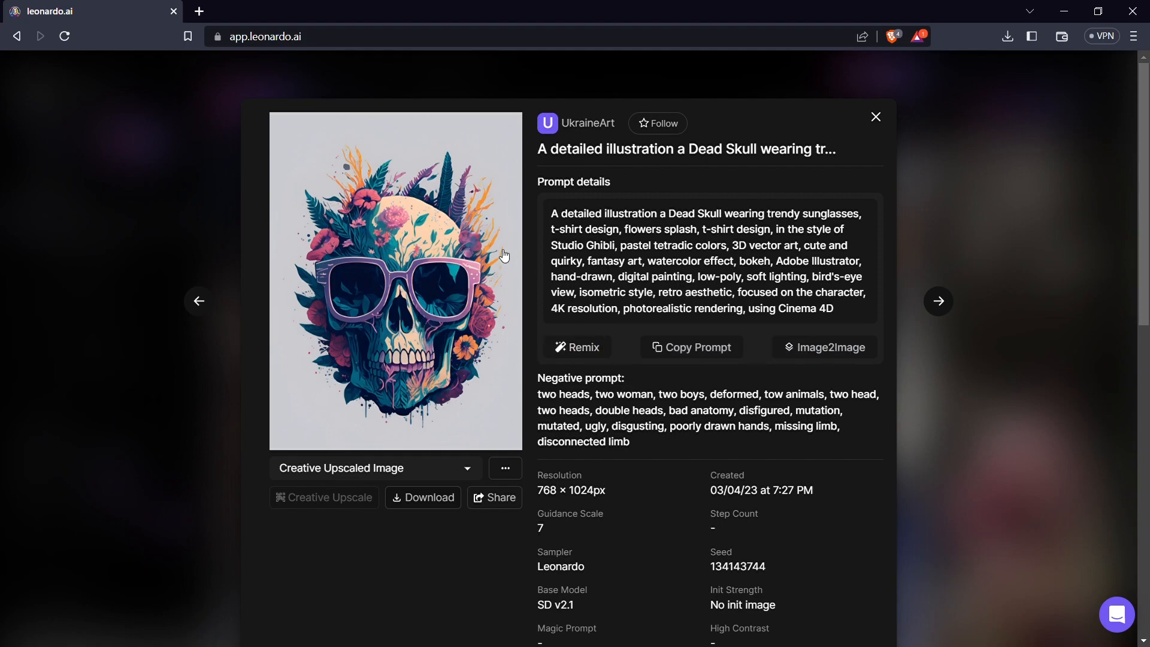
Select and copy the entire Dead Skull prompt, then close its details.
double_click(557, 213)
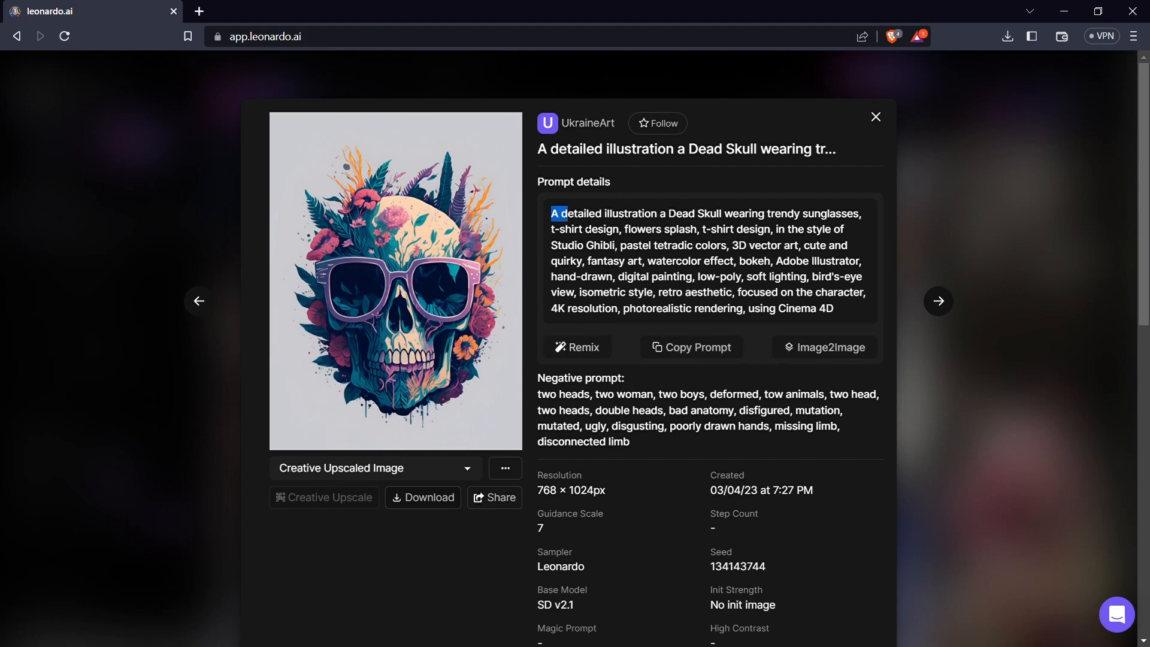
drag(551, 213, 834, 307)
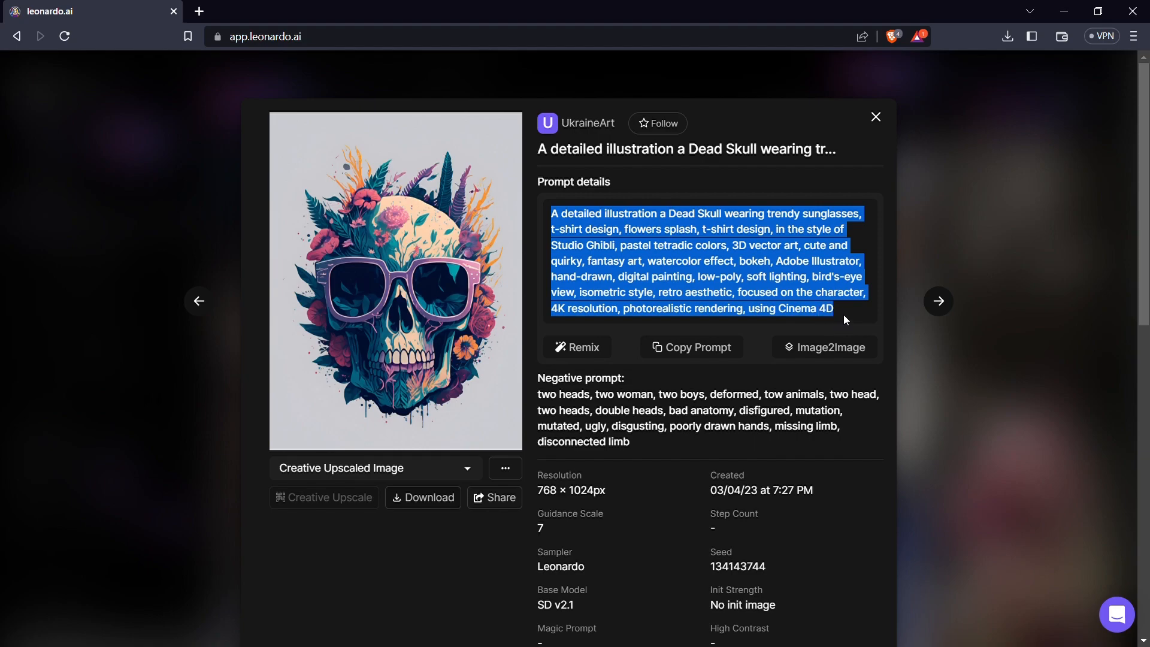
click(844, 320)
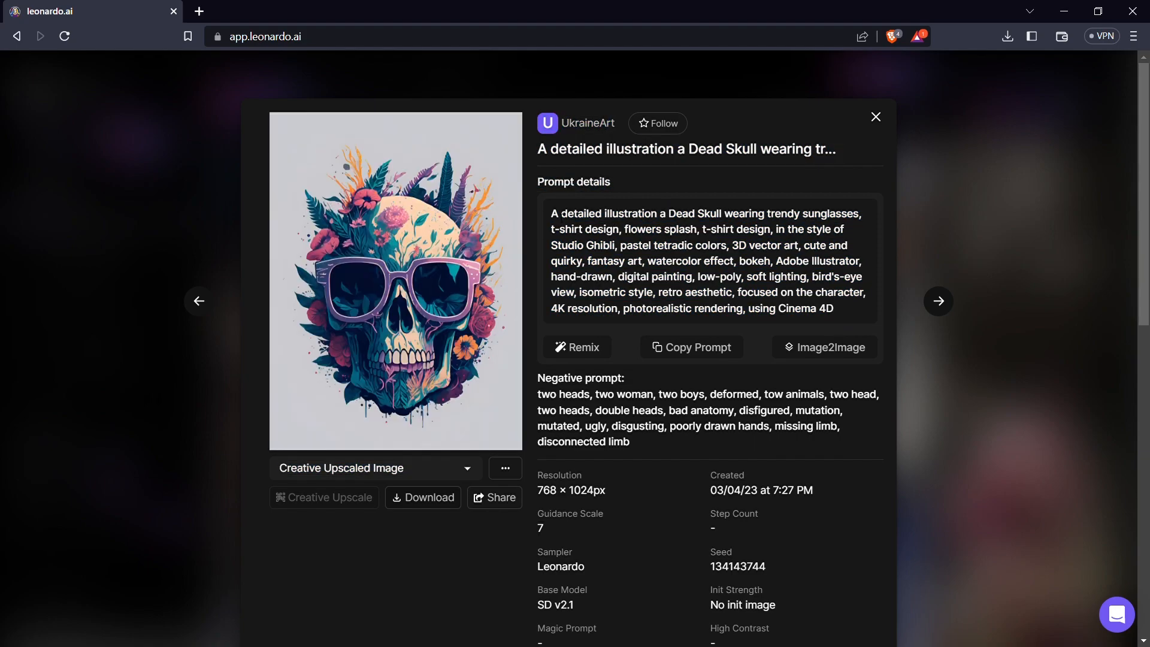
mouse_move(339, 574)
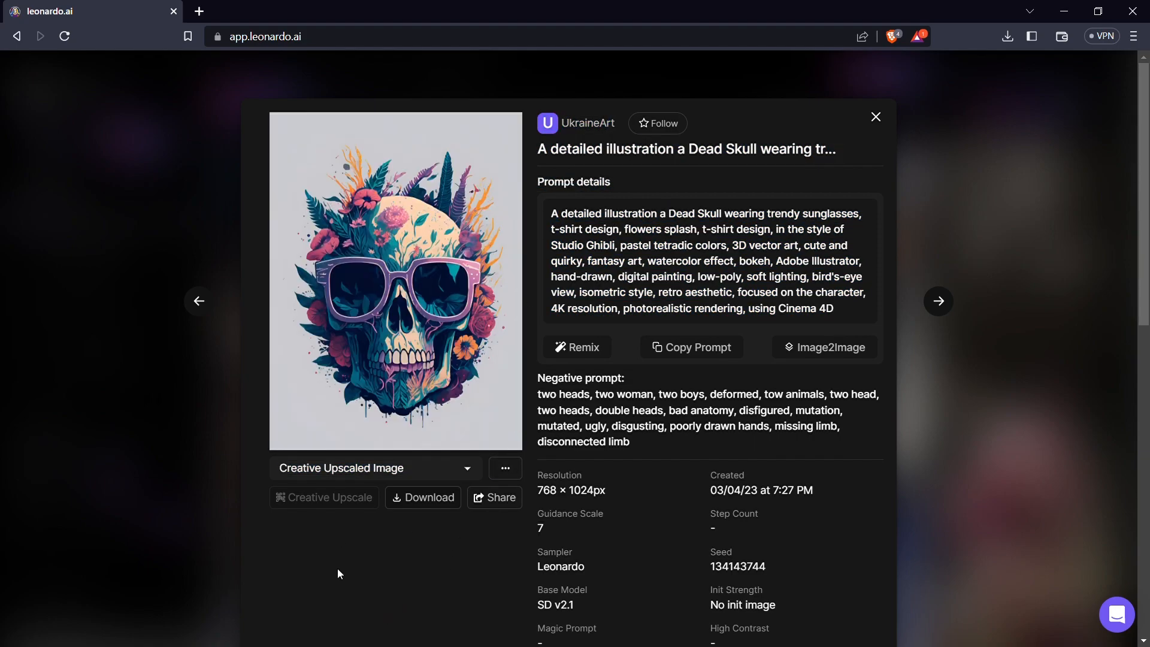
mouse_move(531, 400)
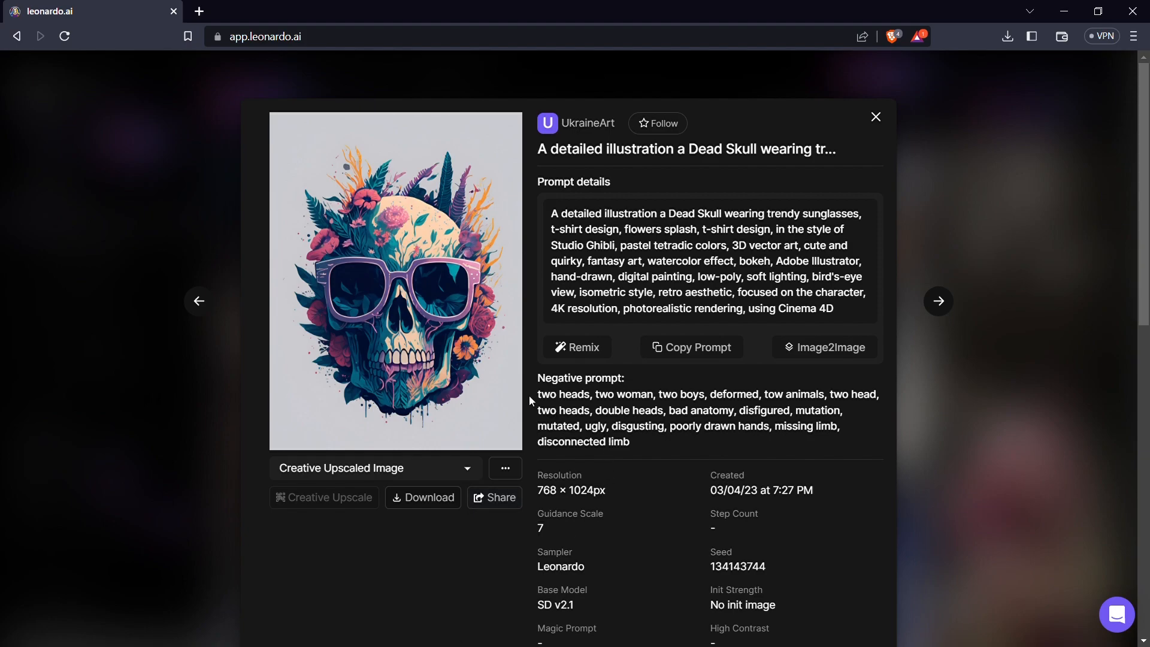
click(876, 116)
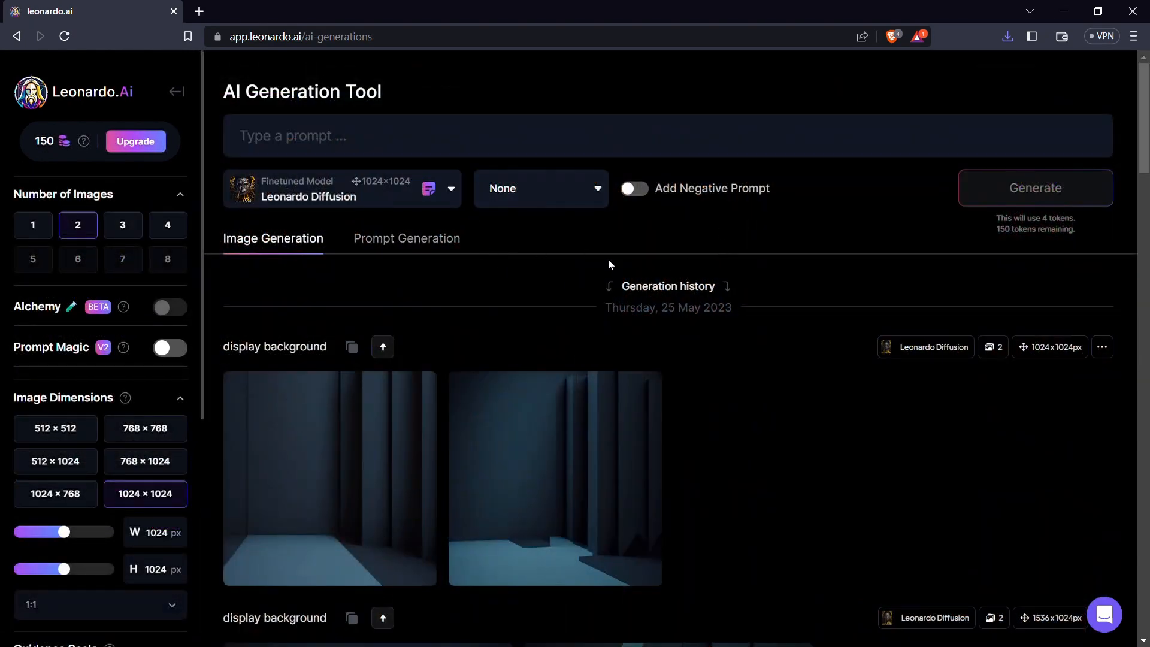
mouse_move(205, 133)
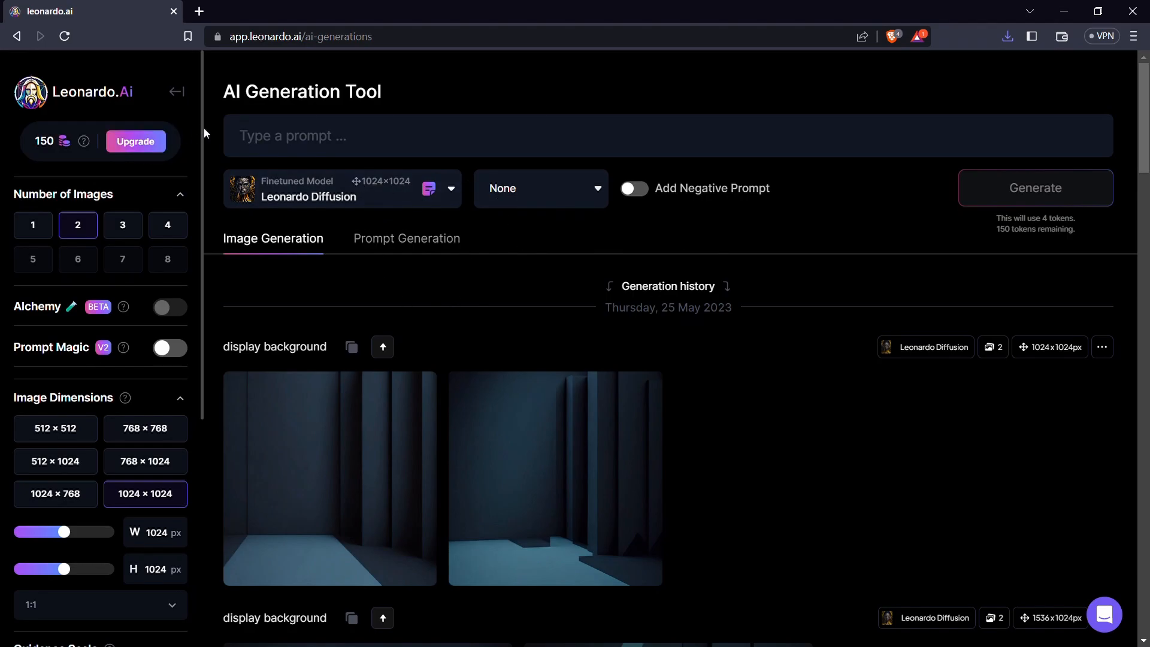
Enter the prompt 'a flying eagle, t-shirt design, claws, big eyes, beak, wearing hat, wearing glasses'.
scroll(down, 3)
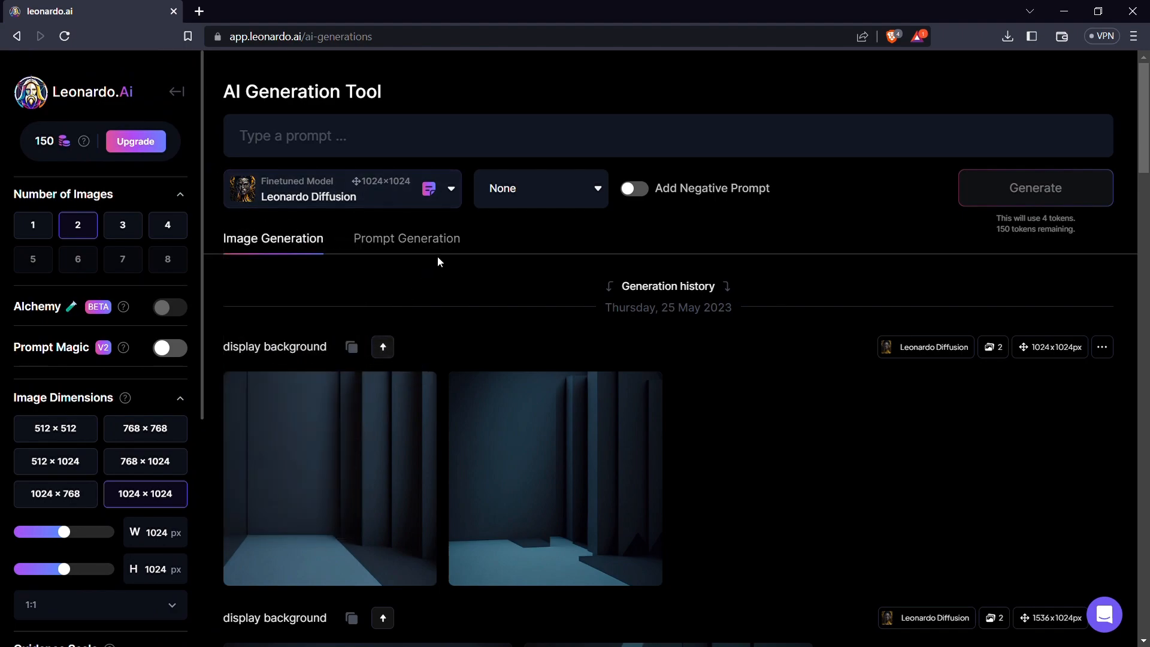
mouse_move(336, 242)
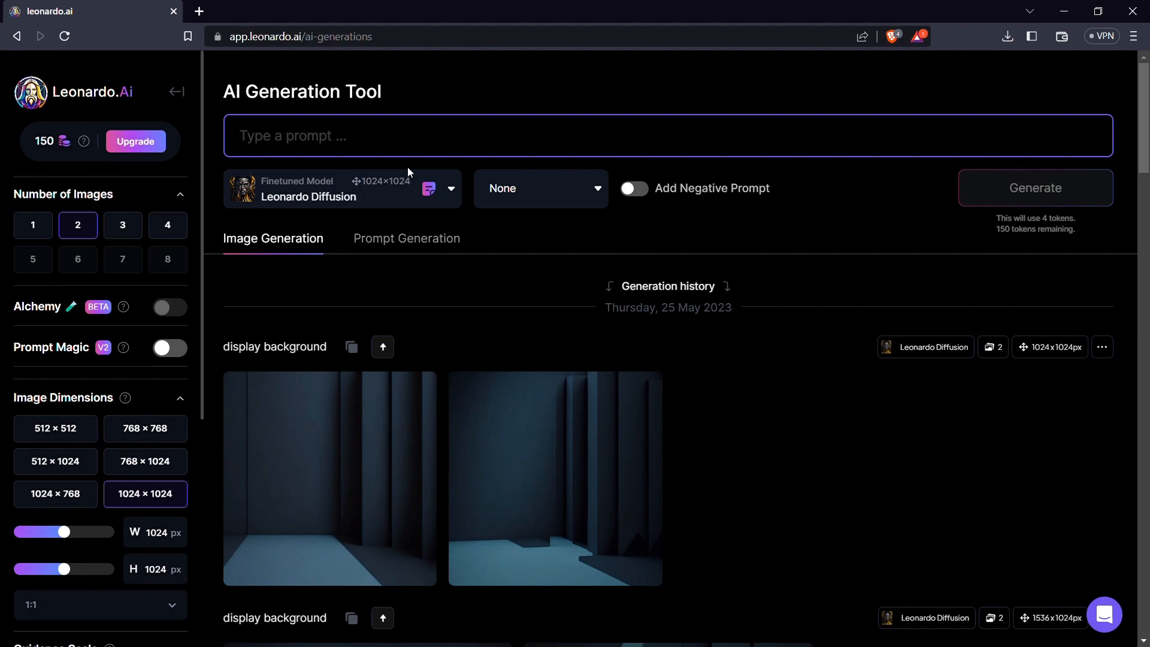
text(a)
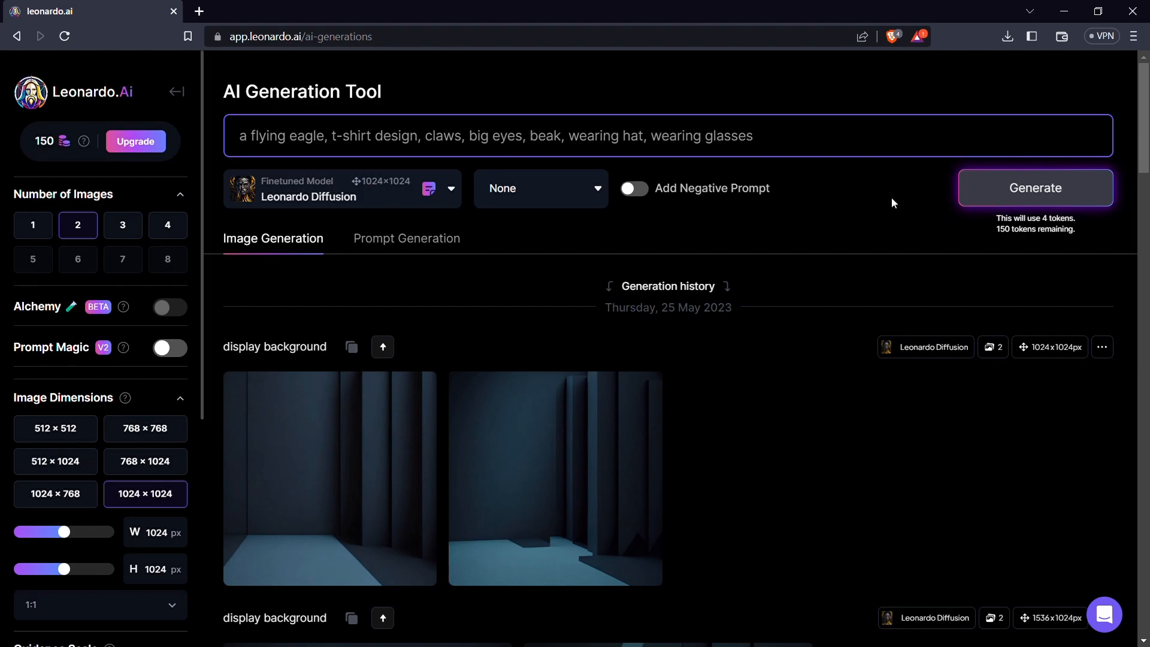
Generate two eagle images from the prompt and open one full size.
click(1035, 187)
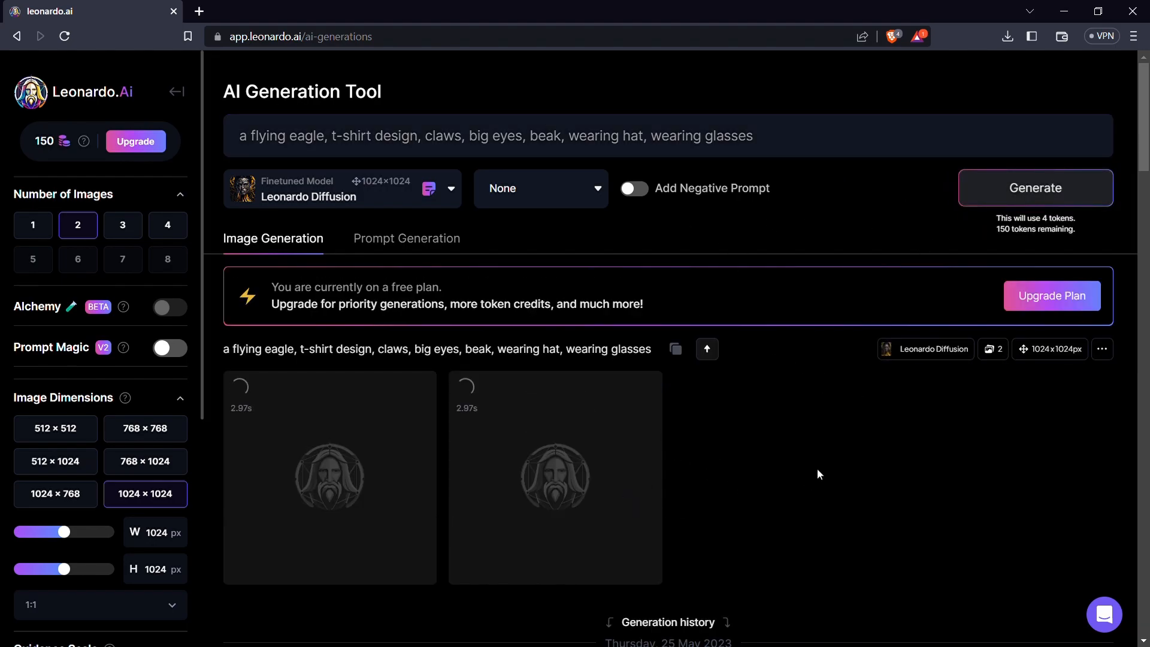
scroll(down, 3)
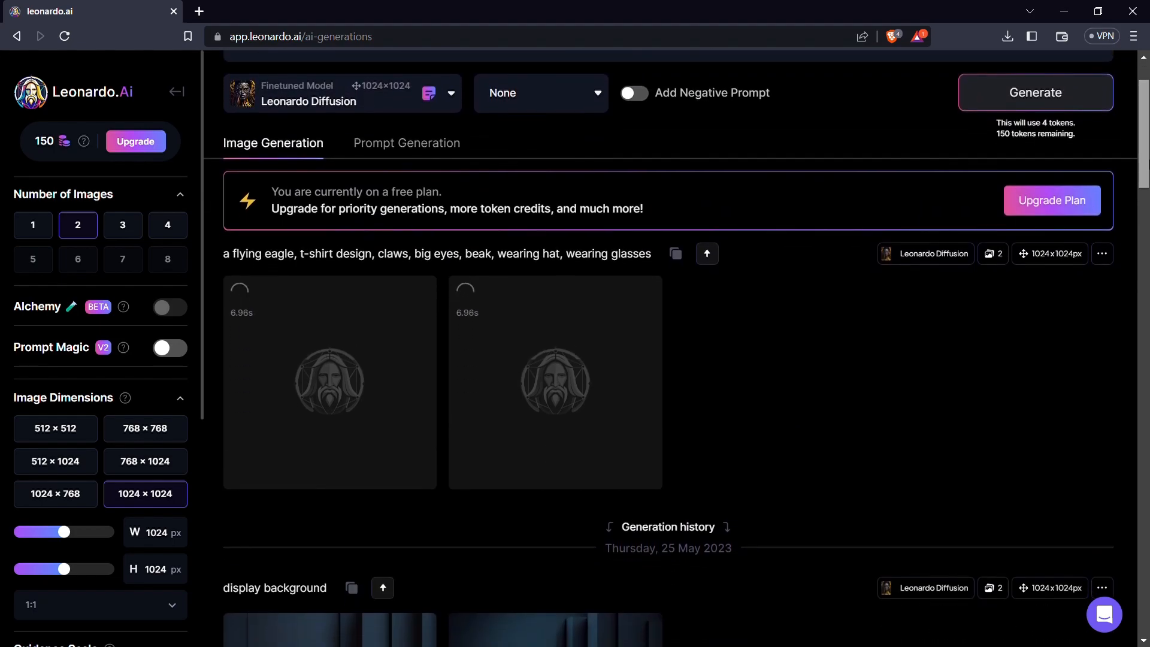
click(1035, 92)
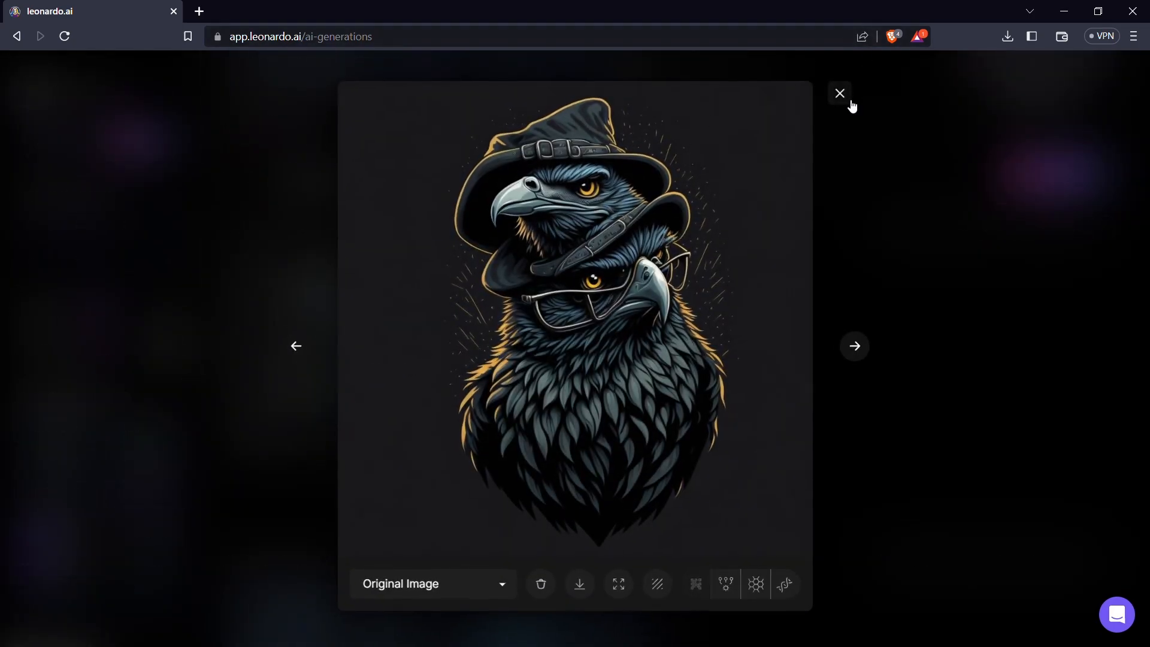
Switch to the second eagle image, wearing cap and goggles, and download it.
click(840, 93)
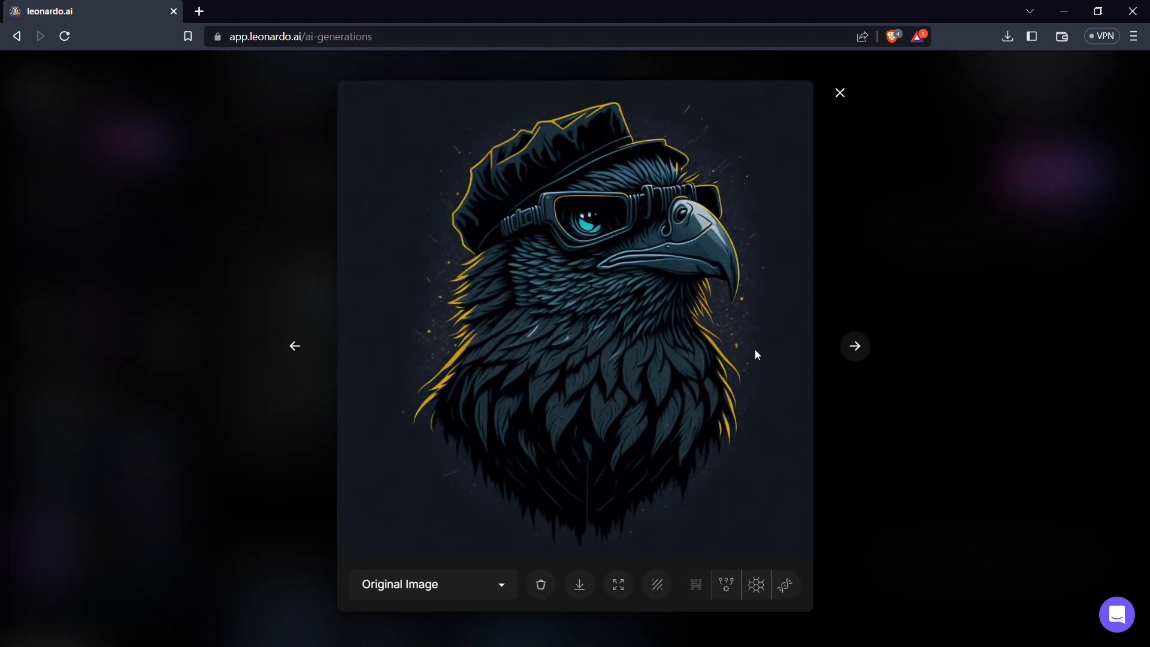
mouse_move(677, 354)
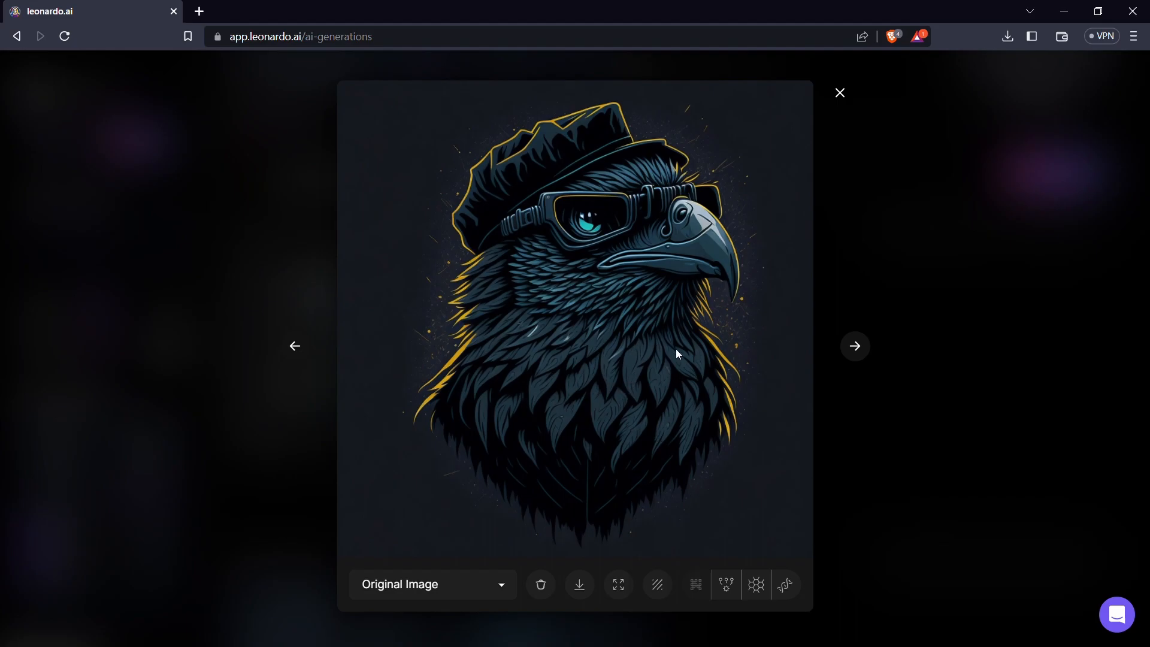
mouse_move(580, 585)
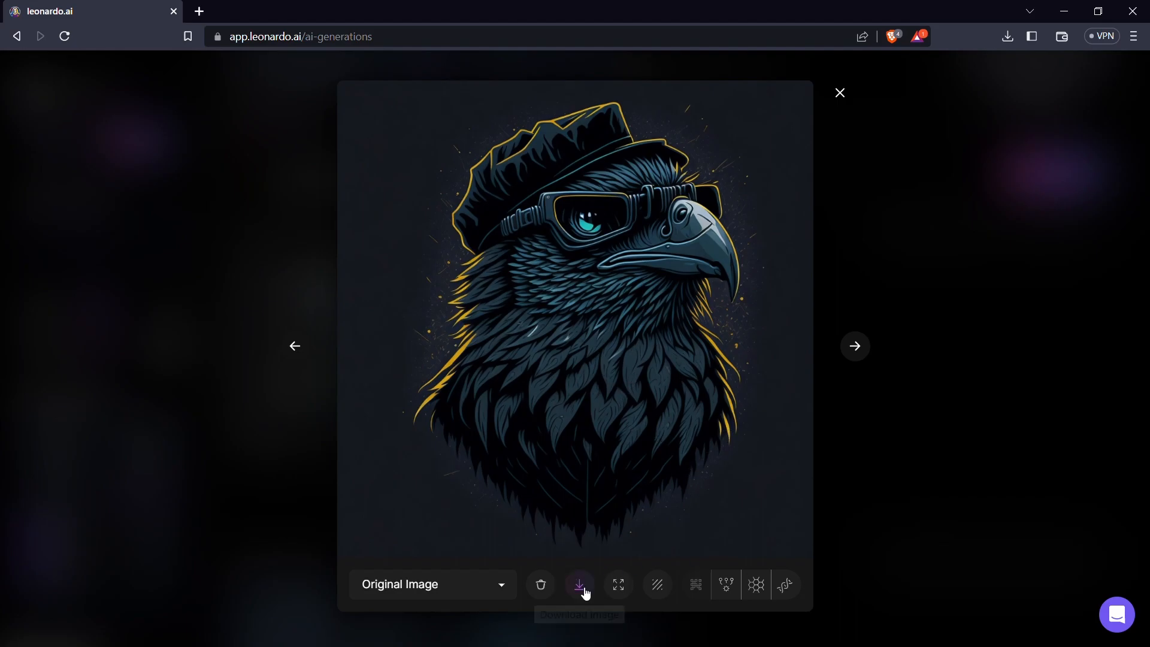
click(580, 585)
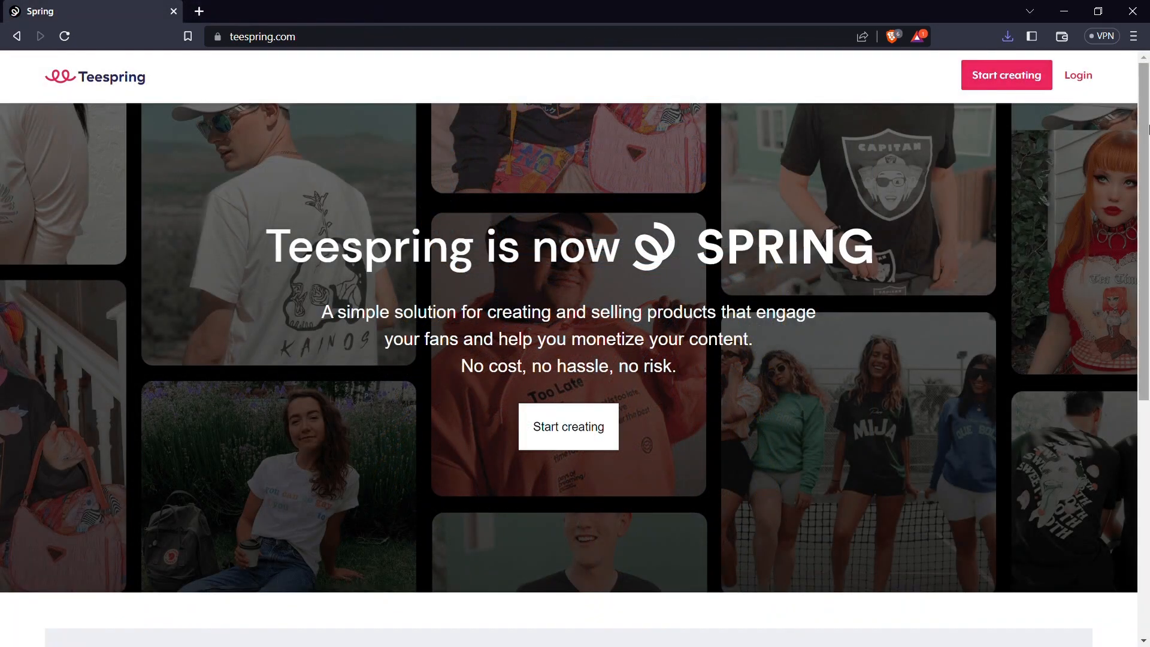
Sign up on Spring with a Google account and land on the creator dashboard.
scroll(down, 3)
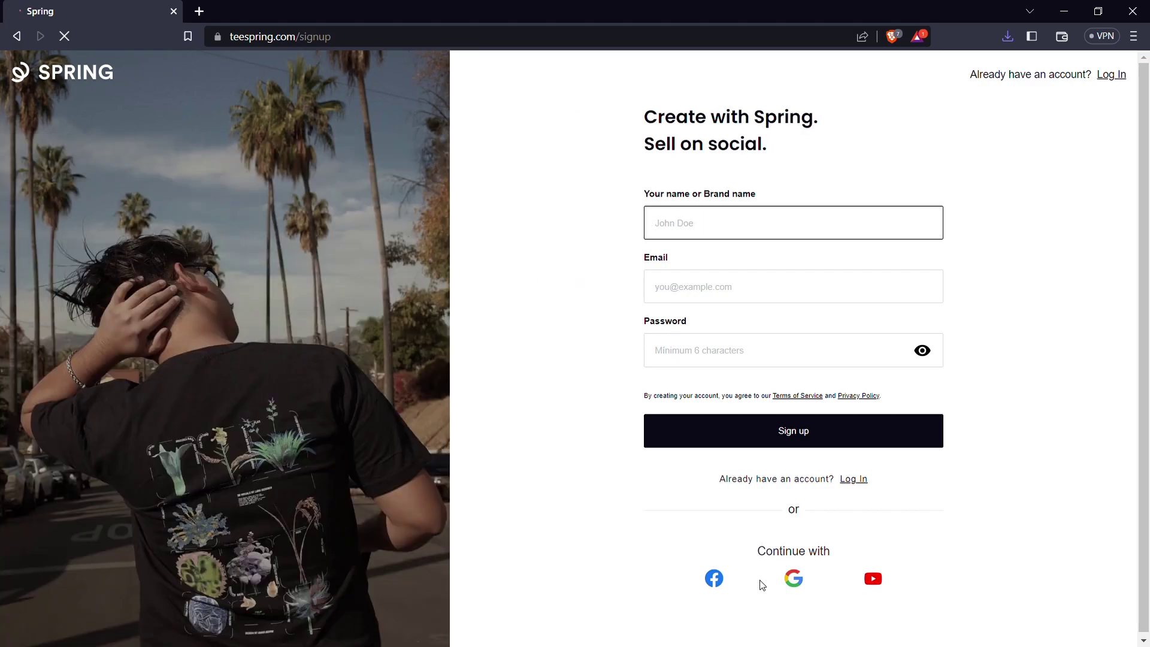
click(793, 579)
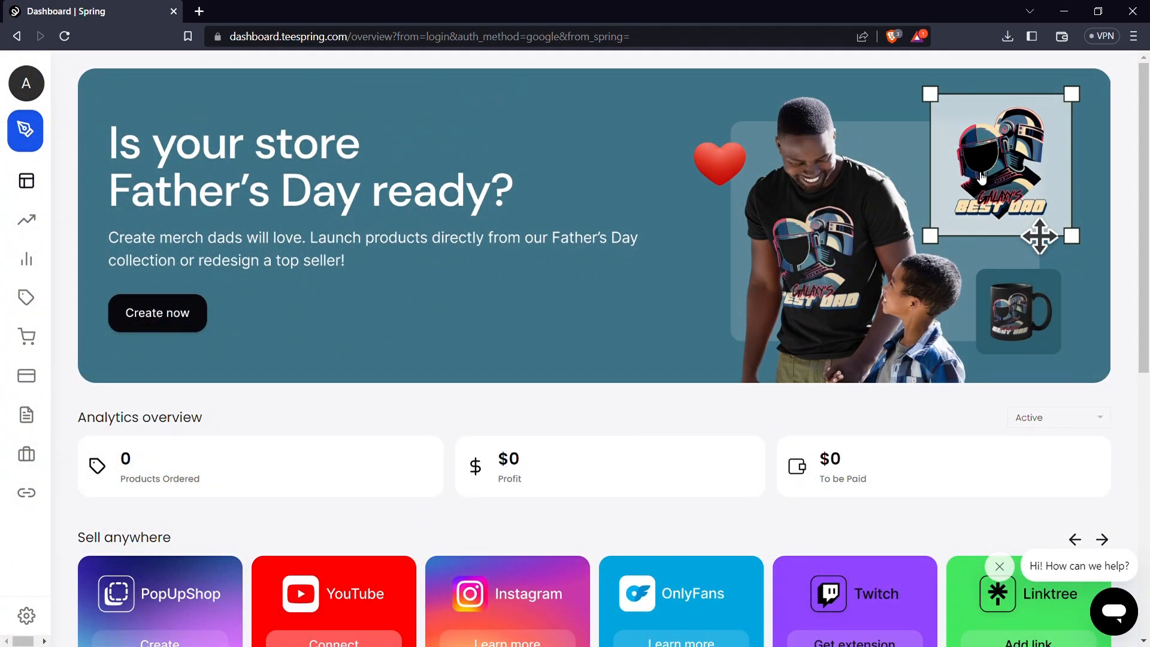
mouse_move(770, 253)
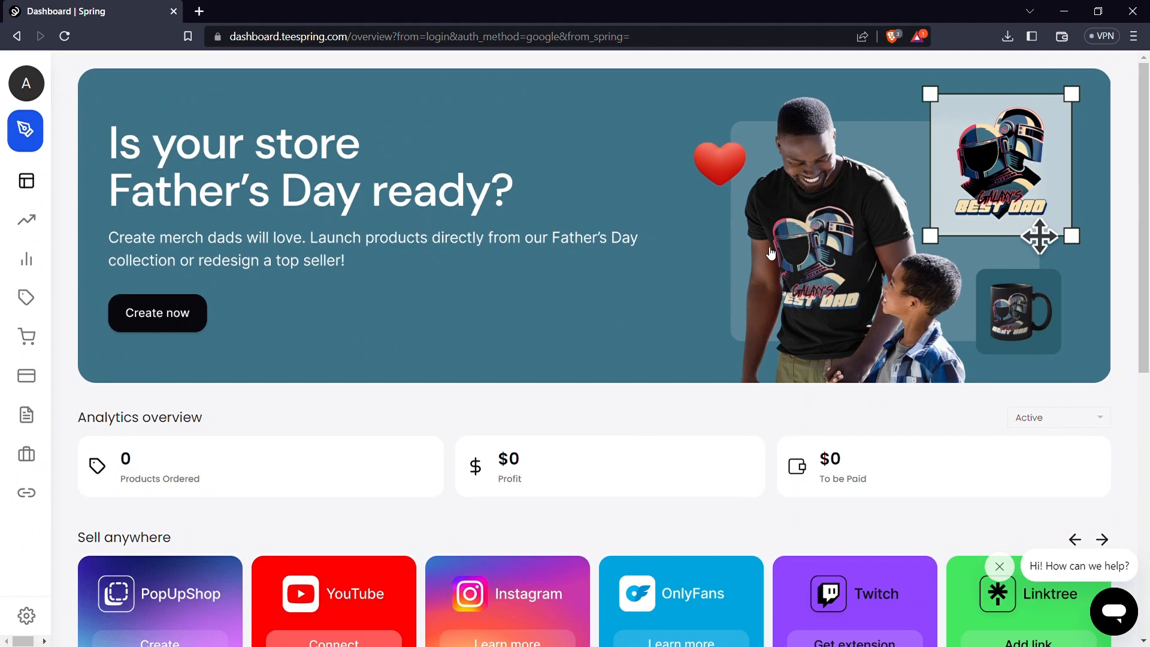
scroll(down, 3)
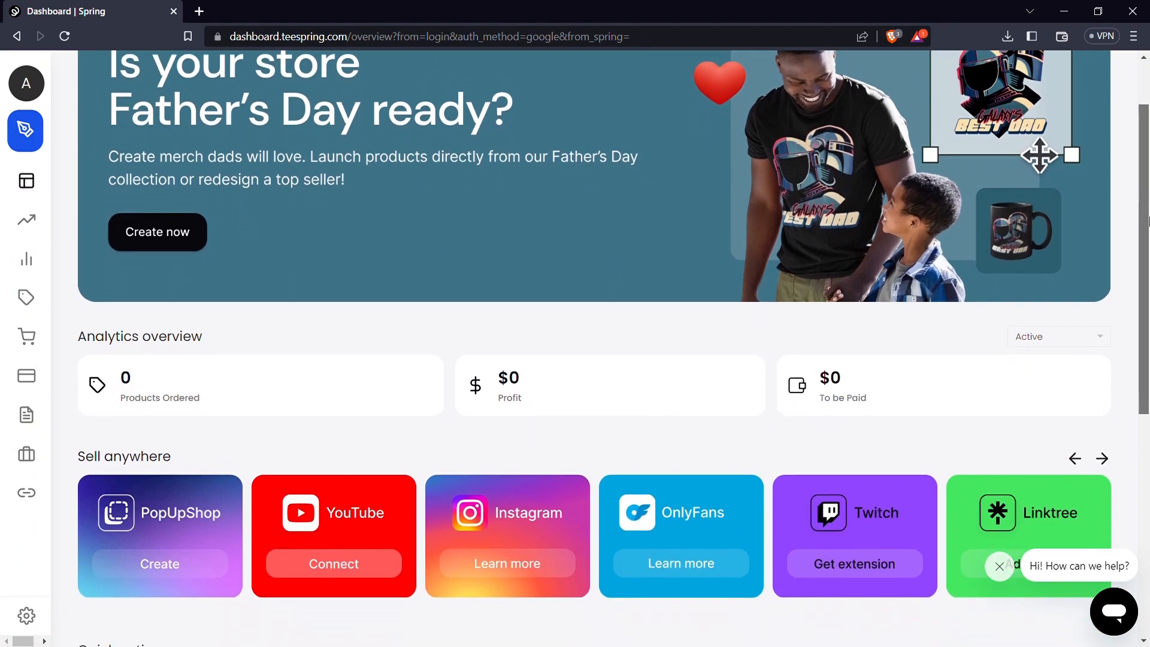
scroll(down, 3)
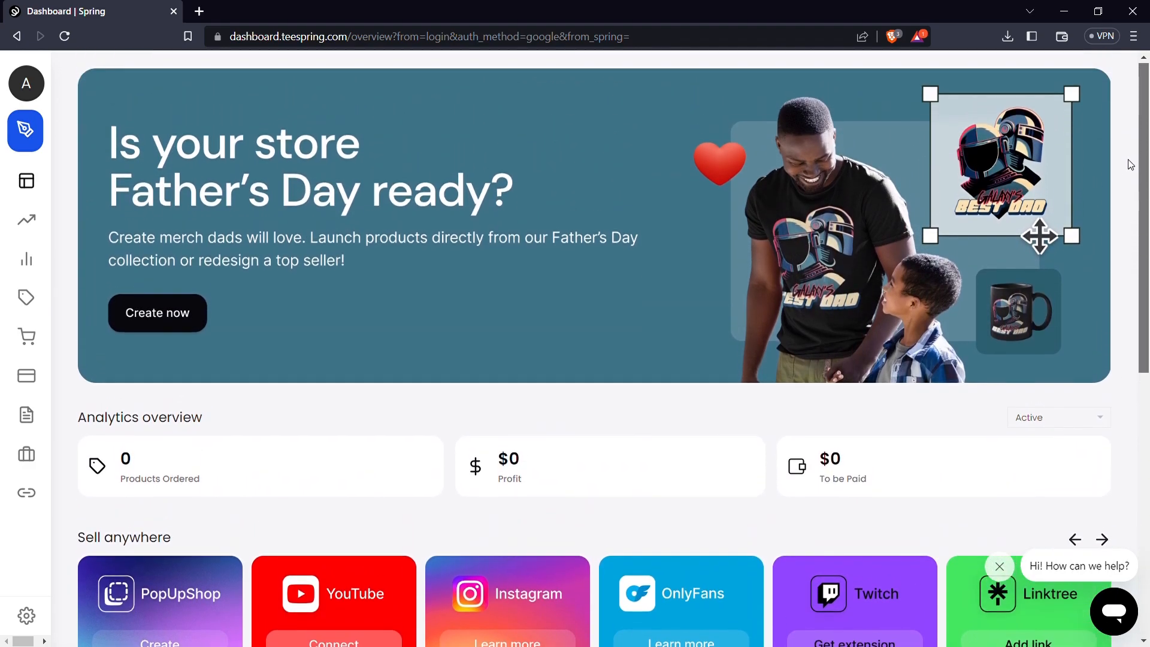
mouse_move(275, 333)
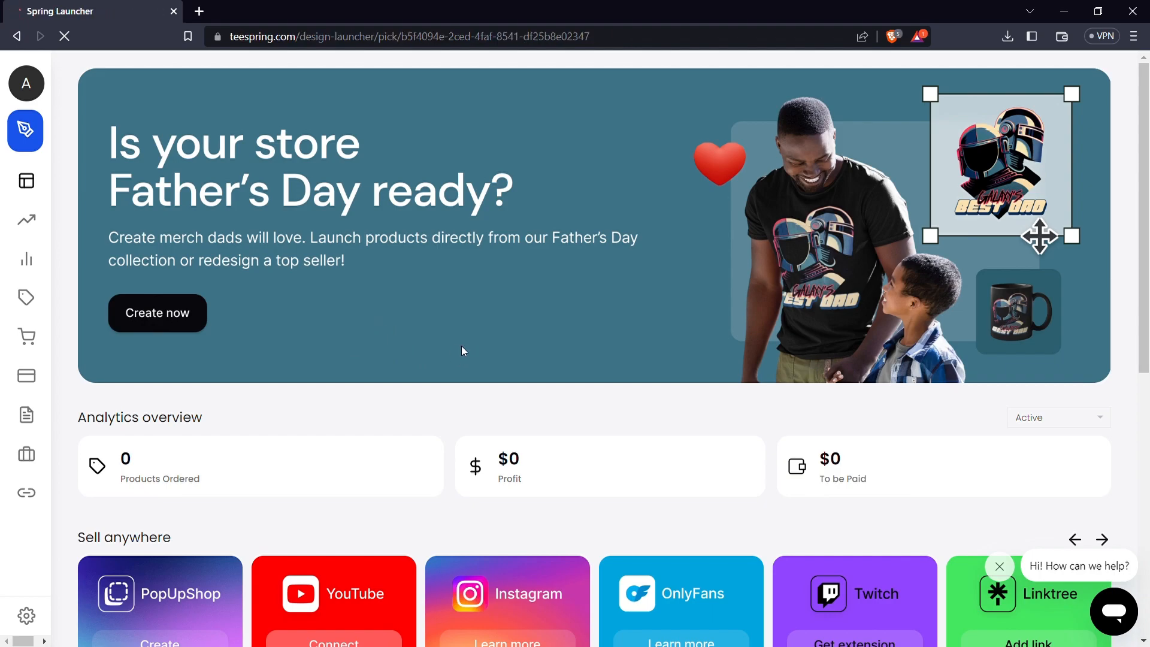
Start a new product and browse T-Shirt styles with their base costs and colours.
click(157, 312)
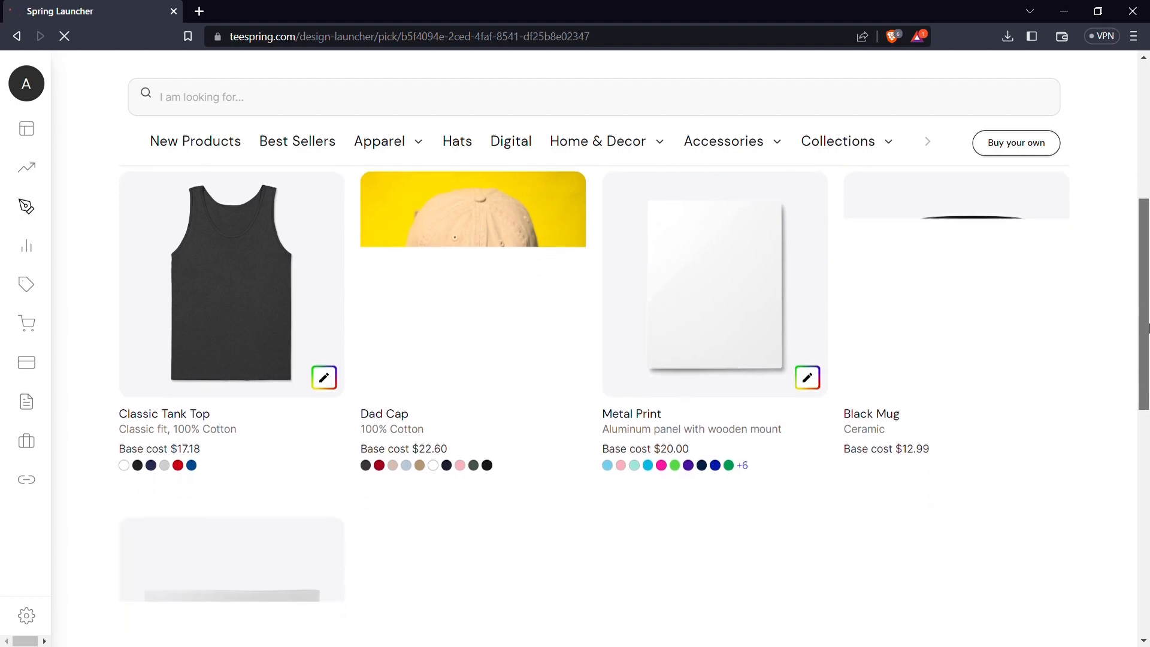
scroll(down, 3)
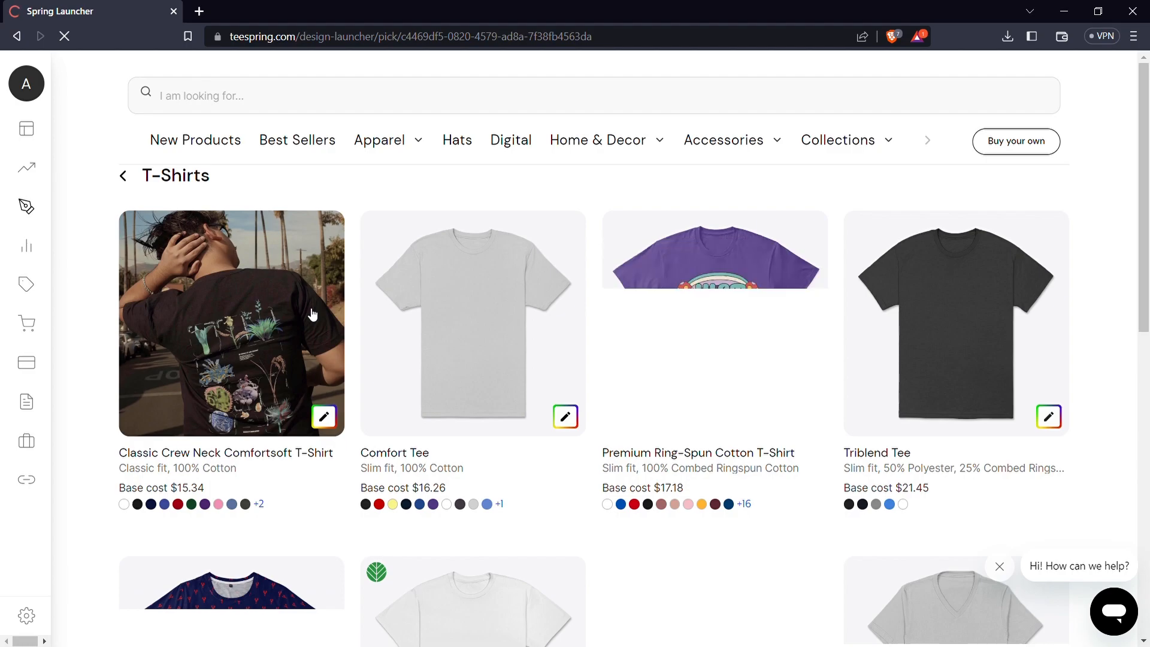
scroll(down, 3)
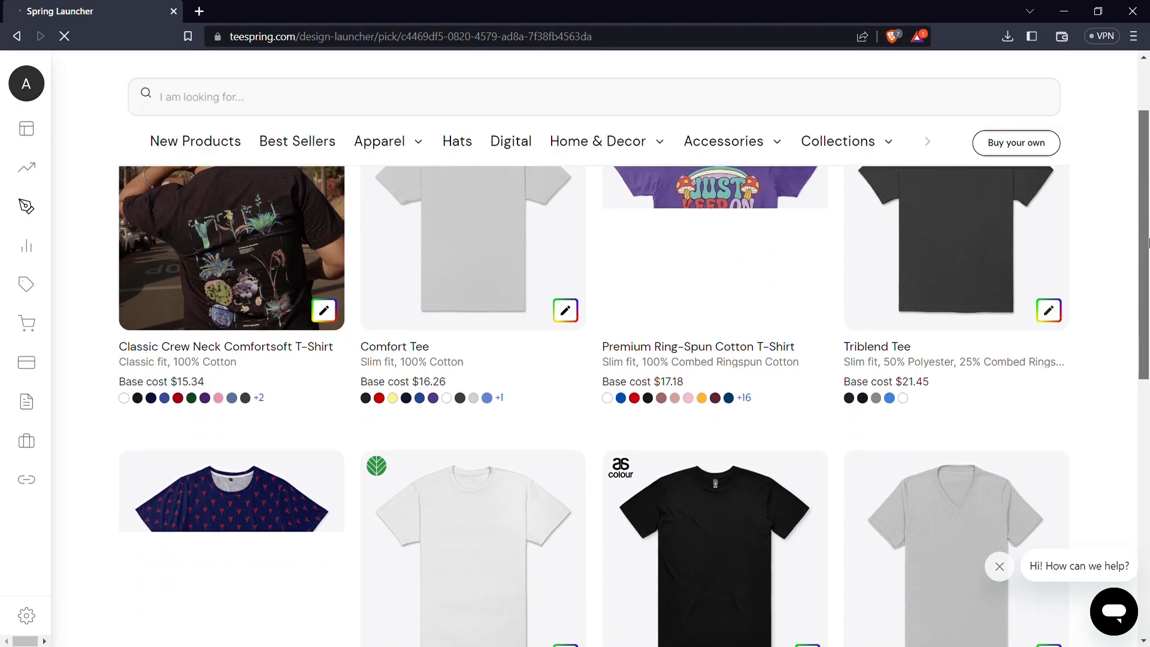
scroll(down, 3)
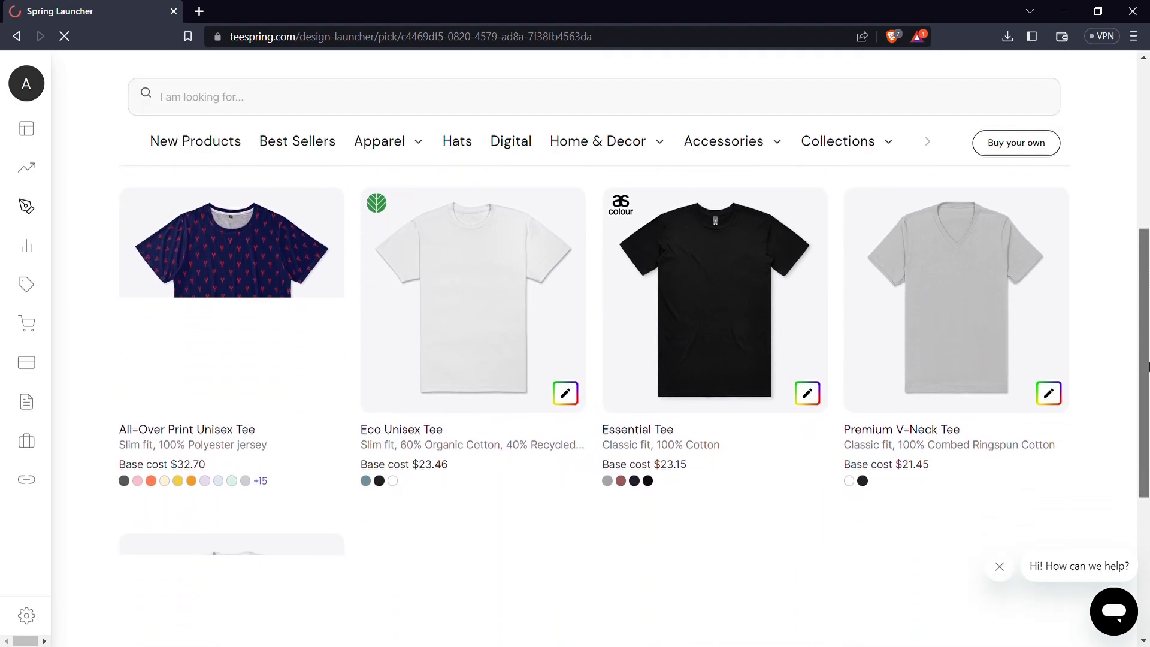
scroll(down, 3)
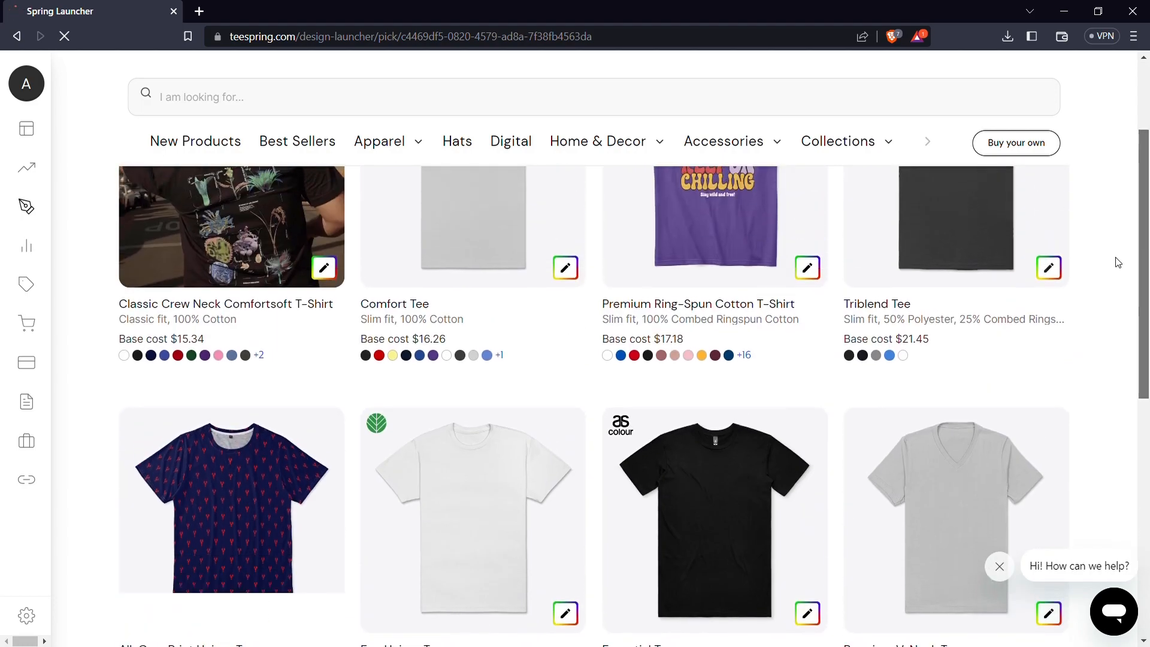
scroll(down, 3)
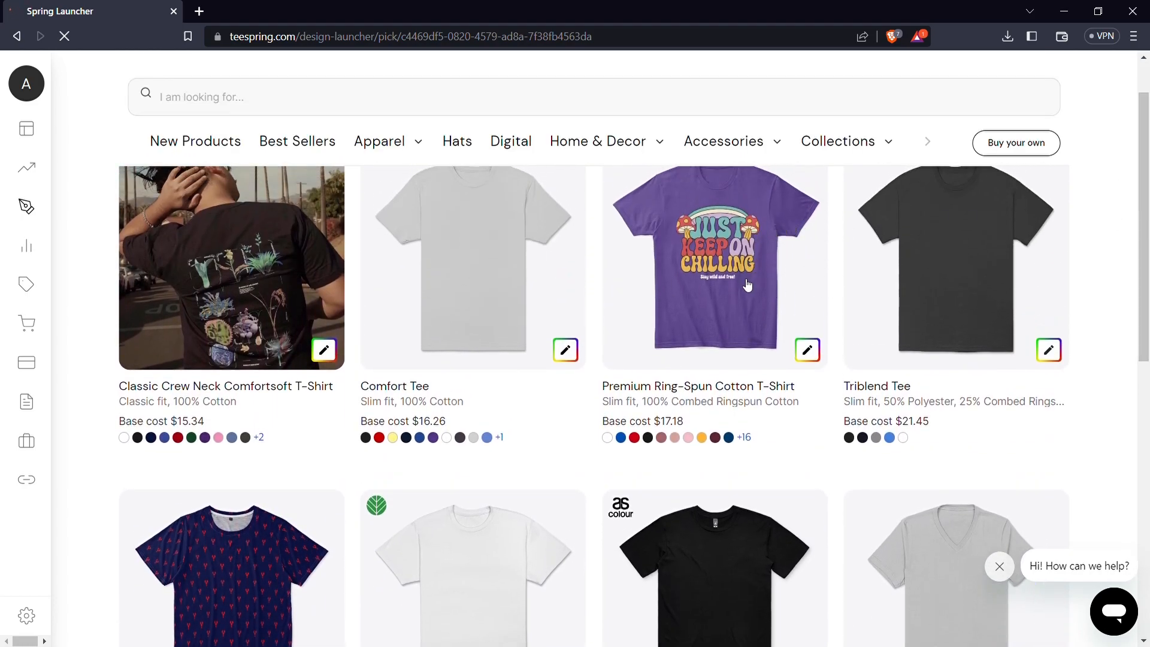
Choose the Premium Ring-Spun Cotton T-Shirt and resize the eagle artwork on its front.
click(748, 266)
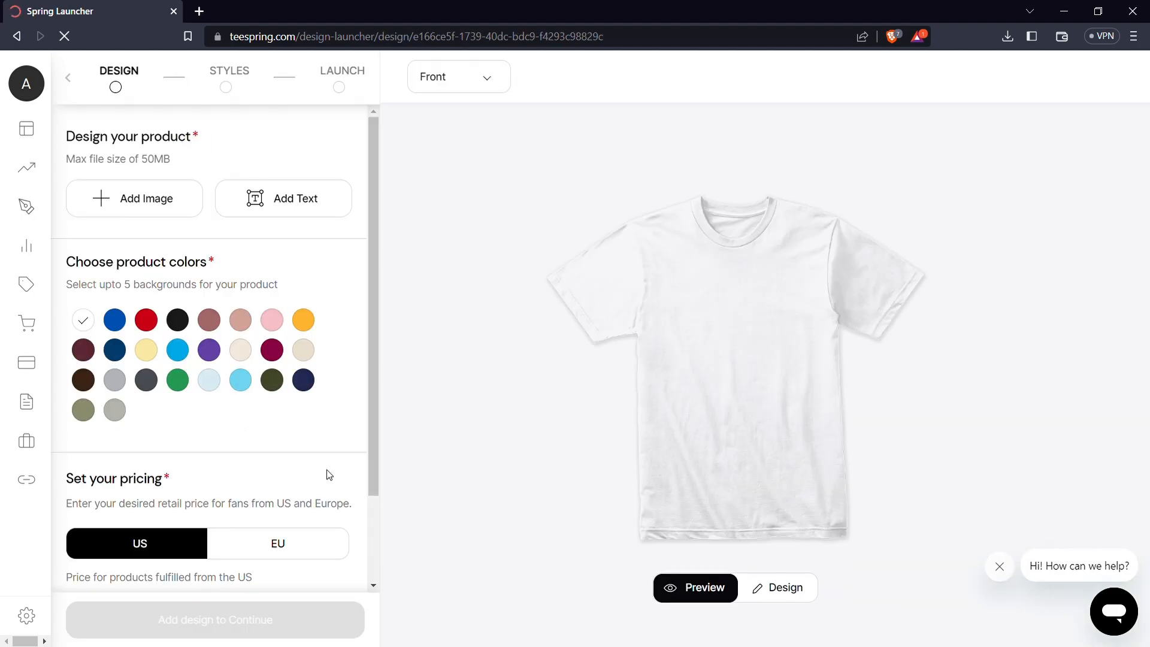
mouse_move(69, 402)
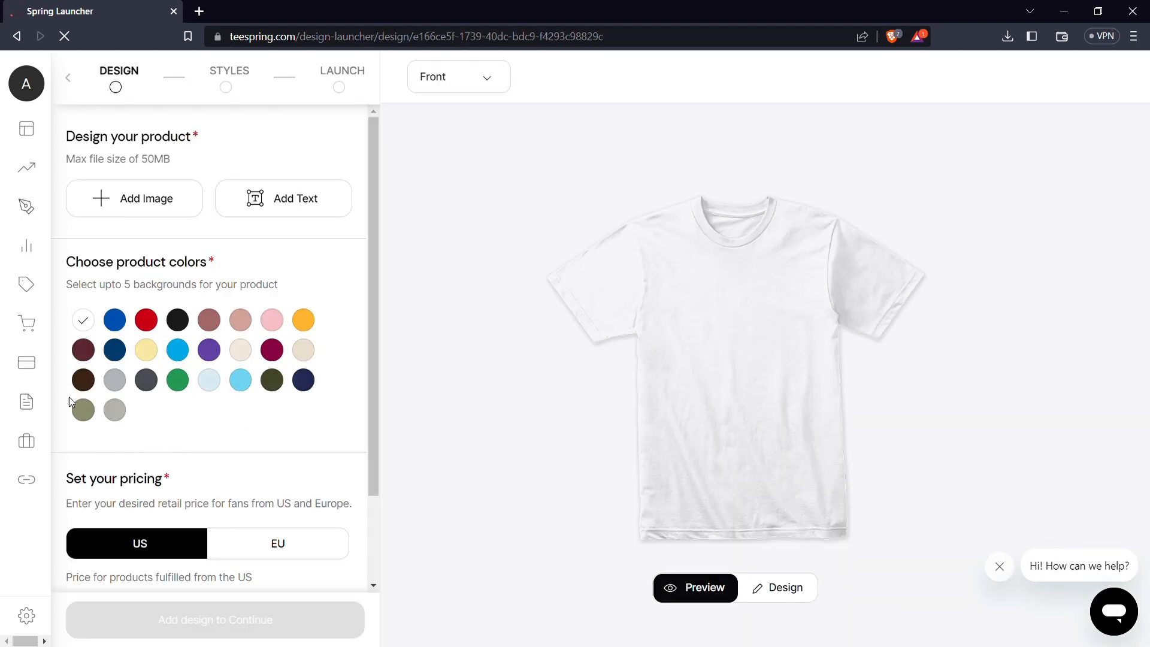
mouse_move(206, 168)
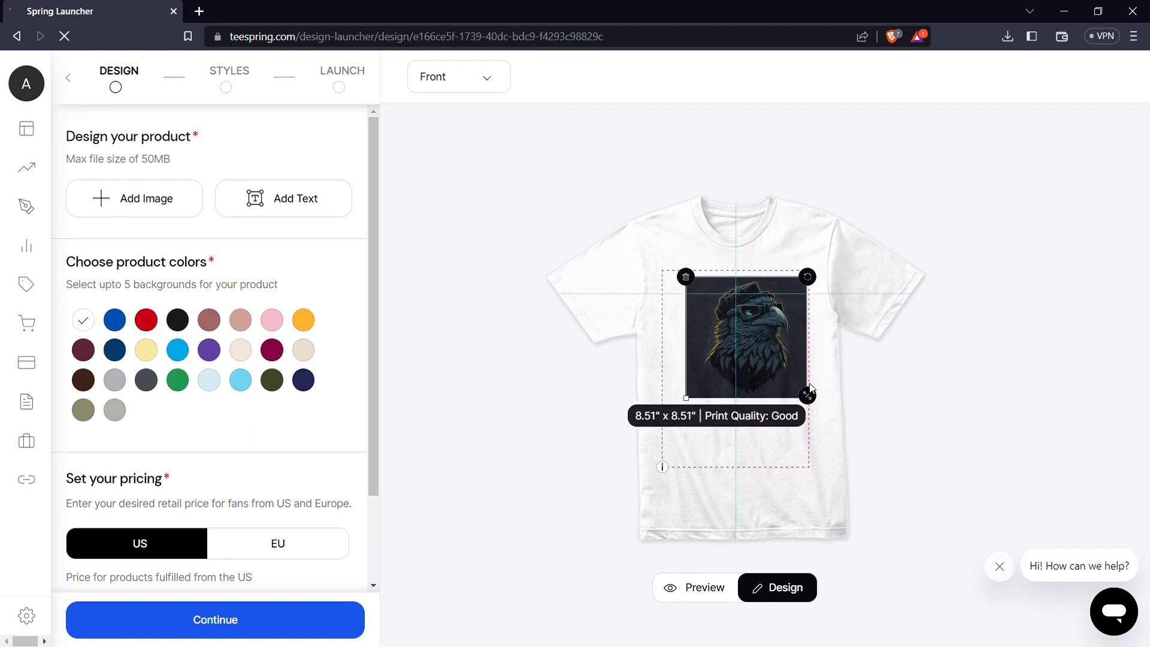
drag(807, 395, 796, 392)
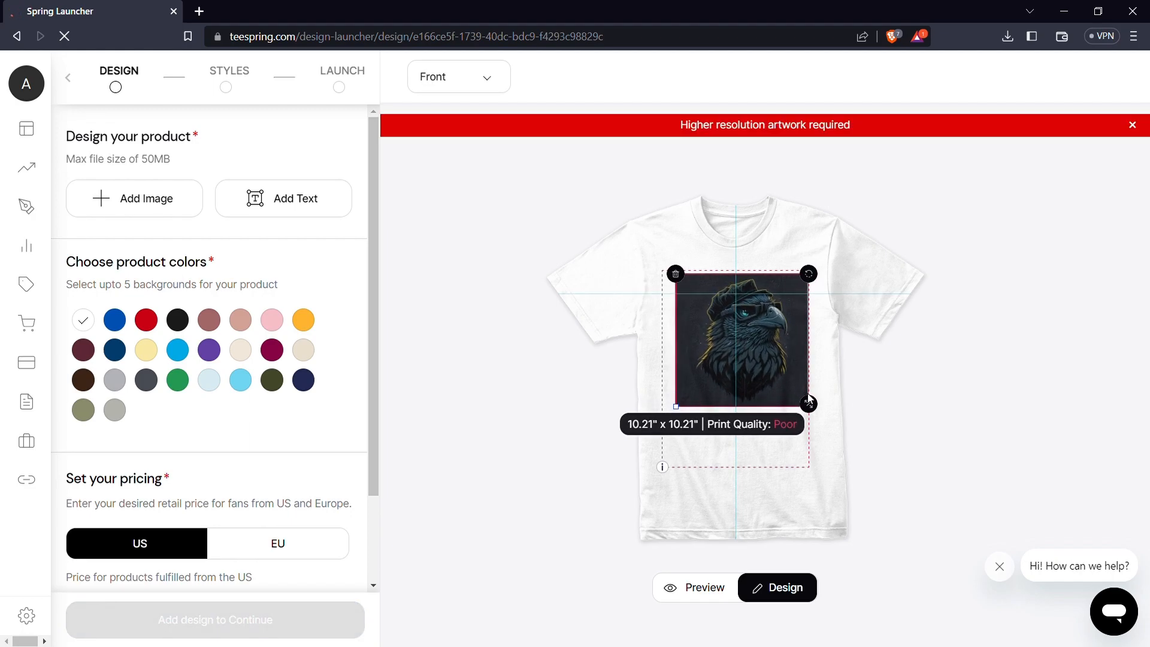
drag(809, 403, 803, 406)
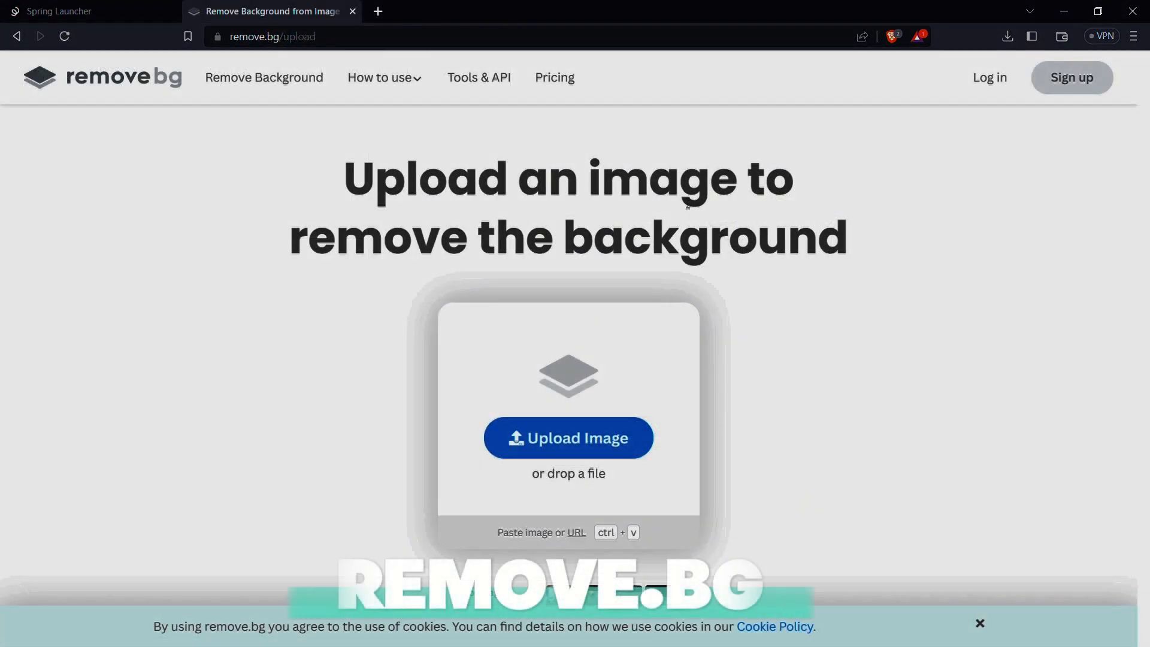
mouse_move(636, 456)
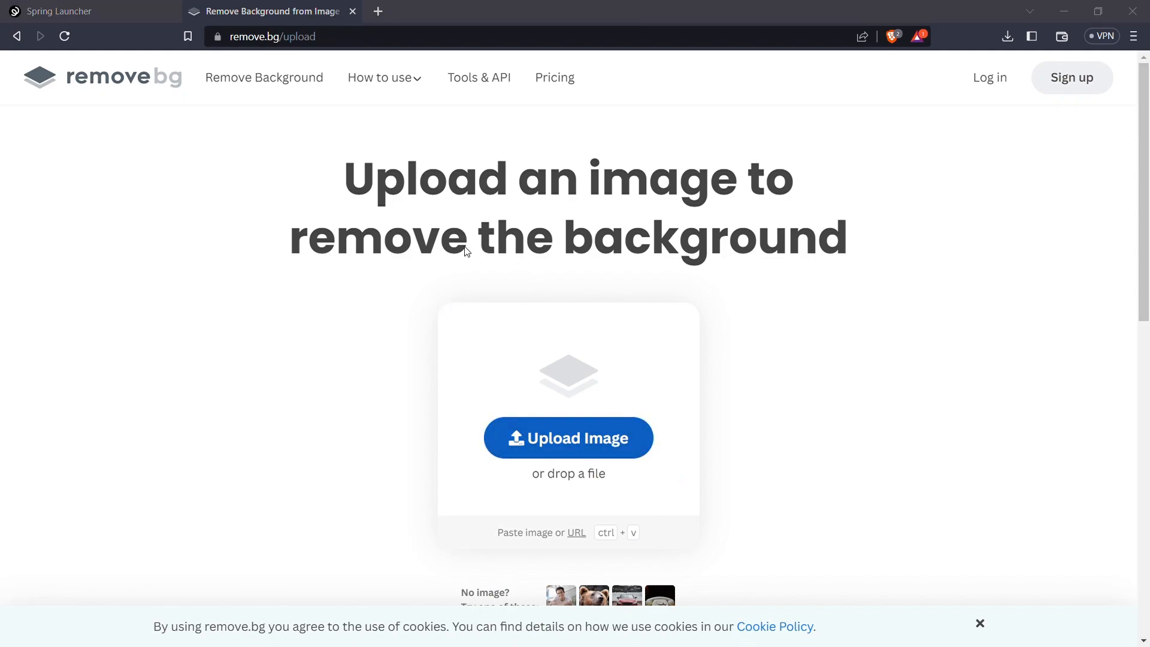
mouse_move(449, 339)
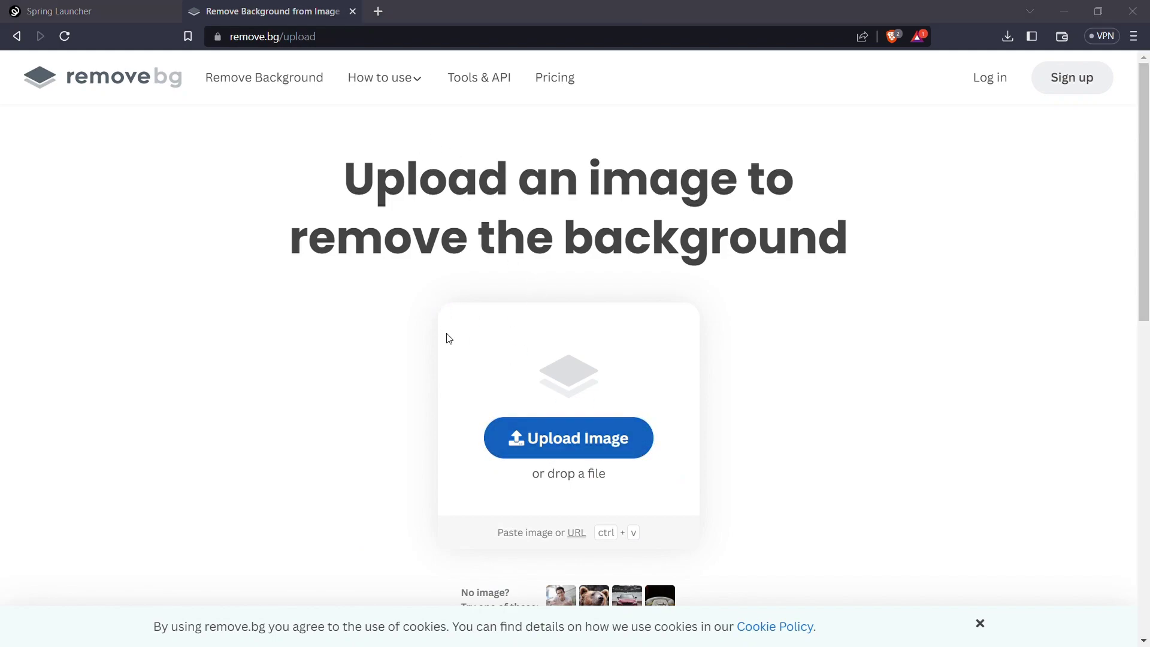
Pick the eagle image in remove.bg to strip its background.
click(569, 438)
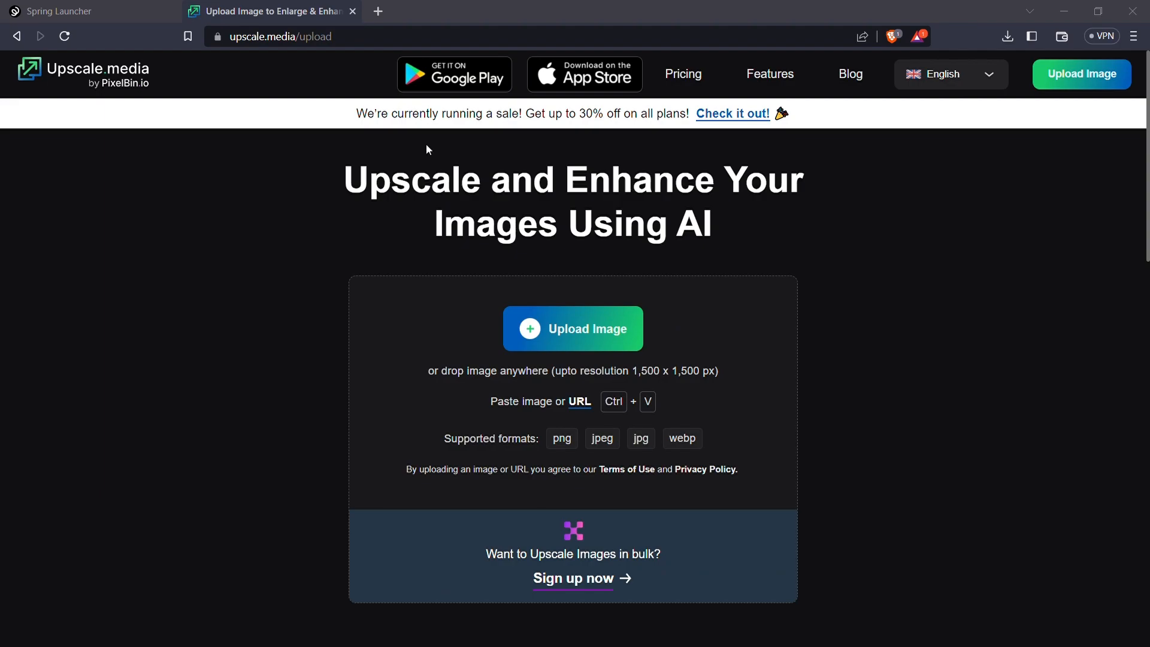
mouse_move(467, 332)
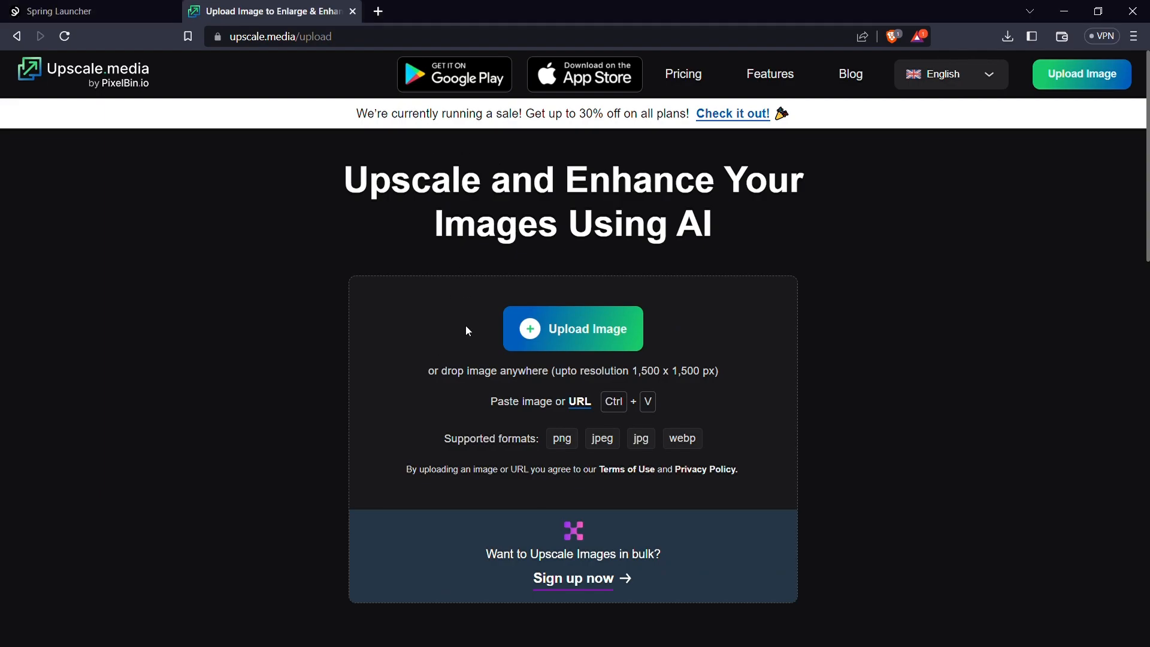
Upload the eagle artwork to Upscale.media for AI upscaling.
click(572, 328)
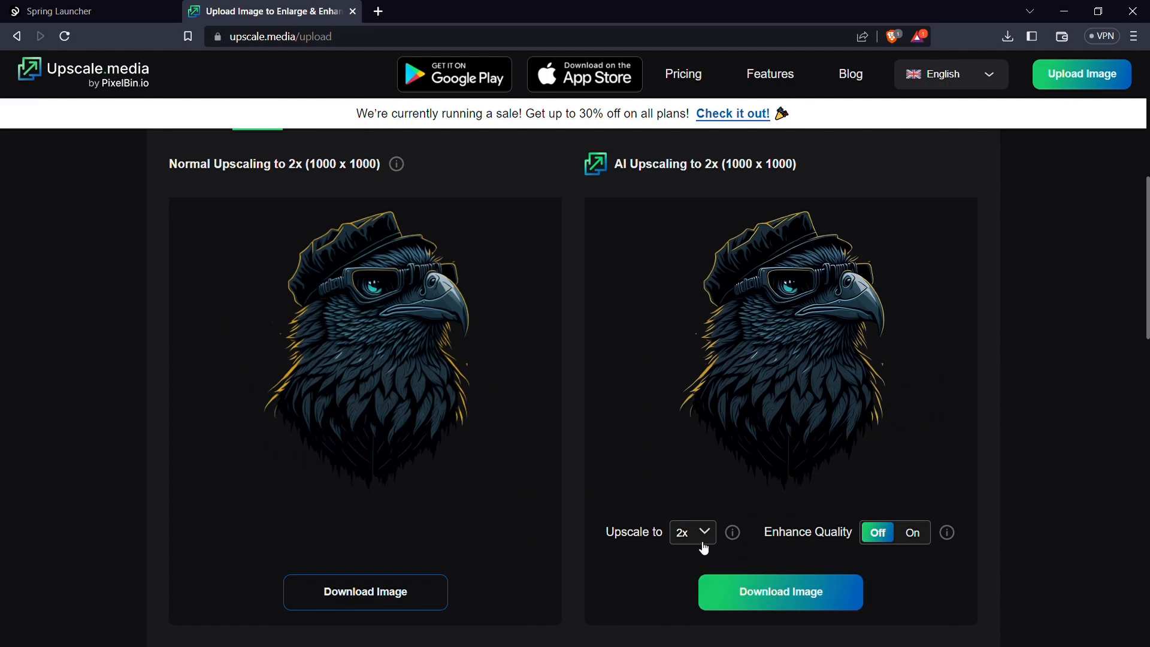
mouse_move(755, 592)
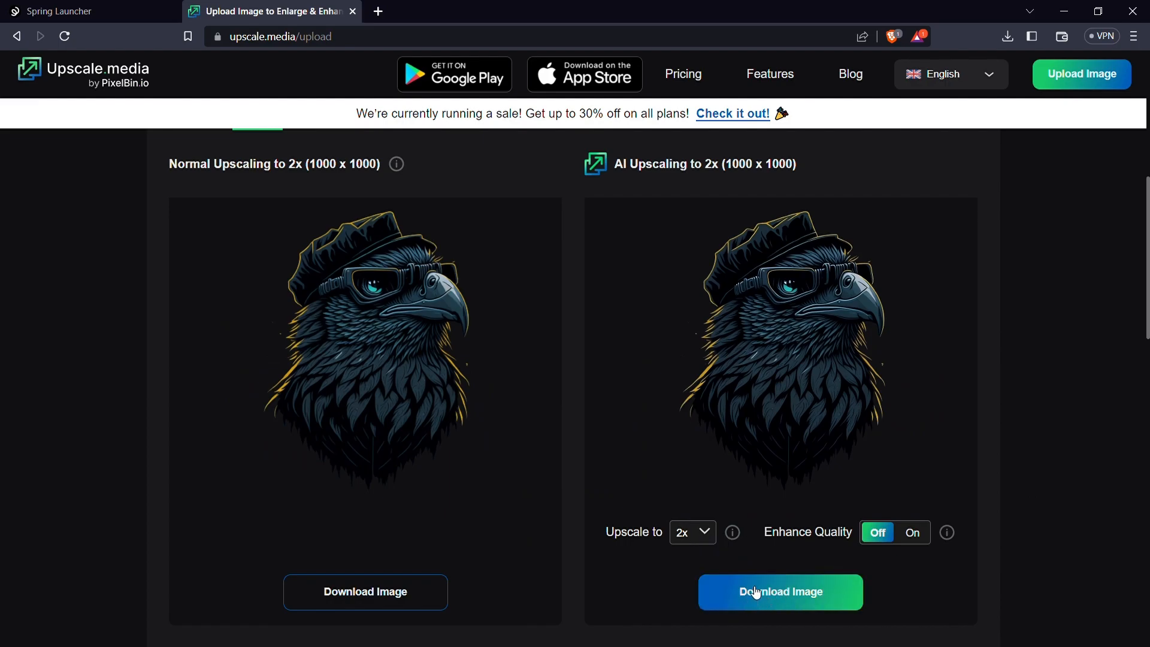
mouse_move(697, 536)
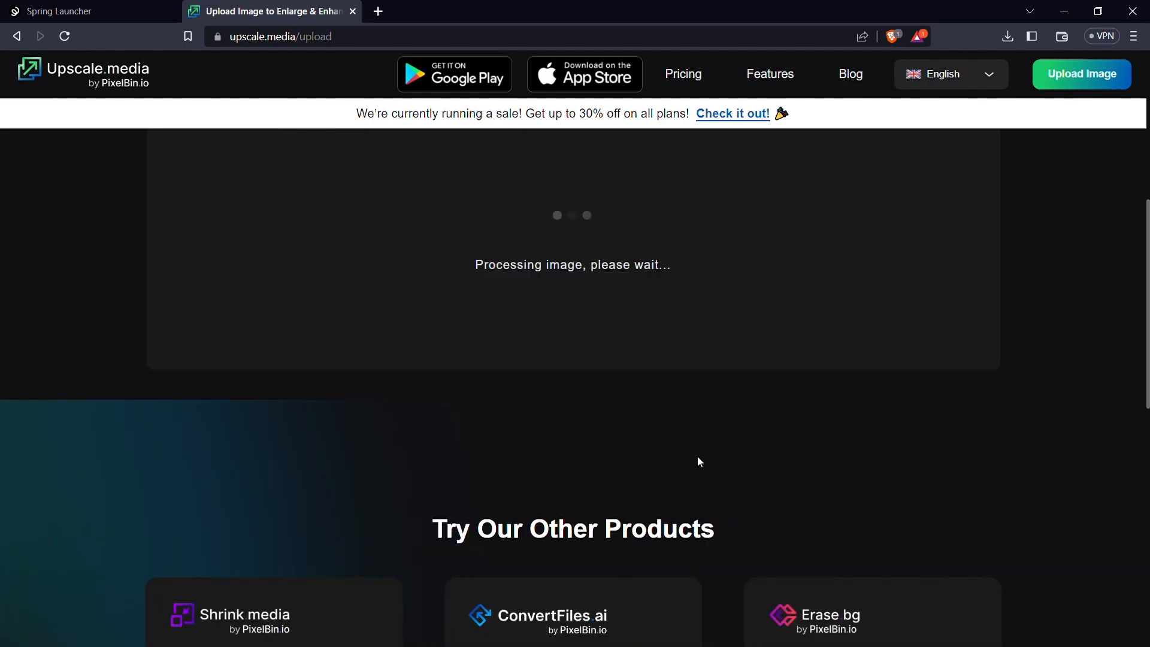
mouse_move(666, 397)
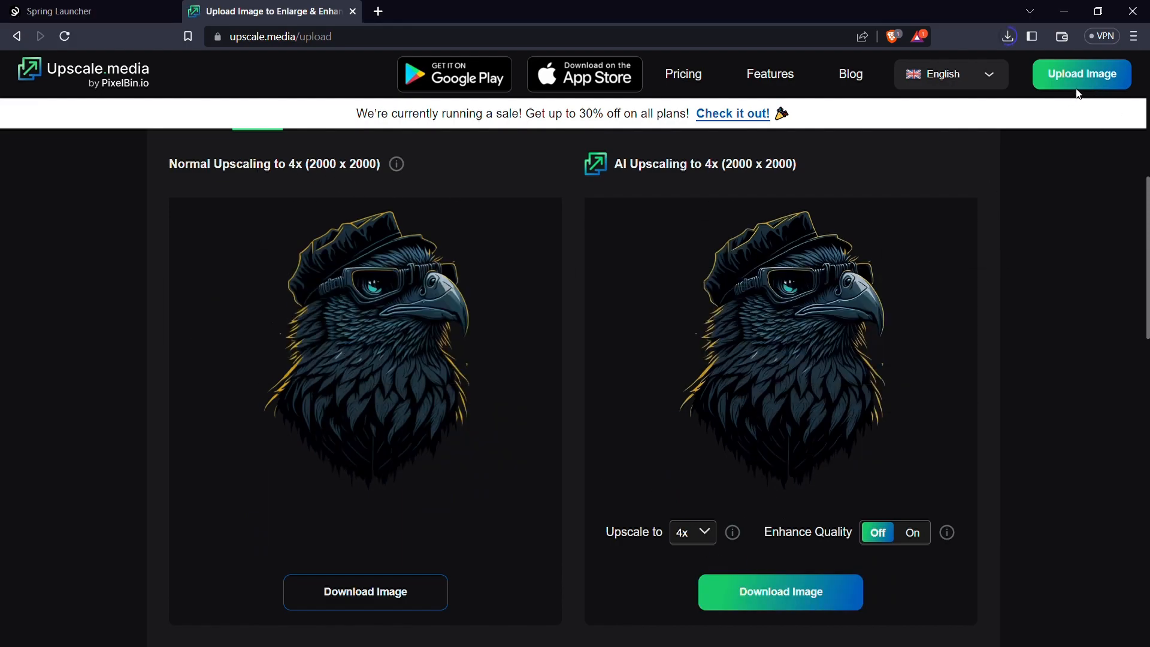
Return to the Spring launcher and upload the background-free eagle PNG onto the tee.
click(60, 12)
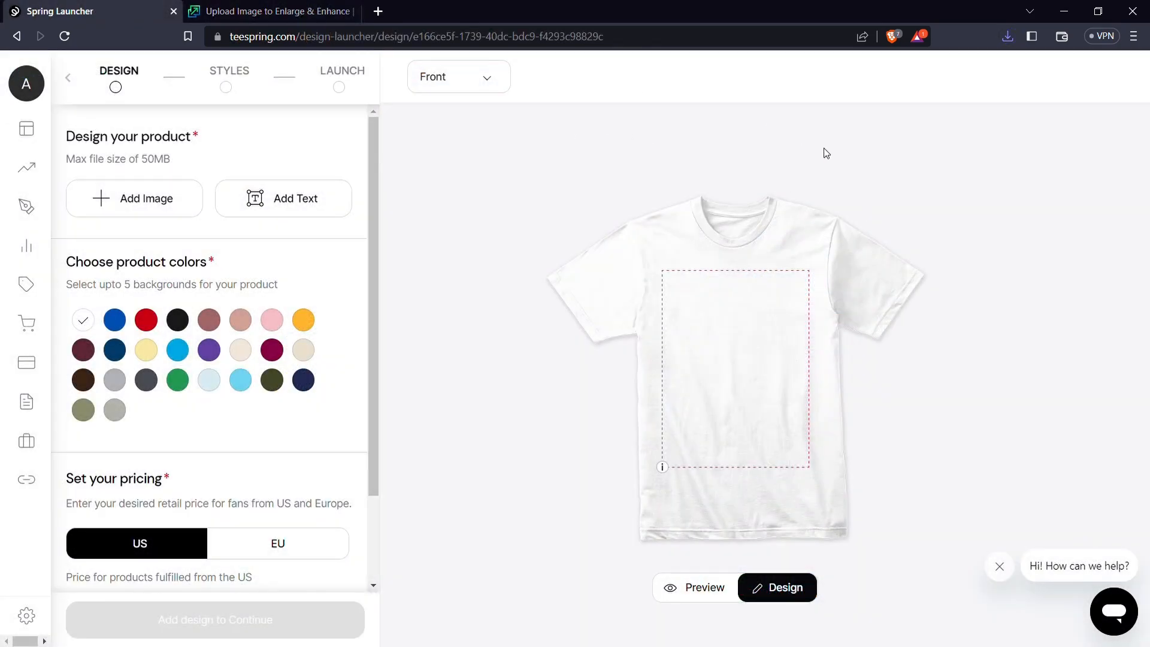
mouse_move(206, 222)
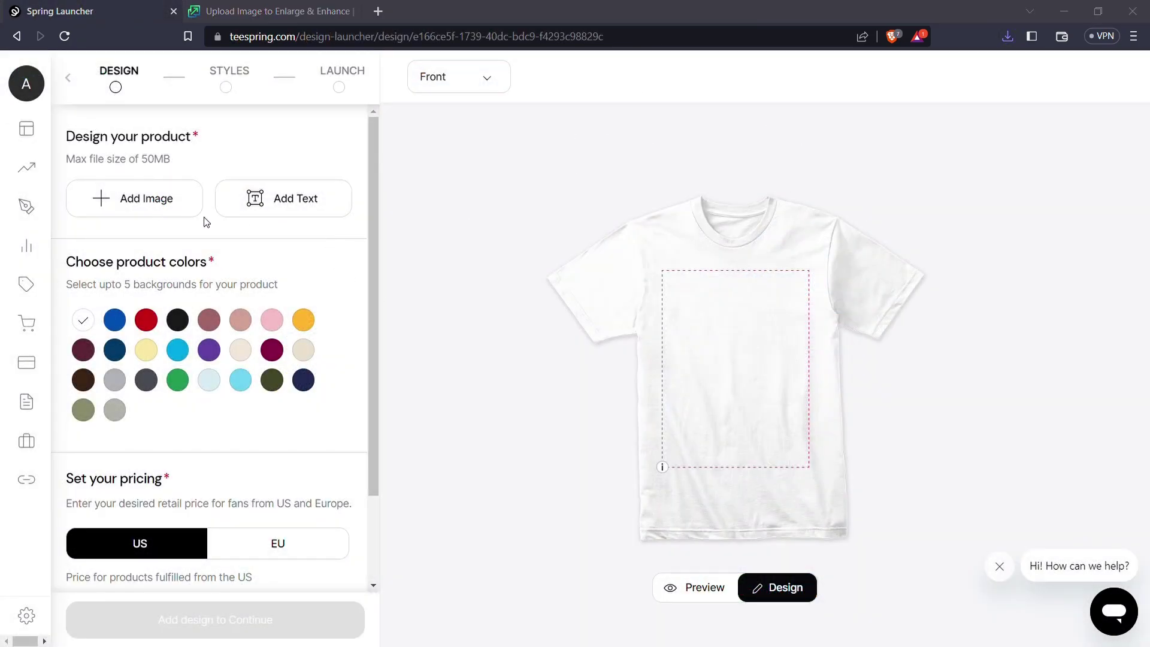
mouse_move(354, 289)
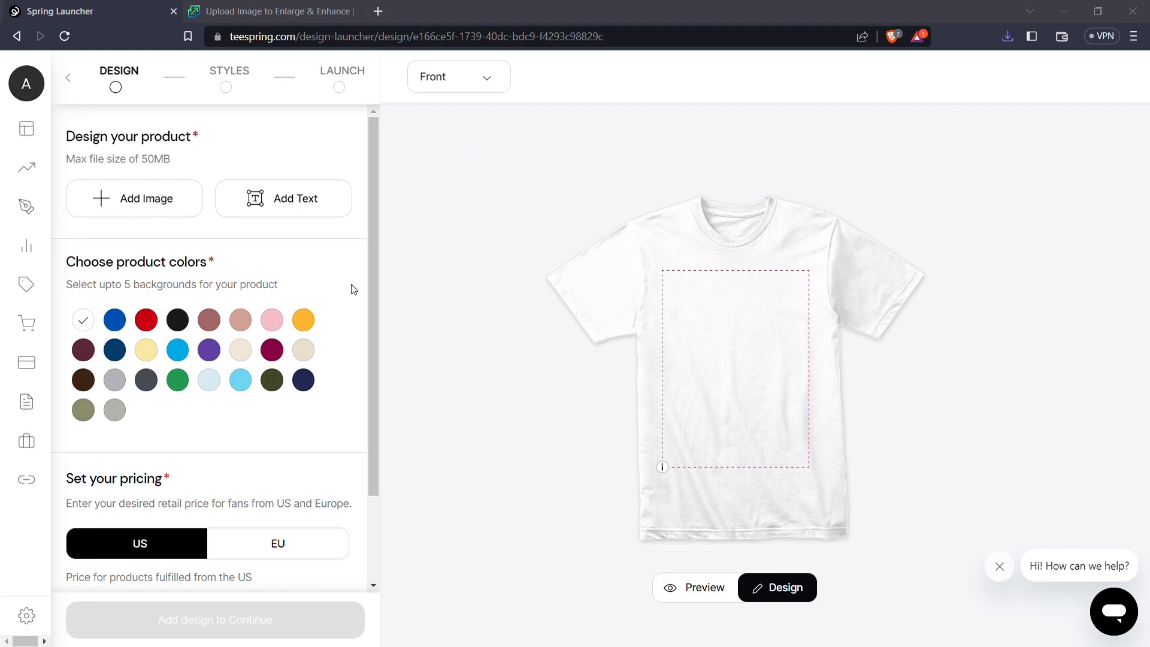
click(134, 199)
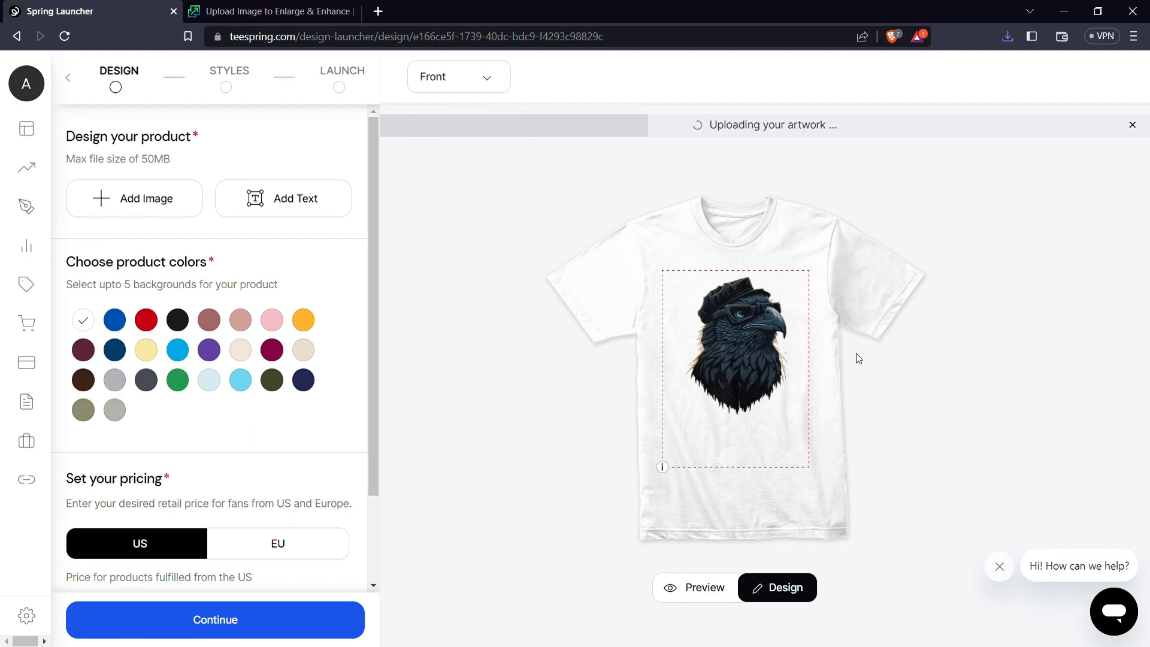
mouse_move(805, 361)
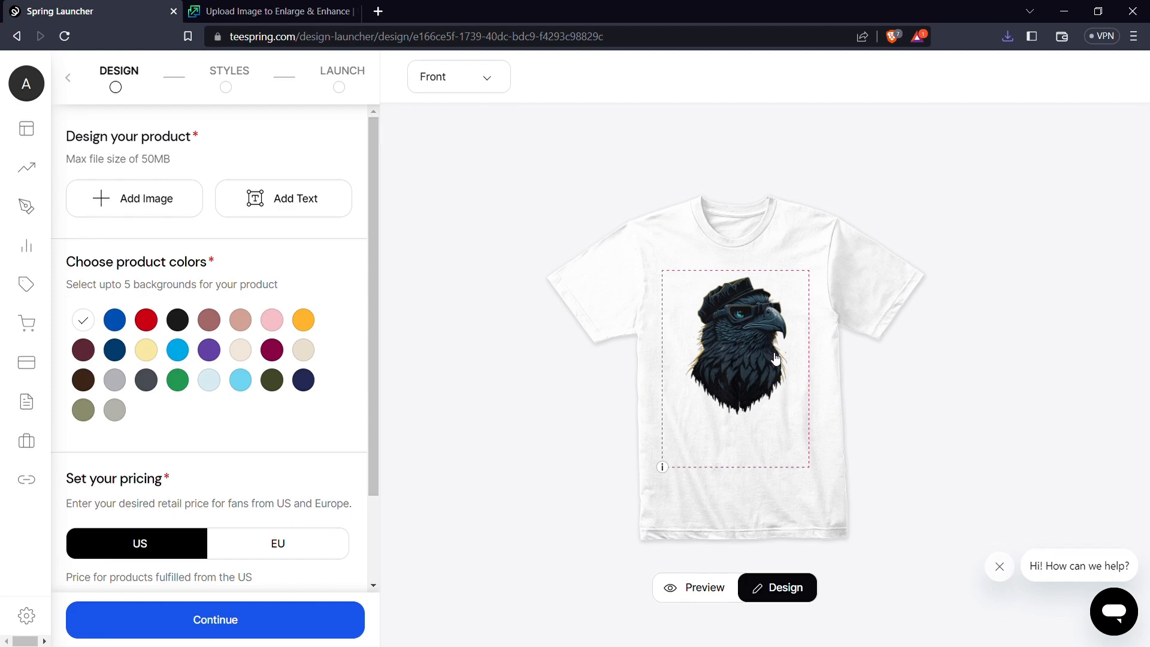
mouse_move(251, 408)
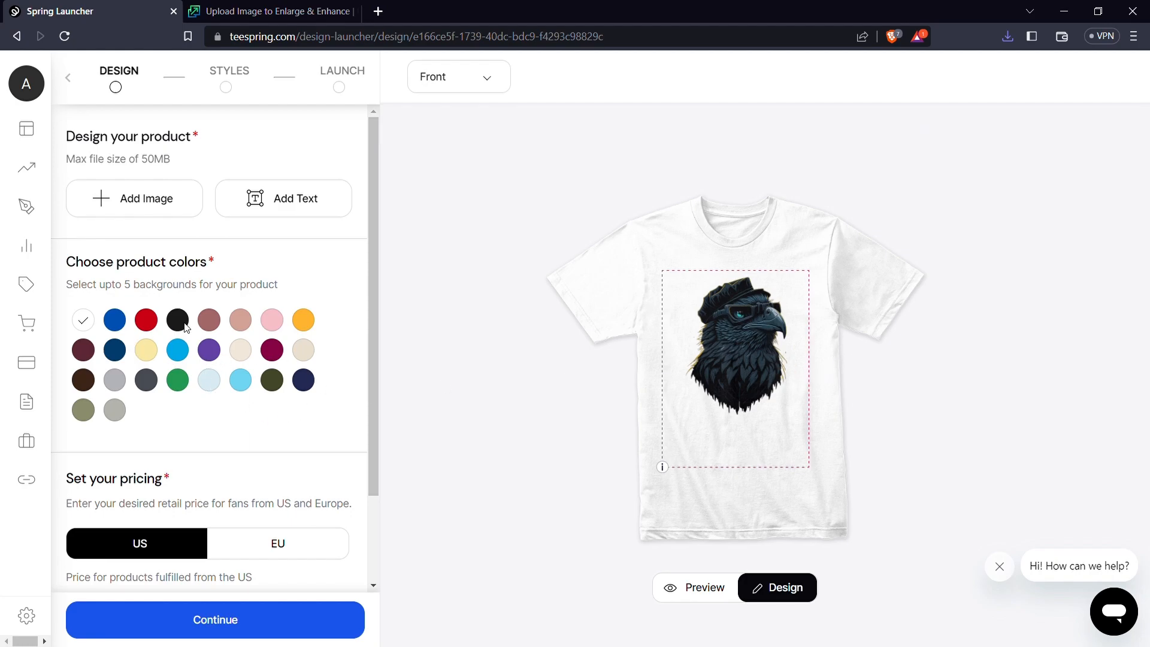
Choose white, black, olive, navy and dark blue shirt colours, dropping red and pinks.
click(177, 320)
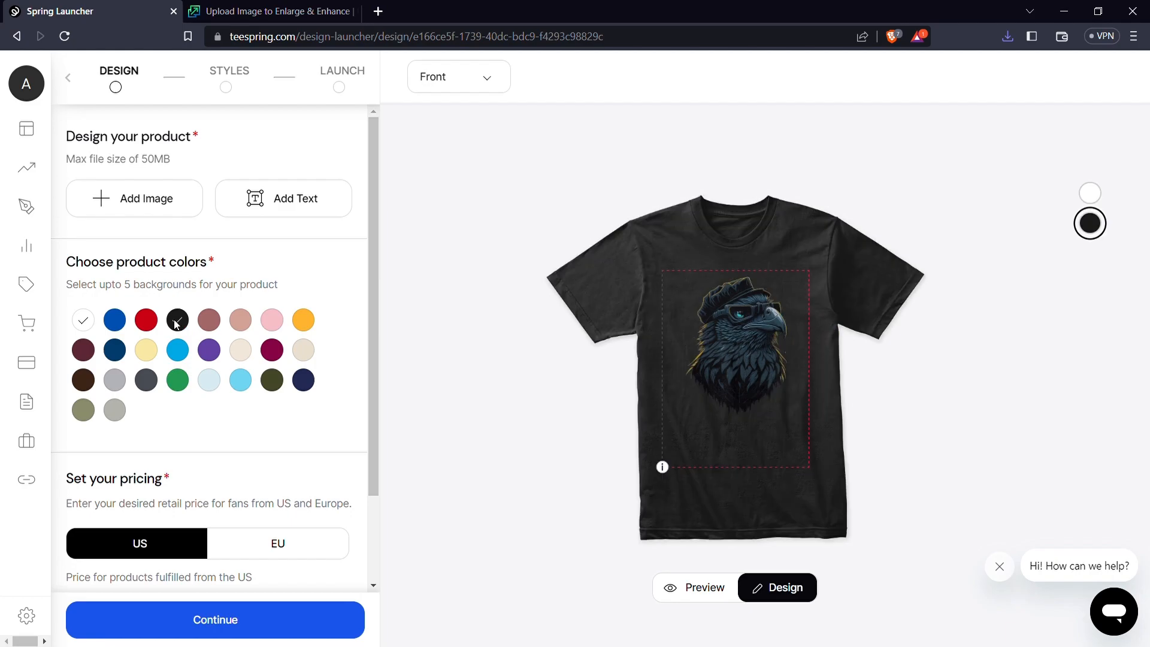
click(145, 320)
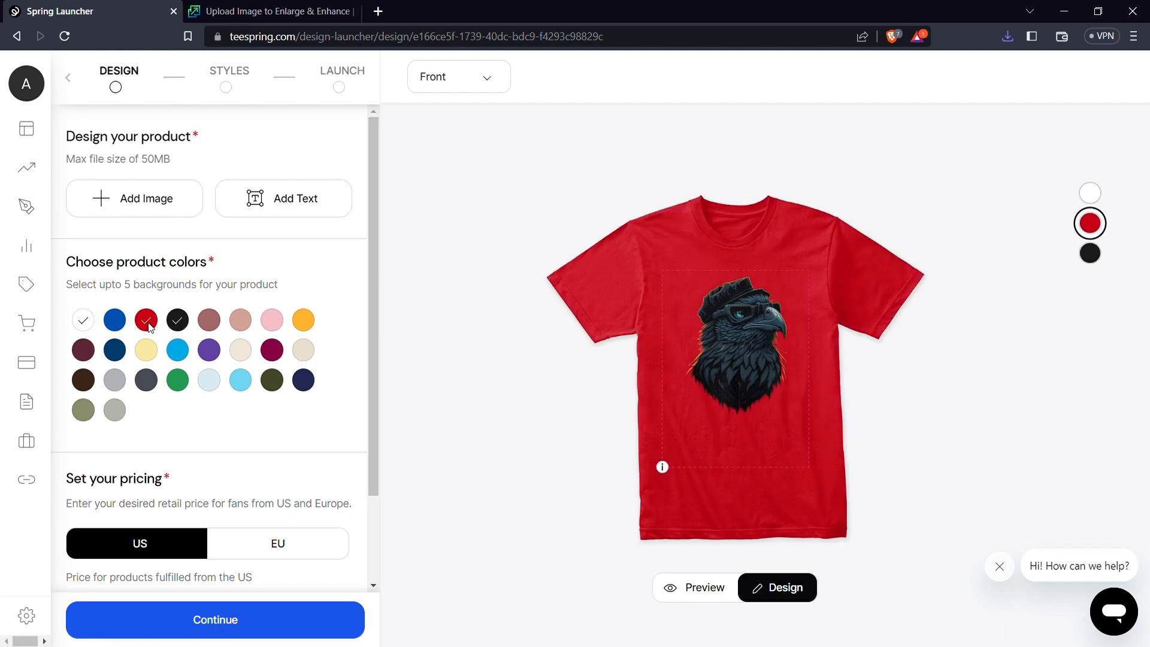
click(209, 320)
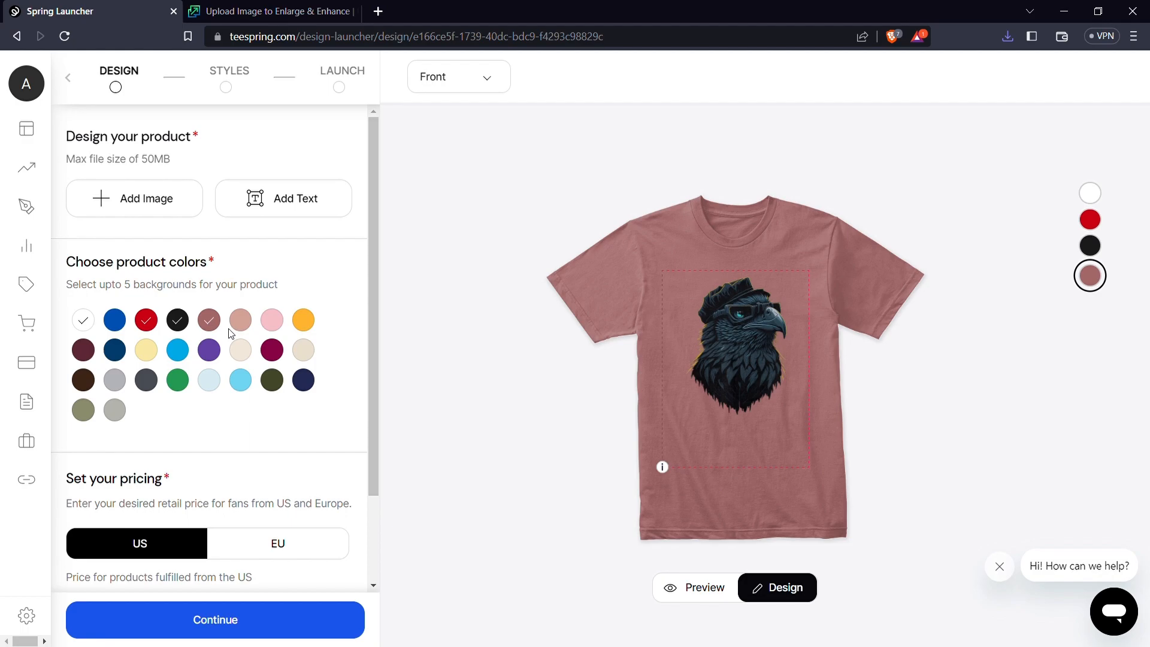
click(240, 320)
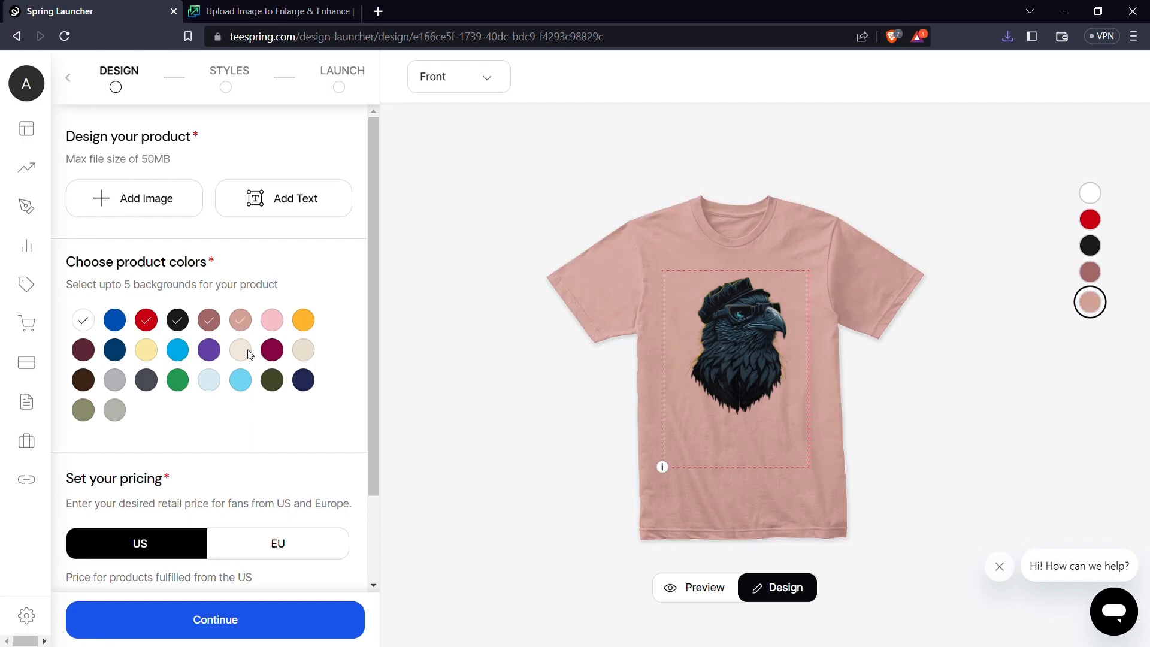
mouse_move(115, 380)
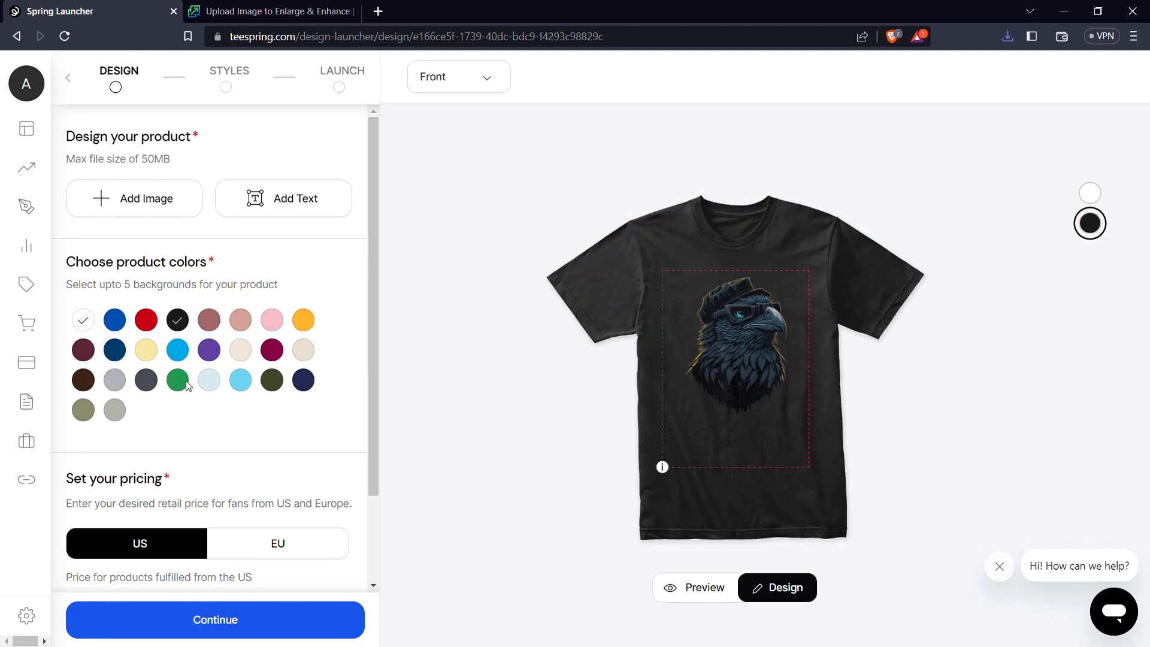
click(82, 409)
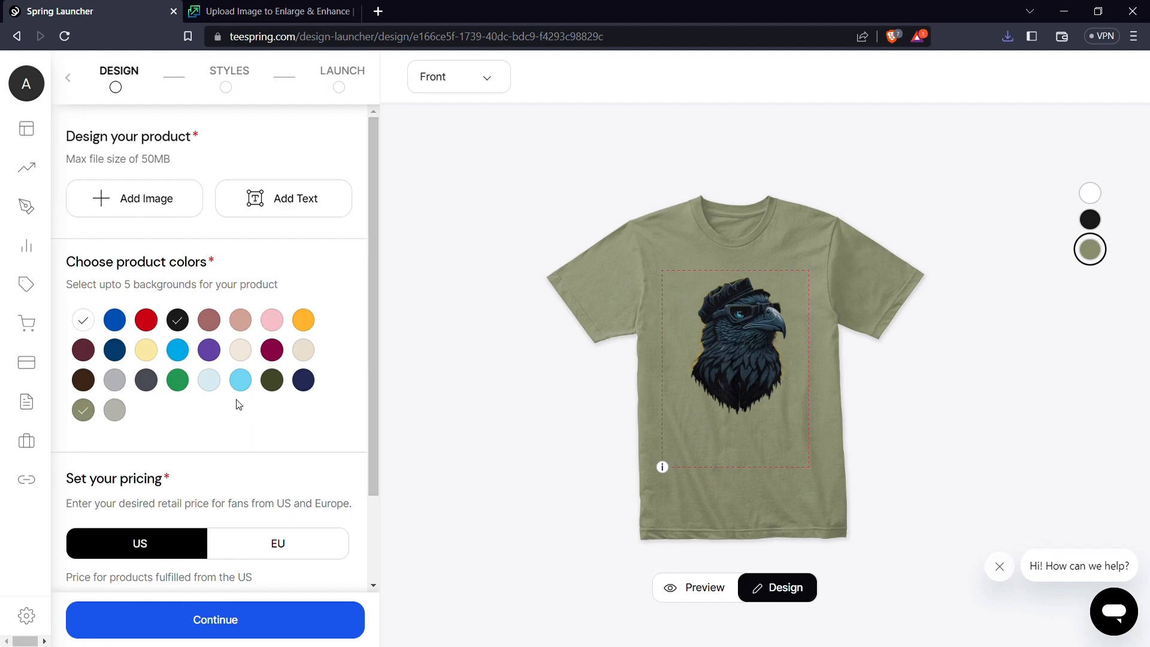
click(303, 379)
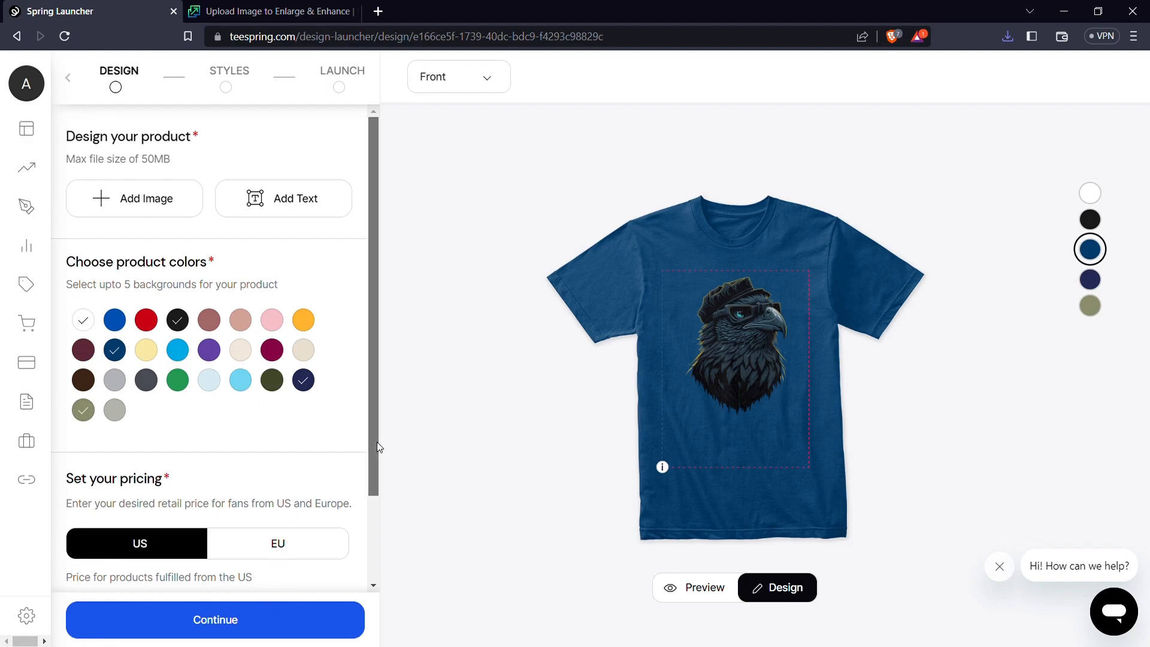
Enter a $30 US retail price, yielding $12.82 profit per sale.
scroll(down, 3)
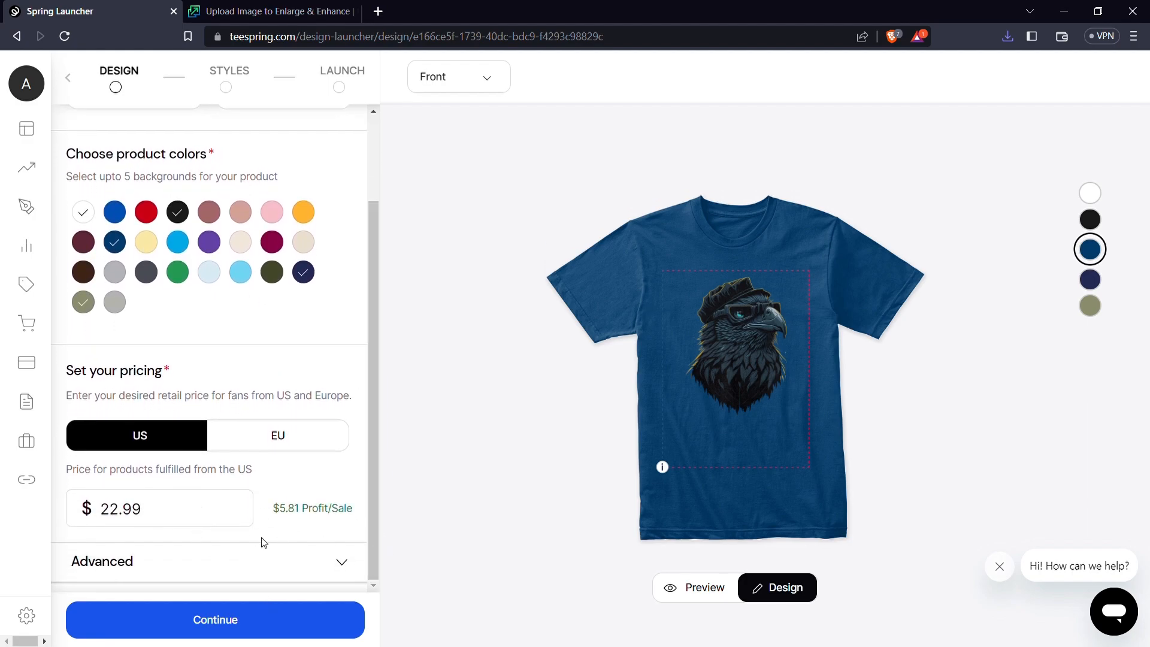
click(159, 508)
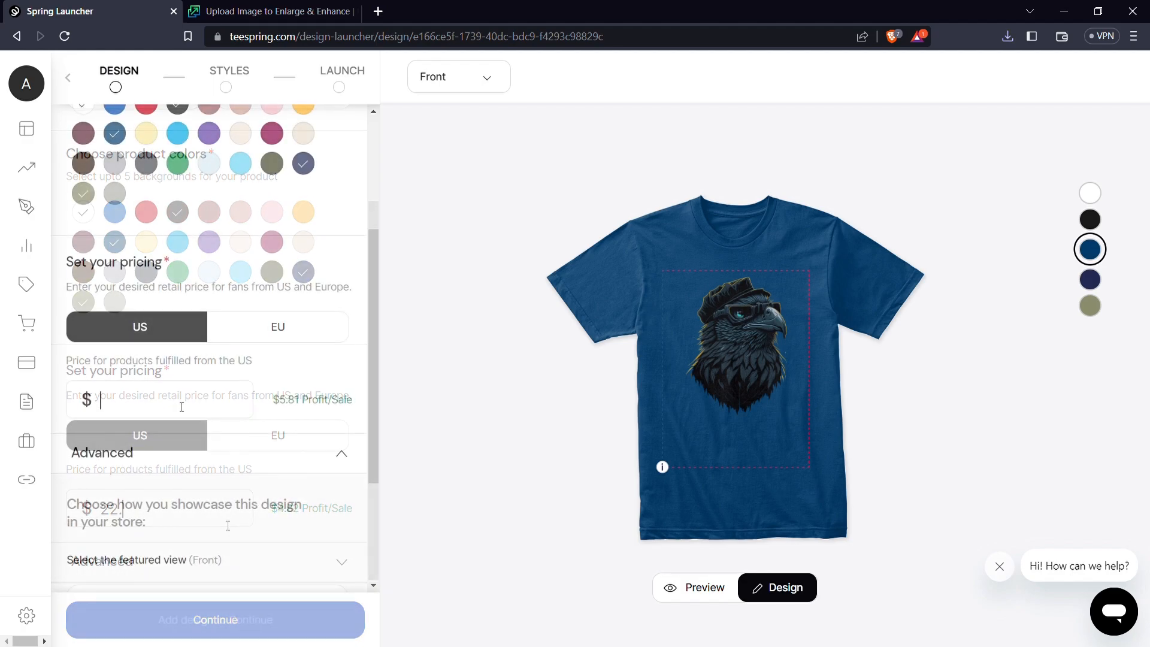
text(30)
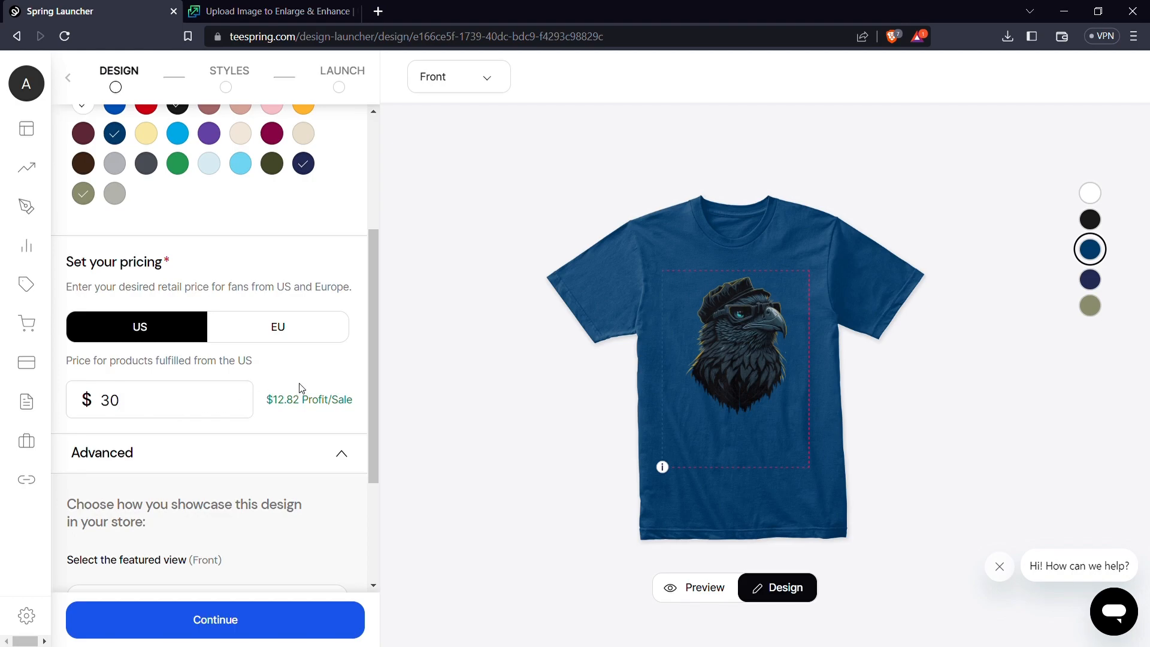
double_click(282, 399)
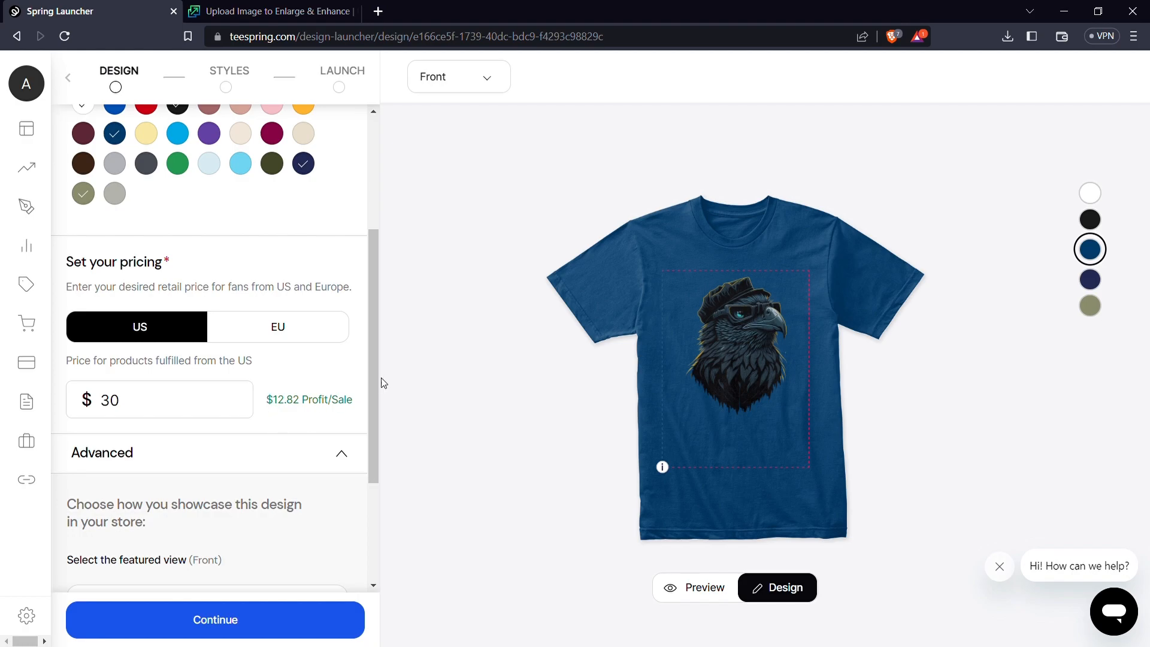
scroll(down, 3)
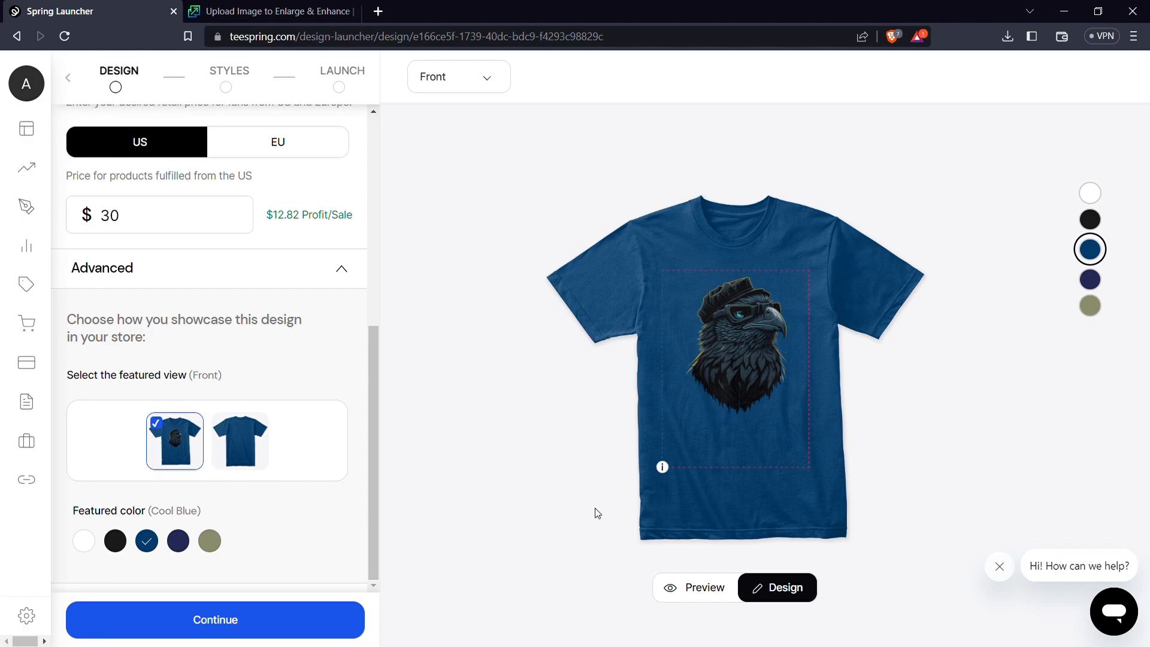
Preview the shirt mockup in white, Midnight Navy, black and Light Olive.
click(696, 587)
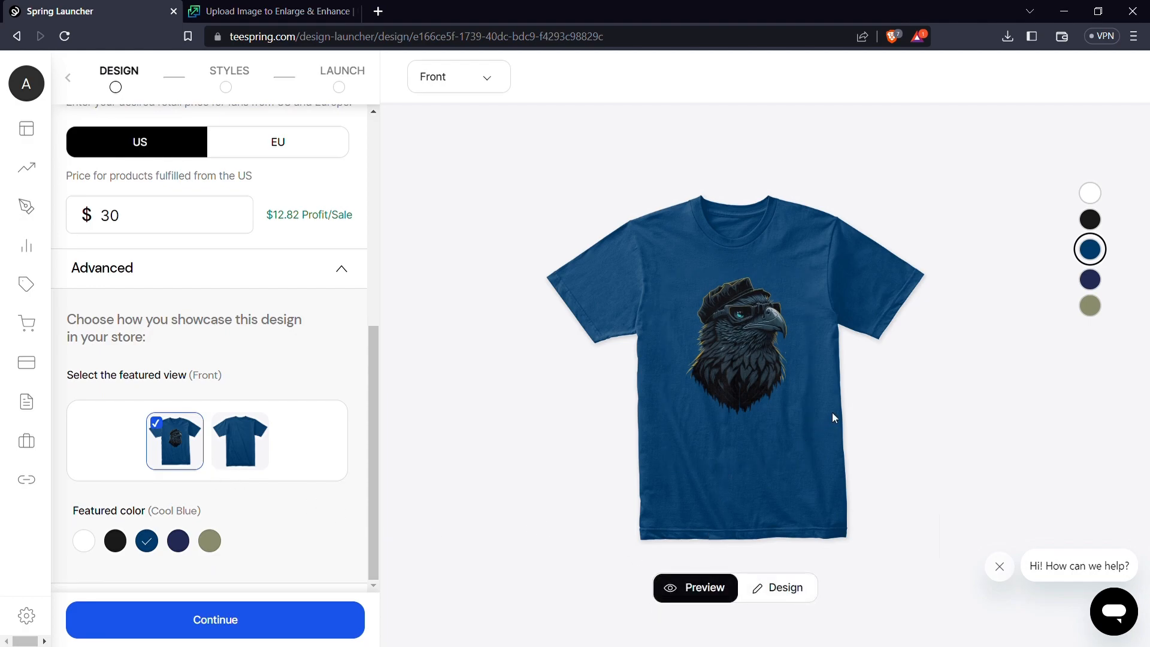
mouse_move(1089, 219)
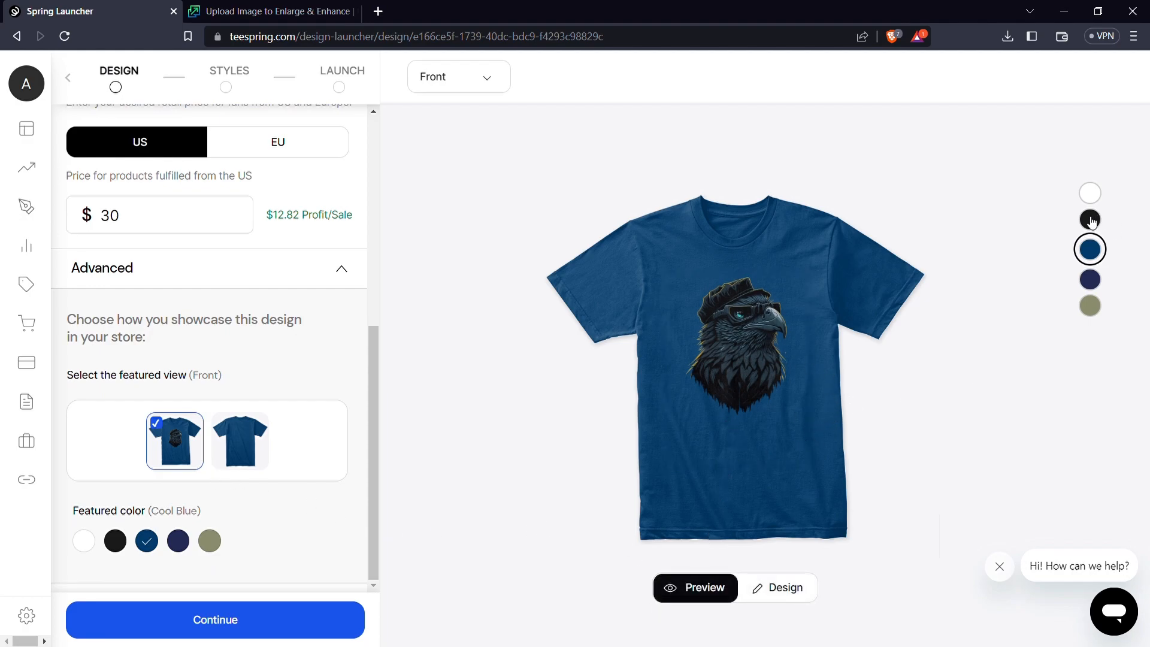
click(1090, 193)
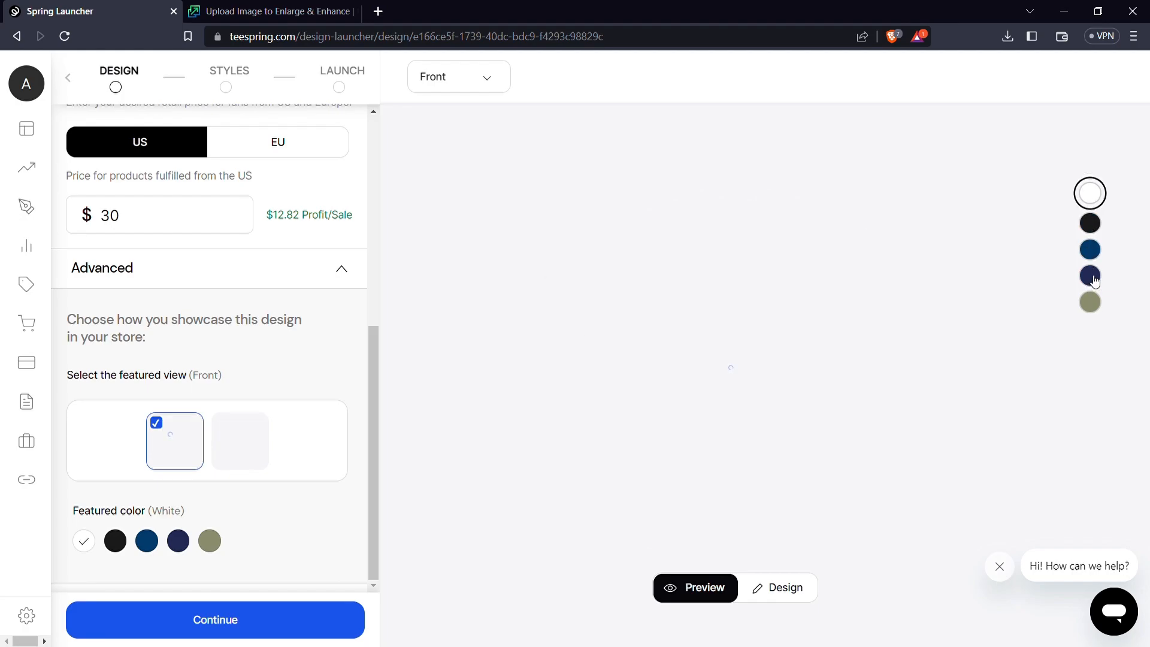
click(1090, 275)
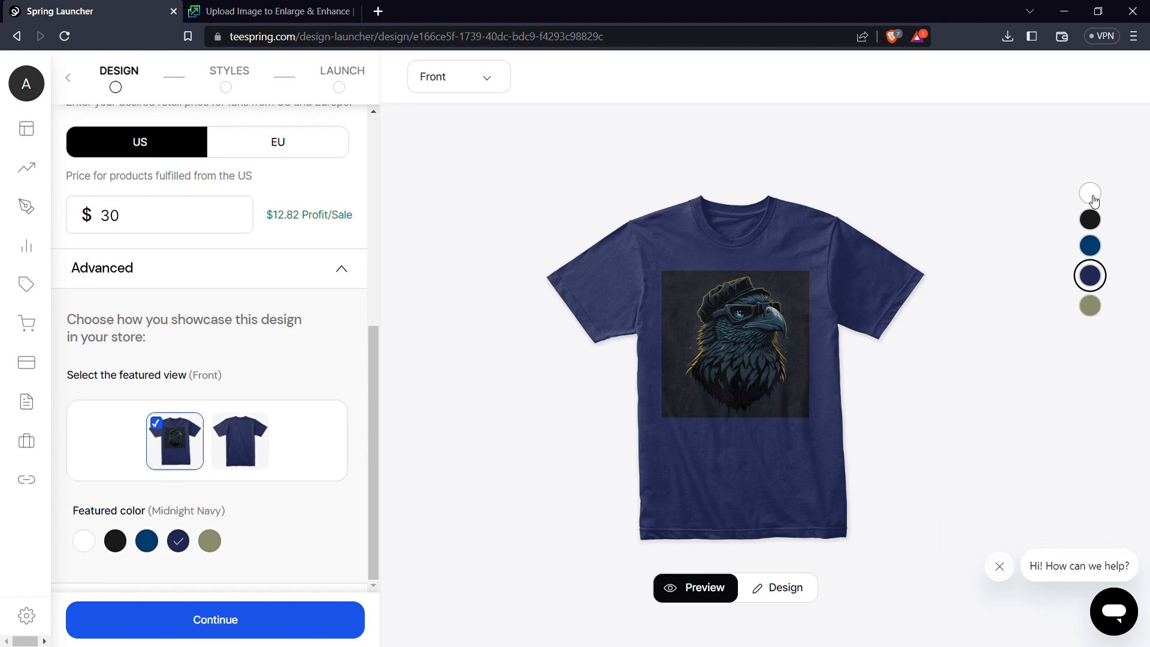
click(1090, 219)
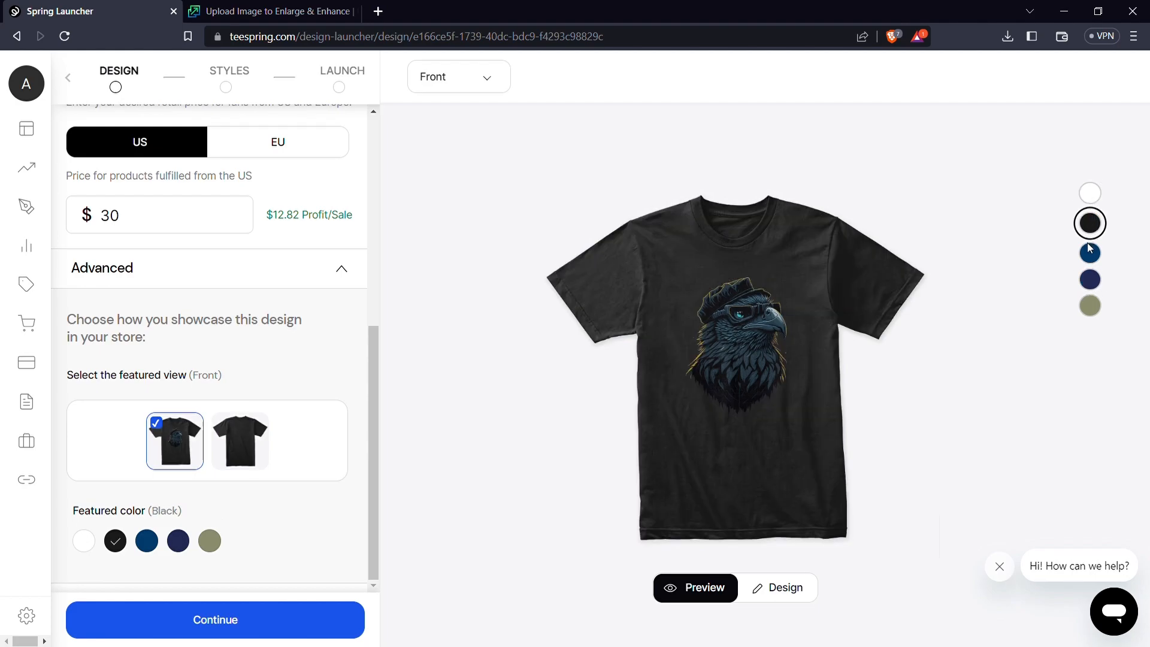
click(1089, 275)
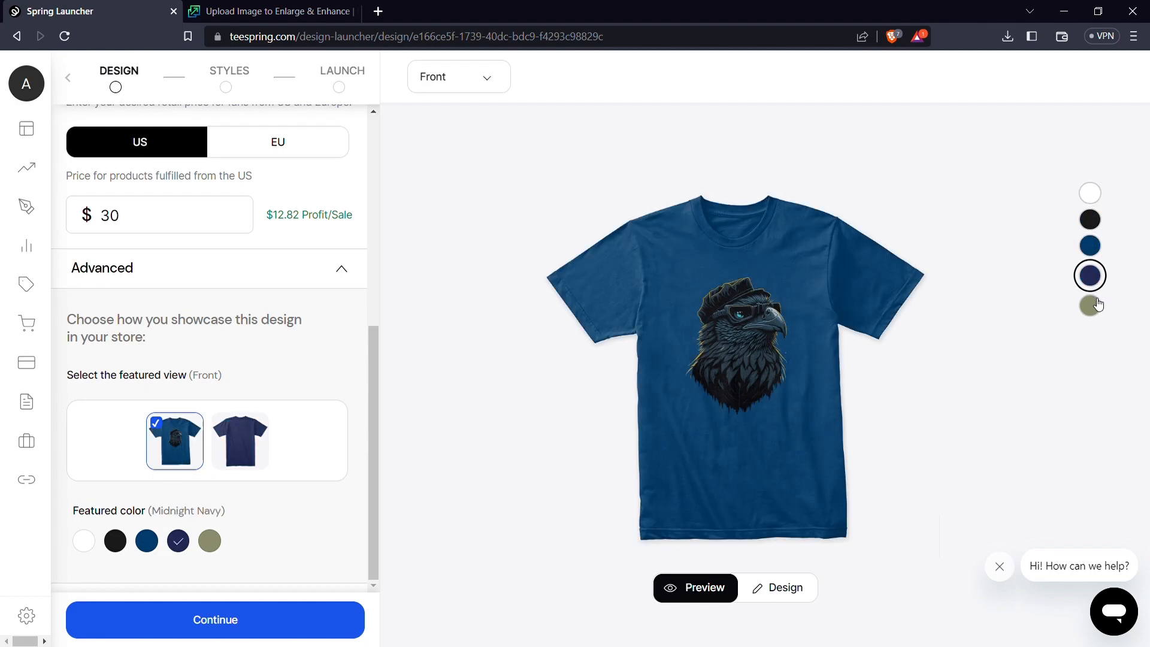
click(1089, 302)
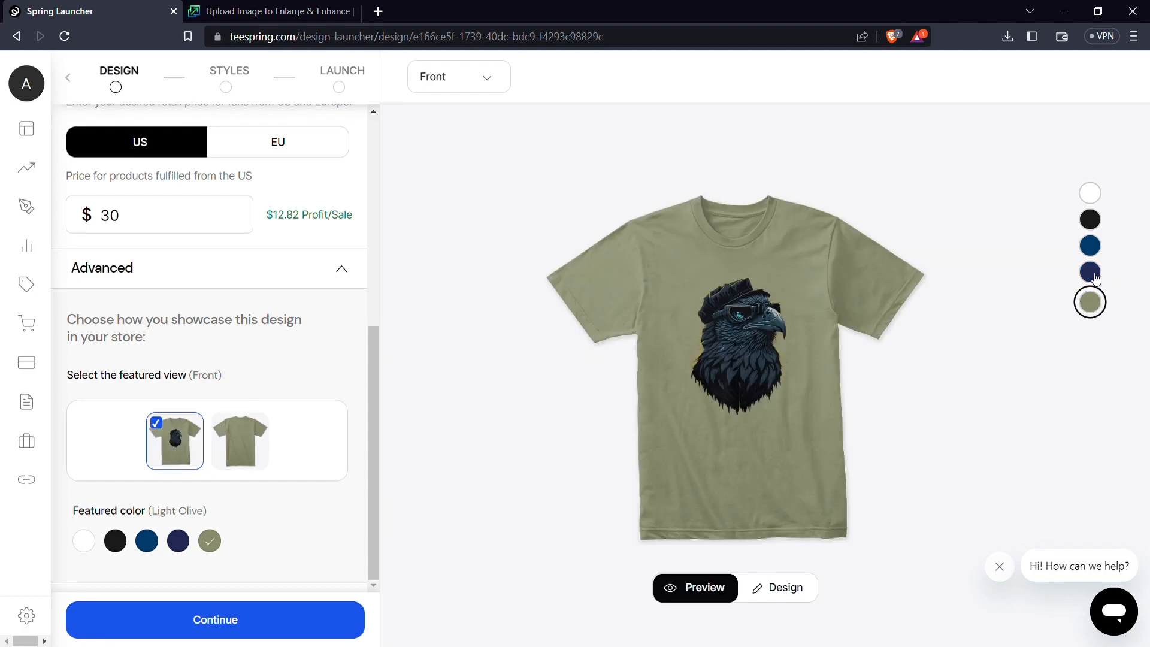
Feature Midnight Navy and finish the design step.
click(1090, 271)
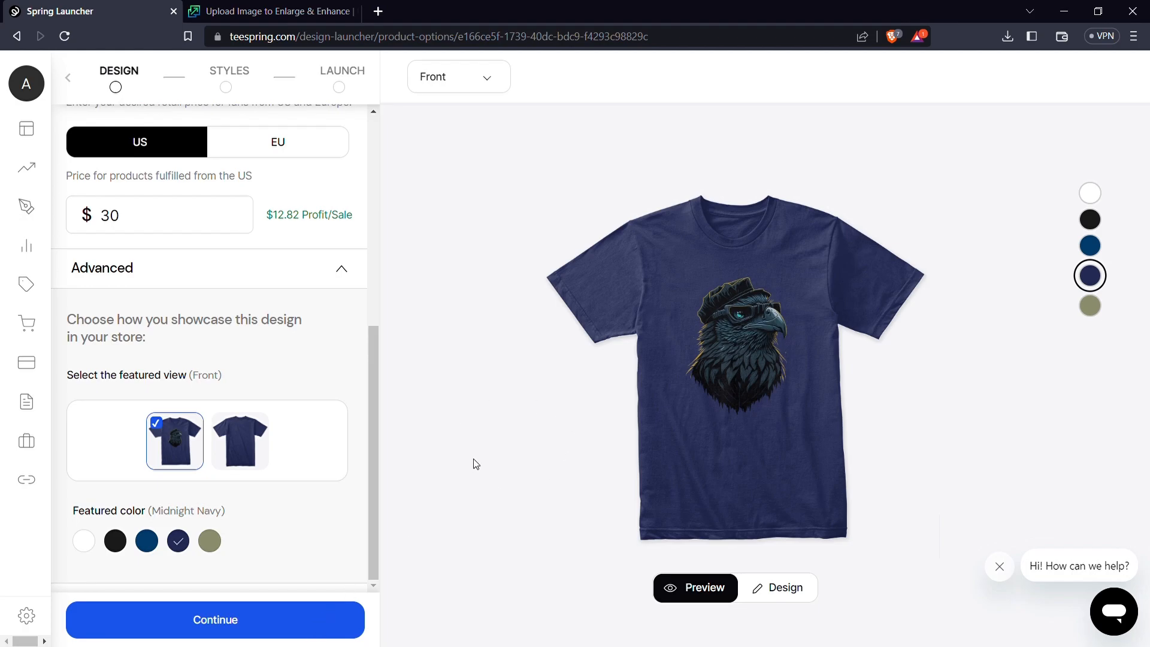
mouse_move(679, 332)
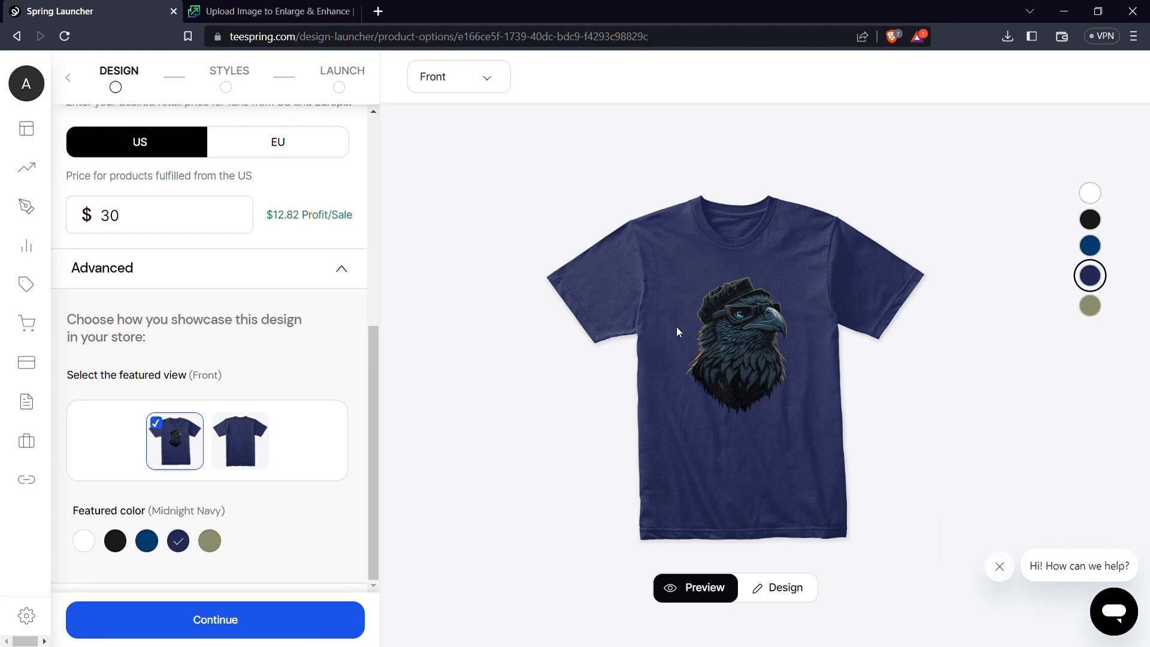
click(215, 619)
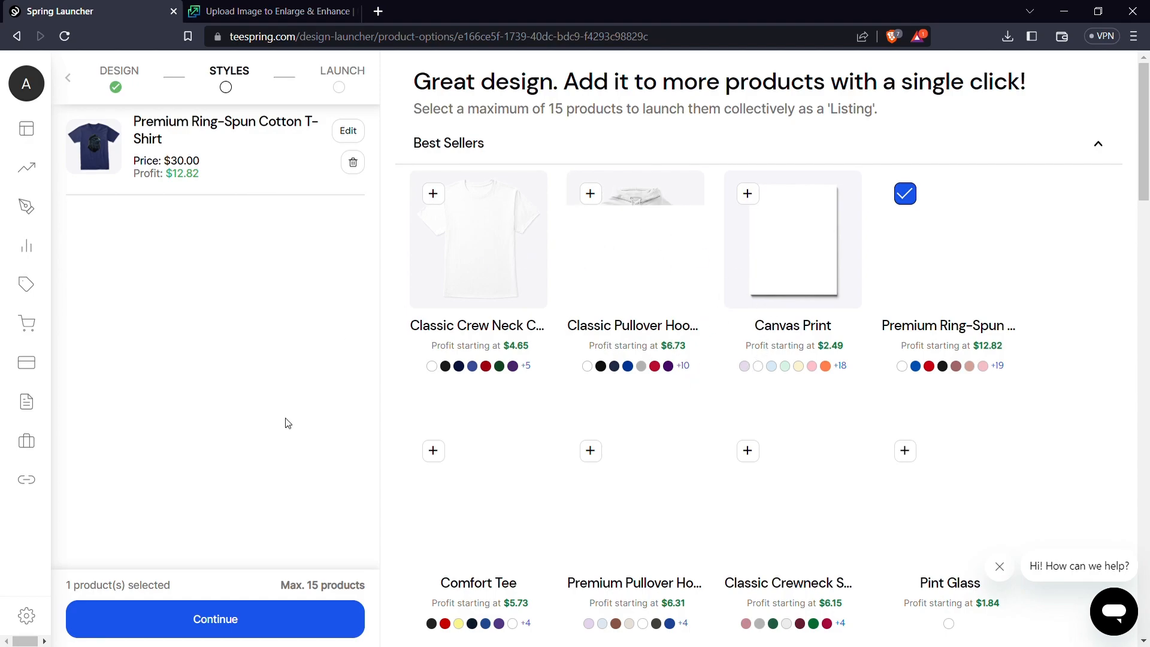
click(215, 619)
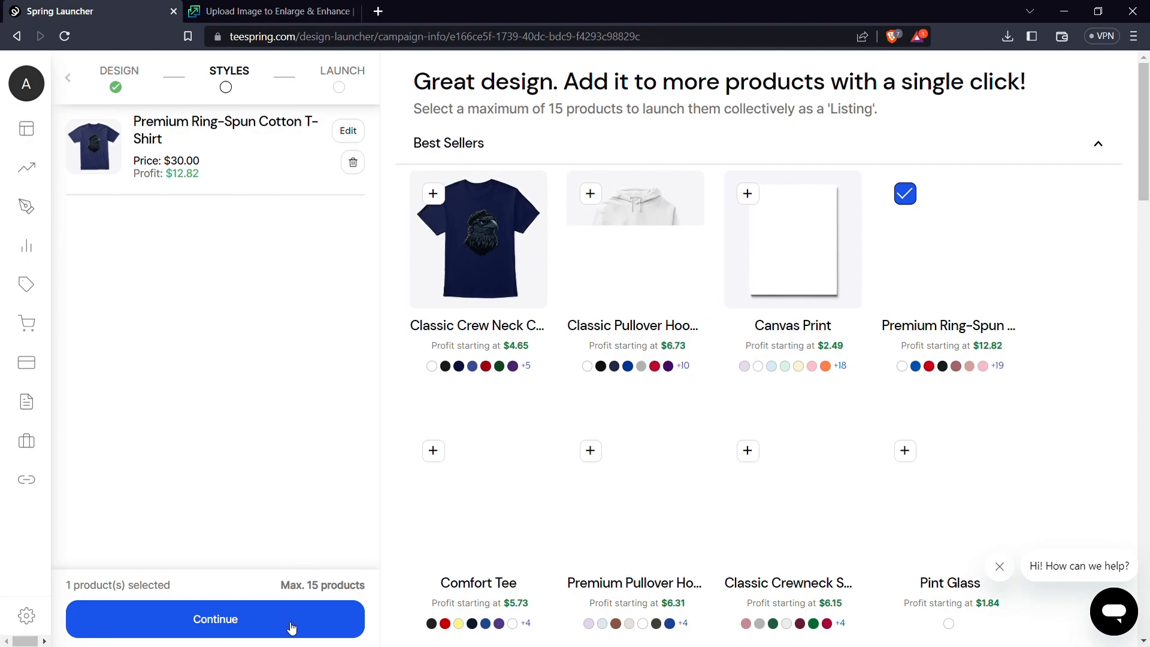
Title the listing 'Eagle T-shirt' with a short eagle description and launch it.
click(215, 619)
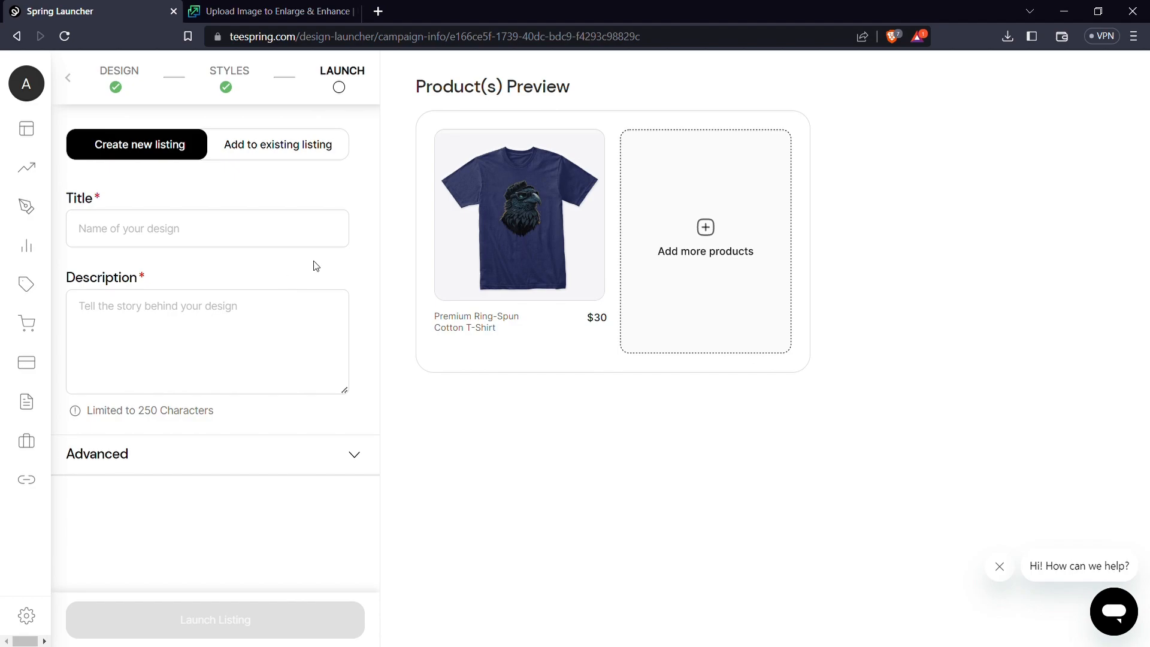
mouse_move(339, 274)
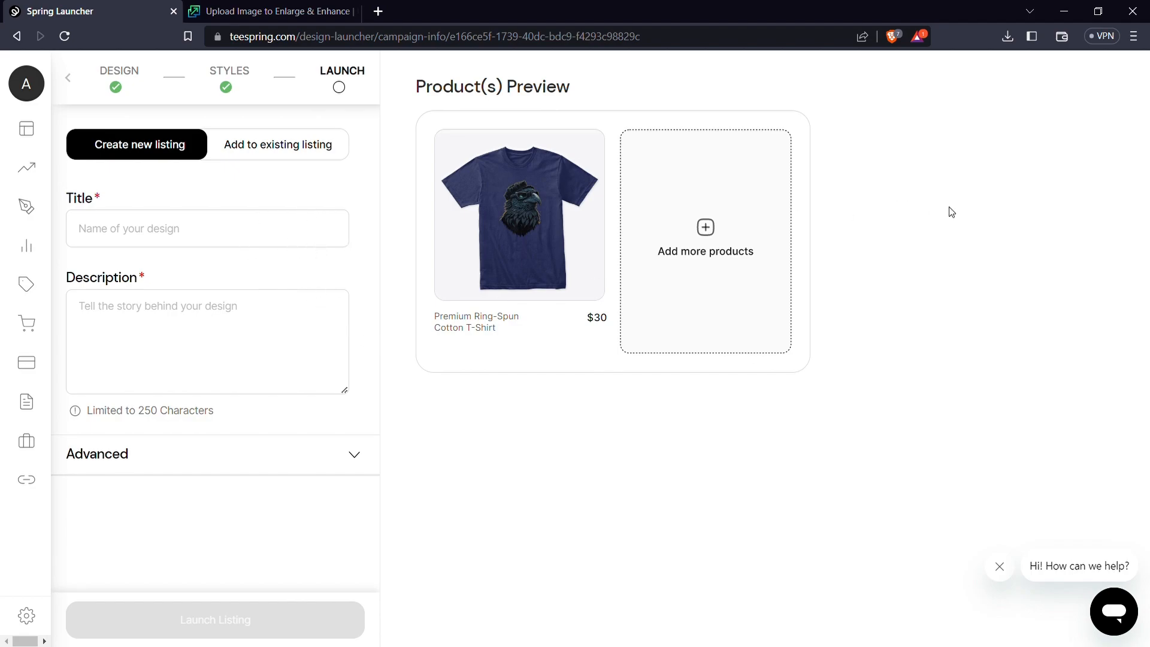
mouse_move(309, 172)
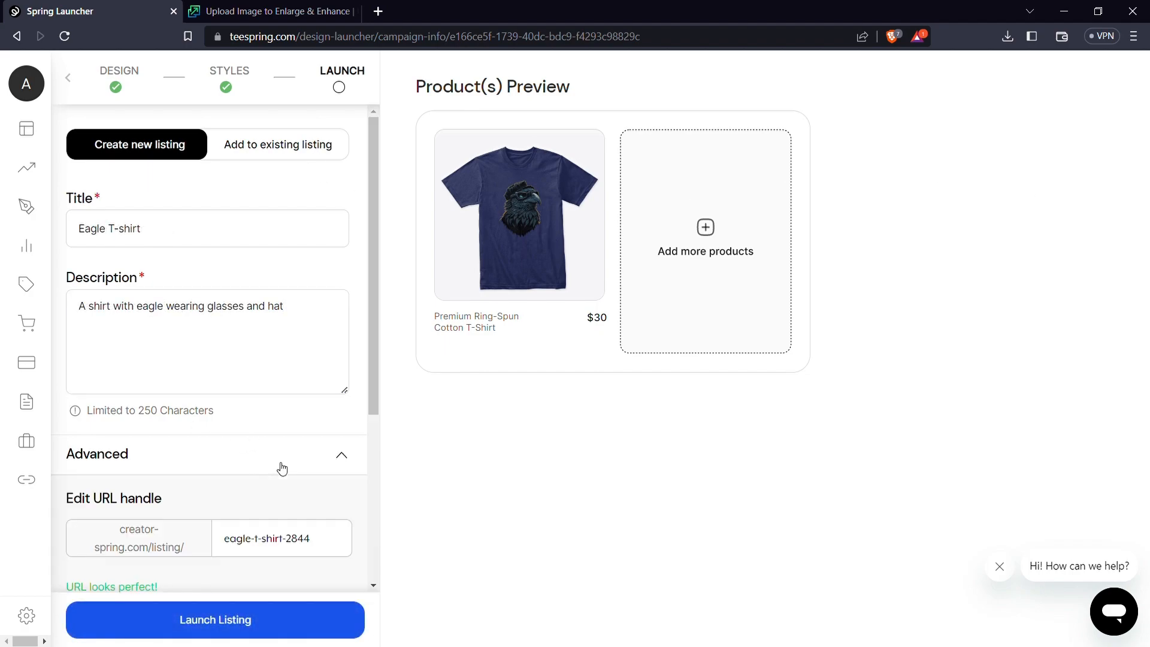
scroll(down, 3)
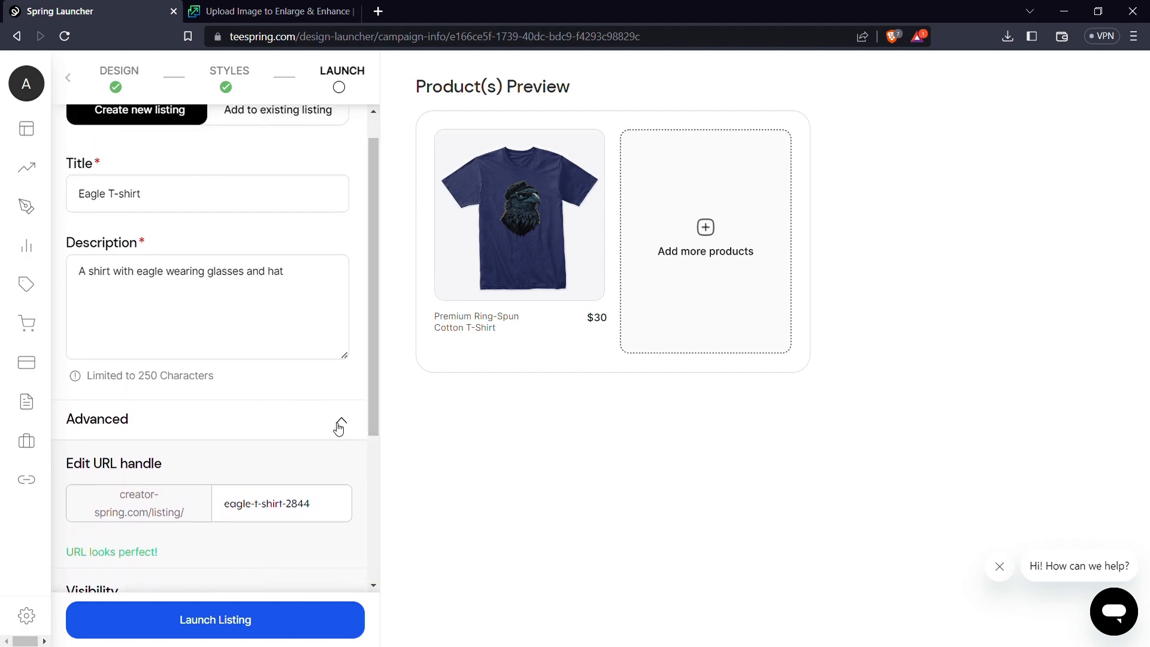
click(339, 426)
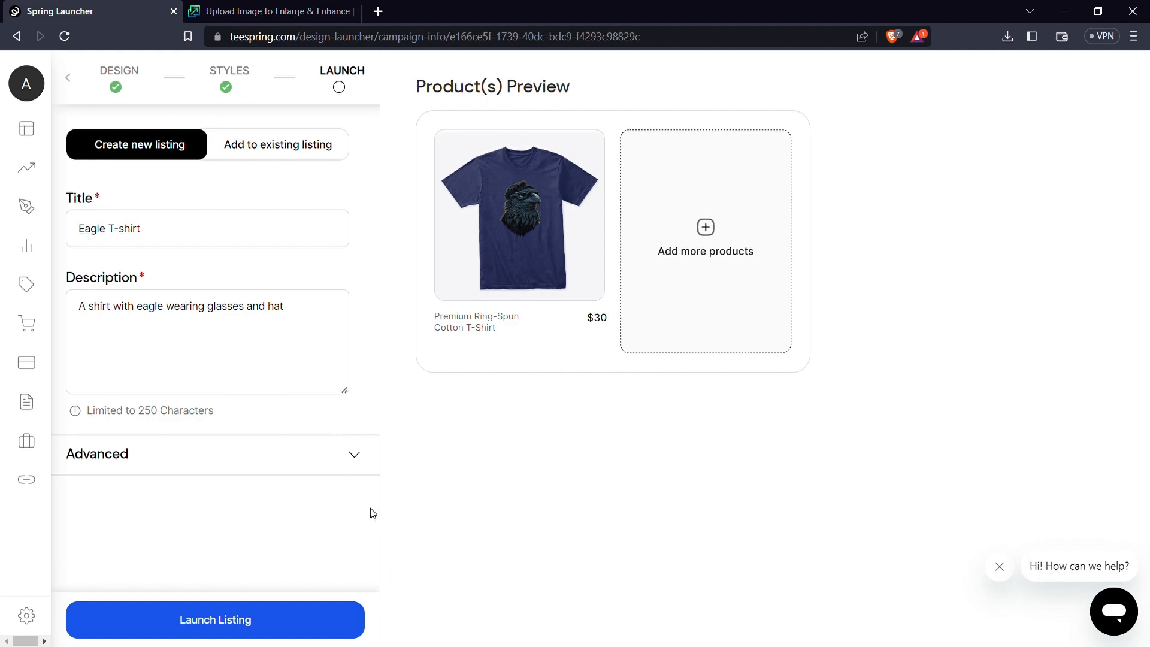
mouse_move(346, 506)
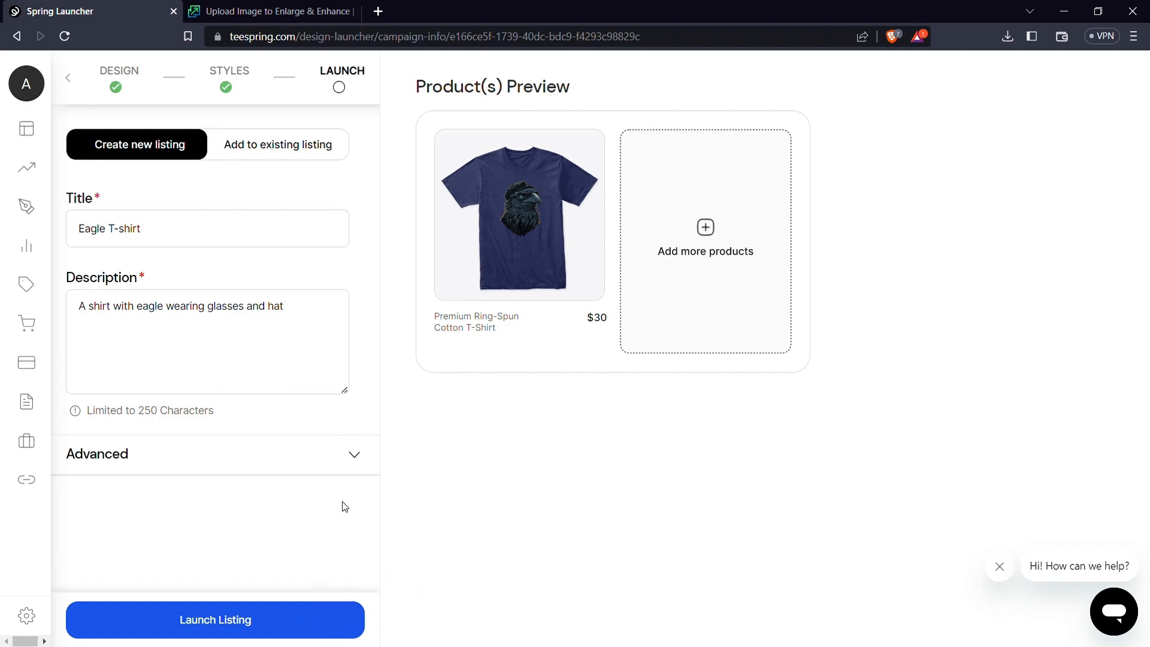
click(215, 620)
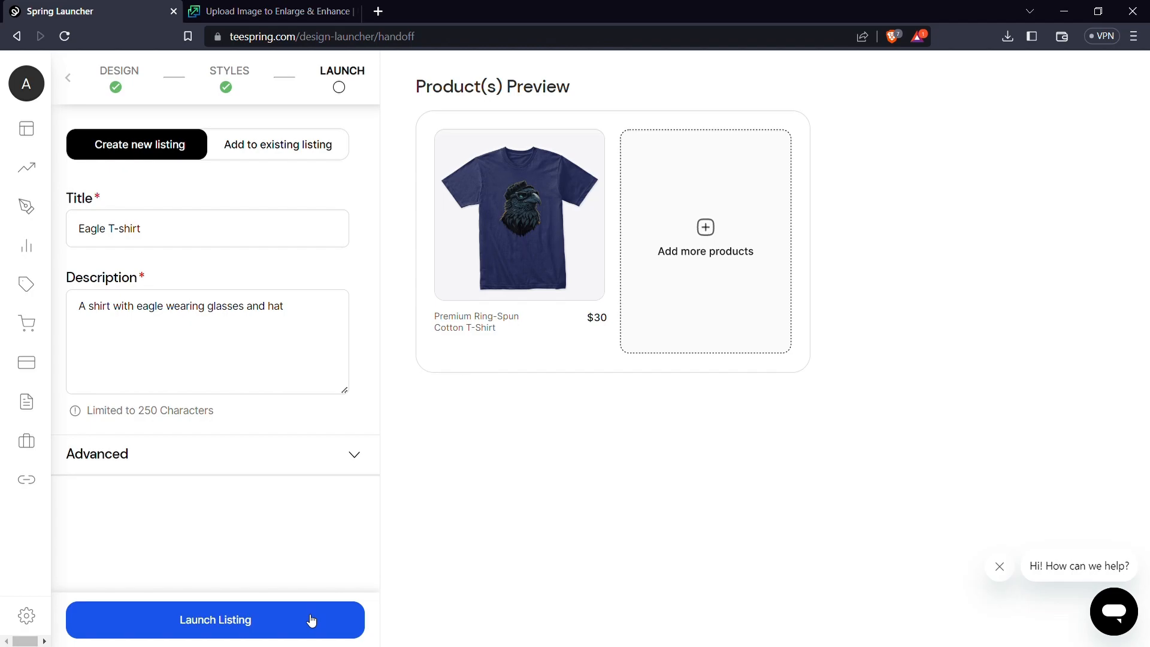
Open the live Eagle T-shirt listing page from the Congratulations screen.
click(216, 619)
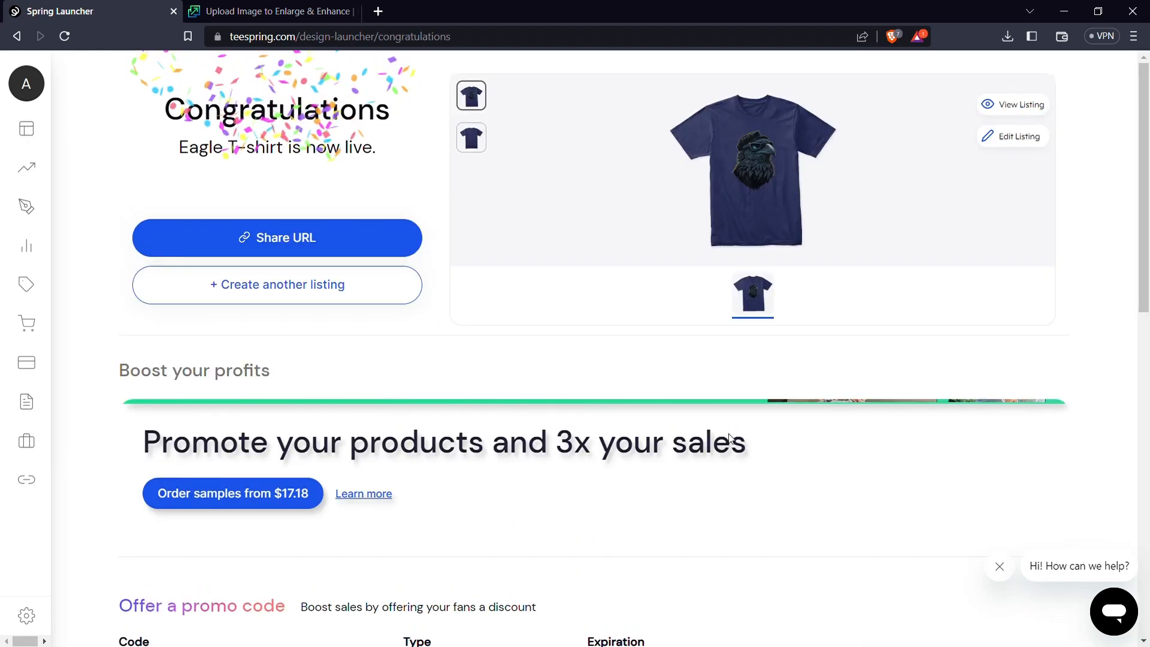
click(1013, 105)
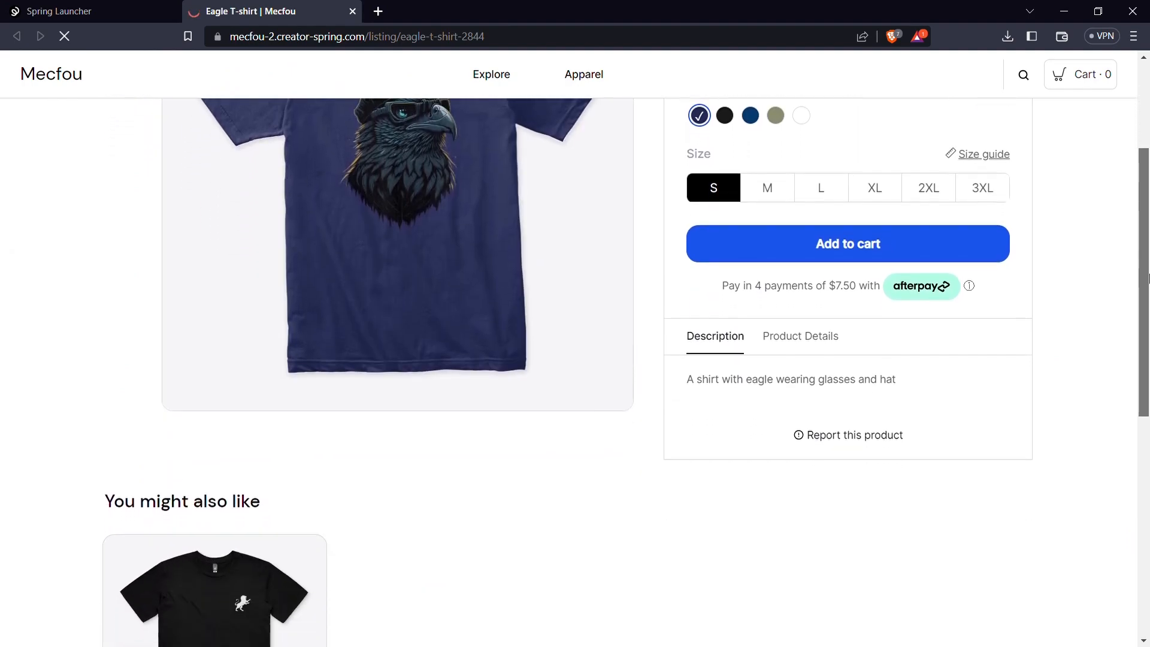
Scroll the listing page and storefront home to the Featured Products section.
scroll(down, 3)
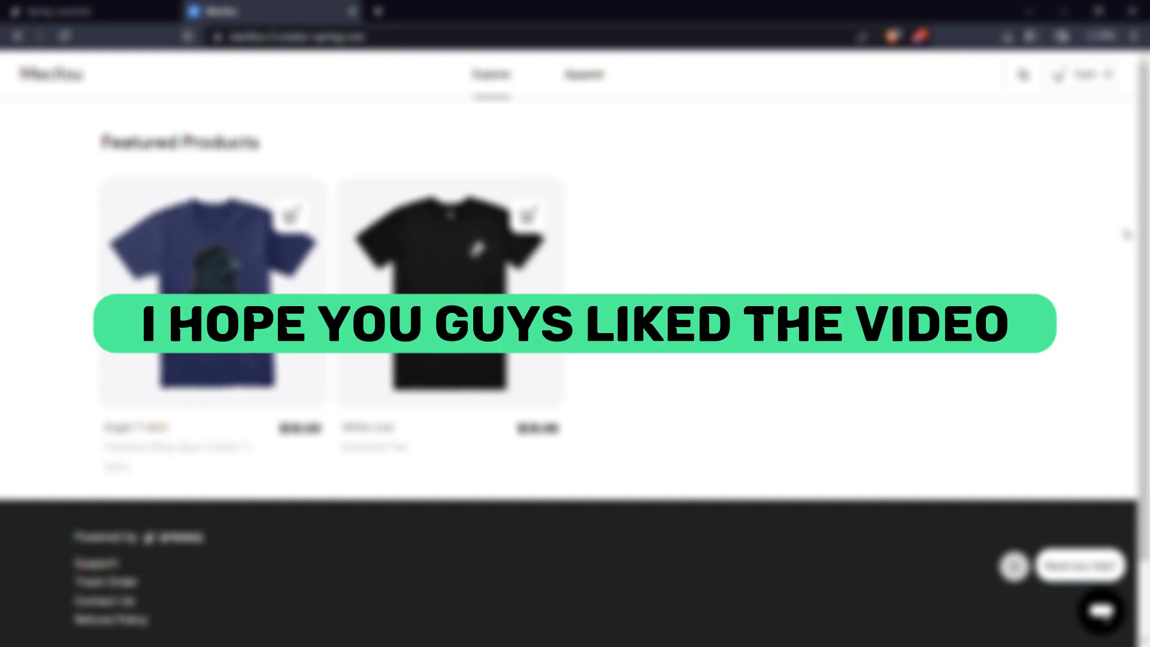
scroll(down, 3)
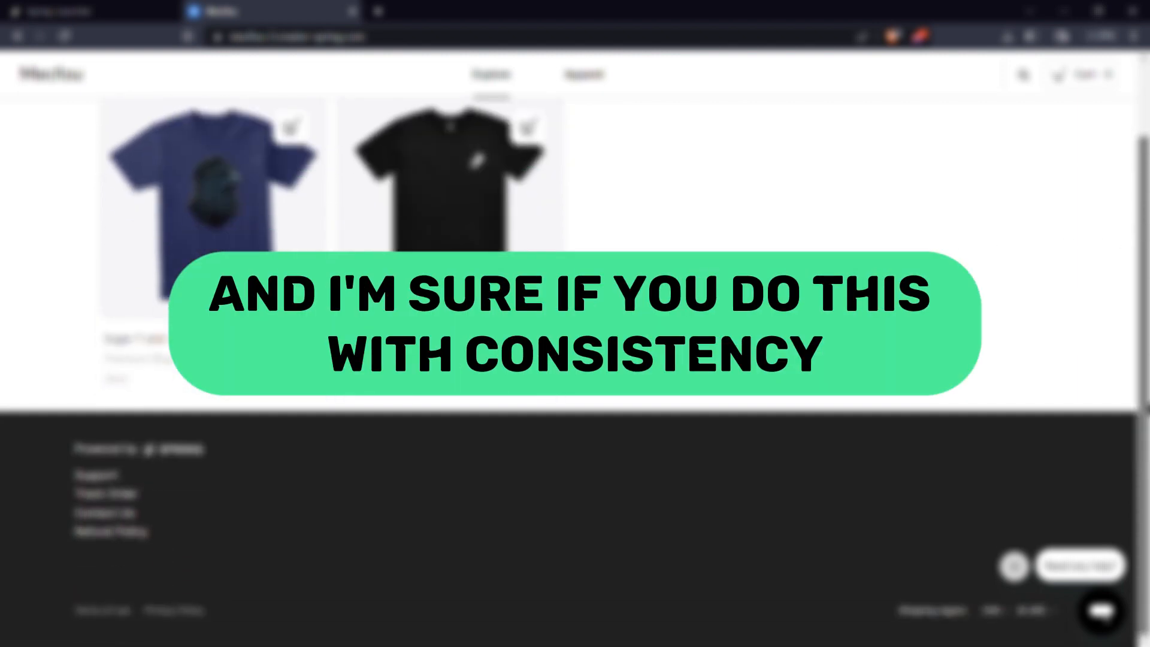